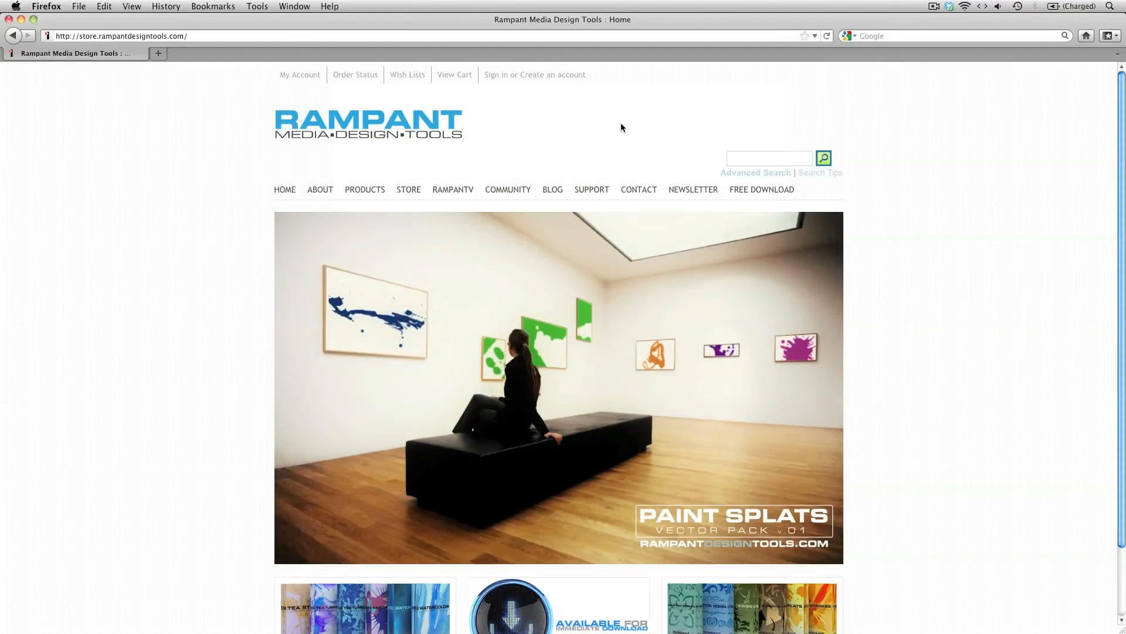
mouse_move(562, 134)
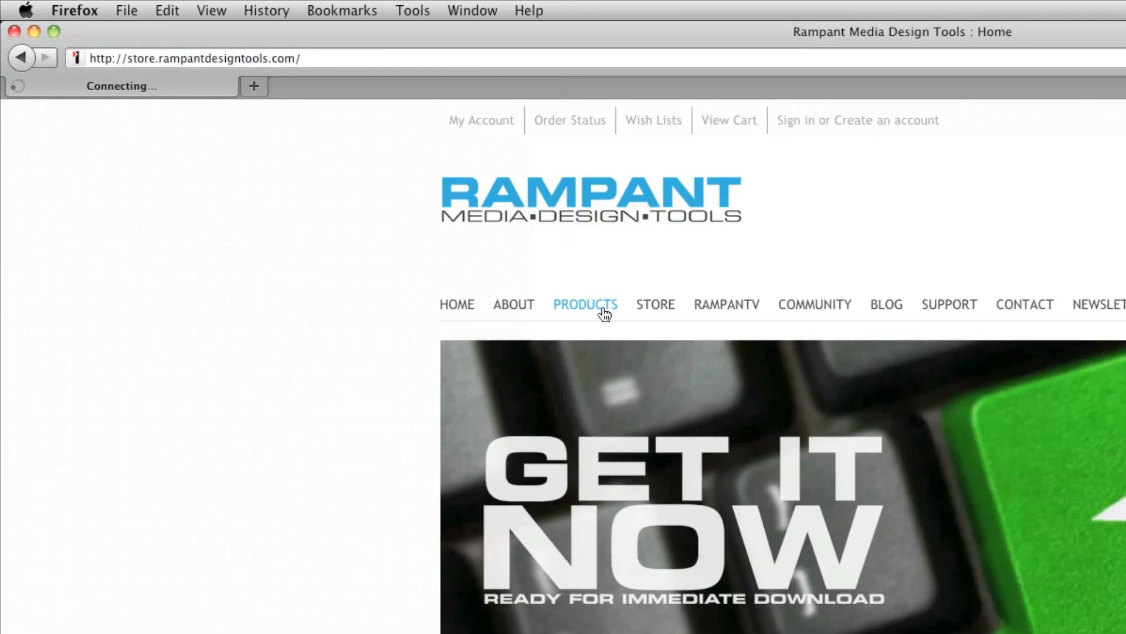
- Browse the Rampant store's Motion Graphics Products to the Rampant Motion Design Elements pack
click(585, 304)
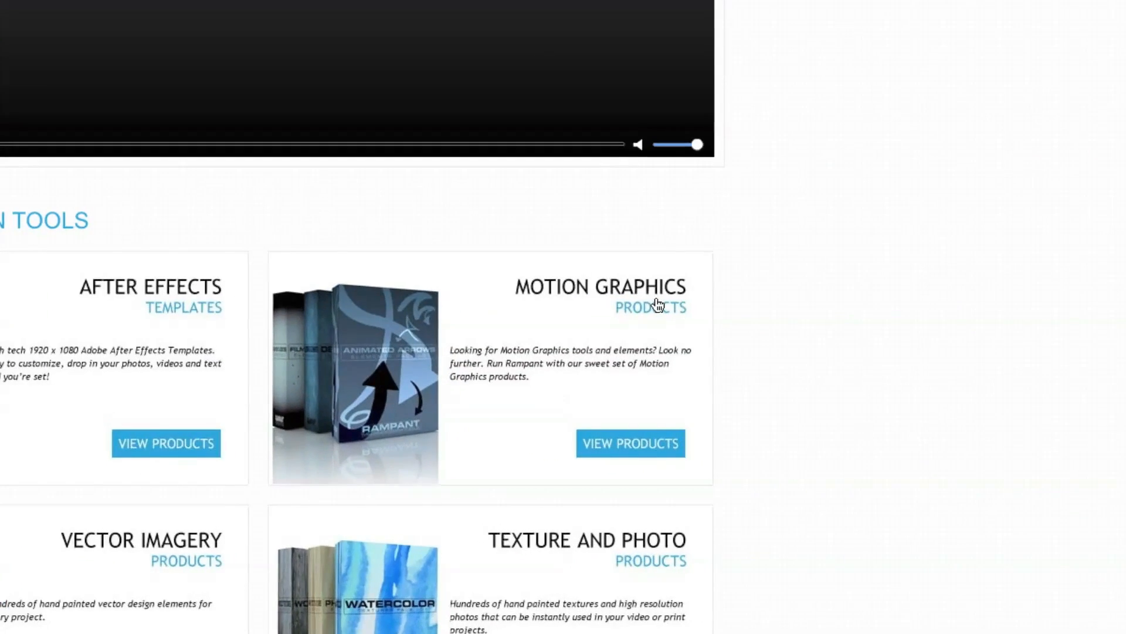
click(630, 443)
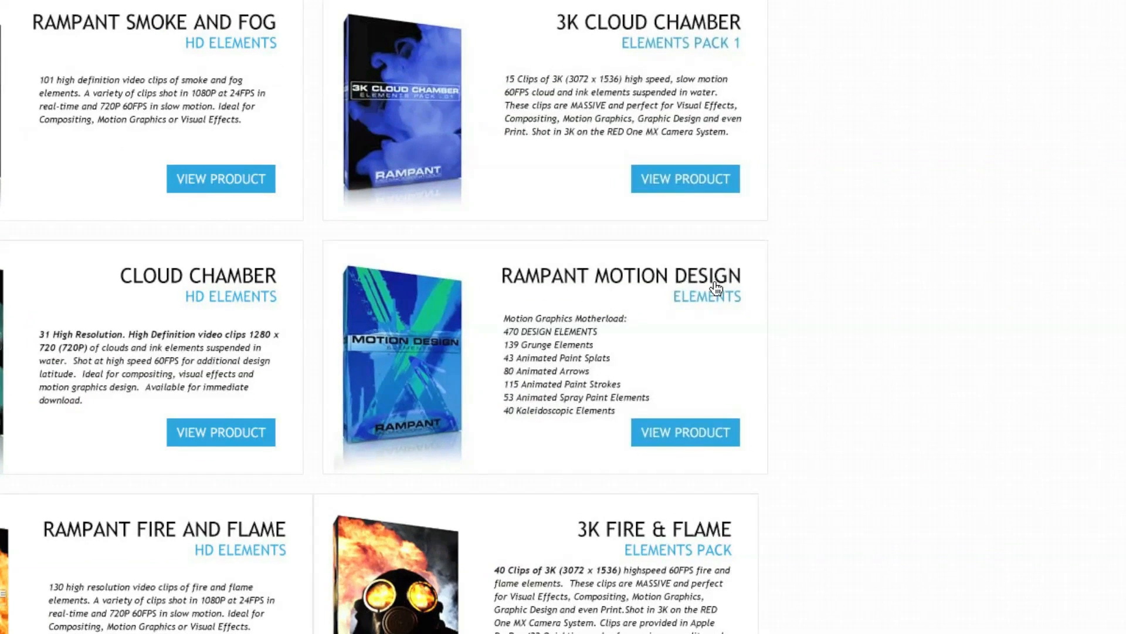
click(684, 431)
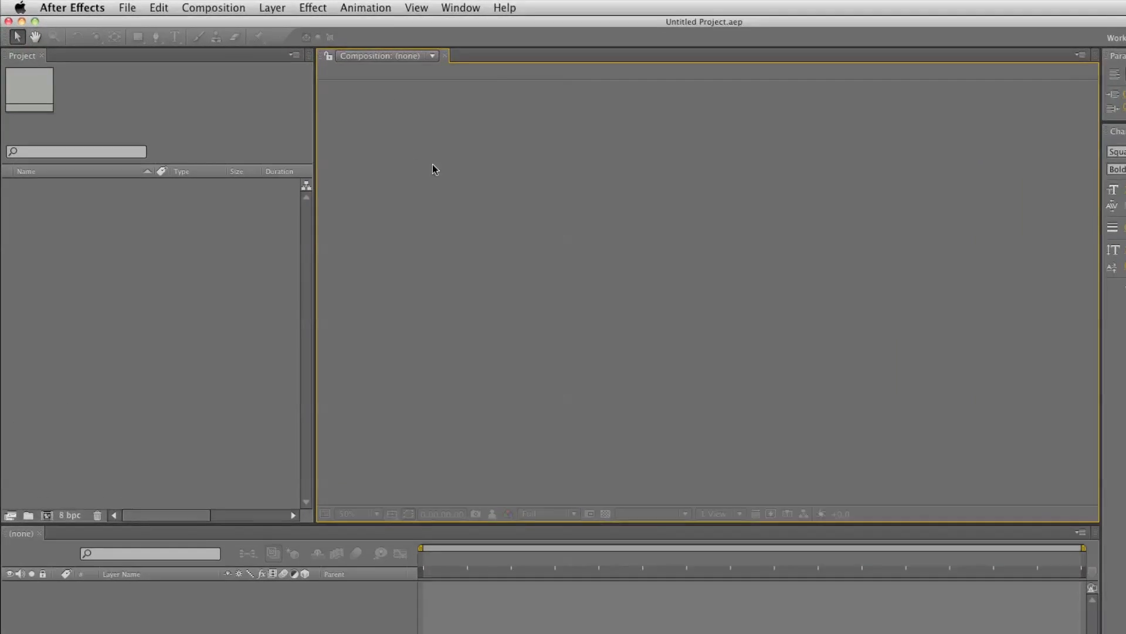
- Create composition '1.Original Logo' using the HDTV 1080 25 preset, 10 seconds long
click(212, 7)
text(1)
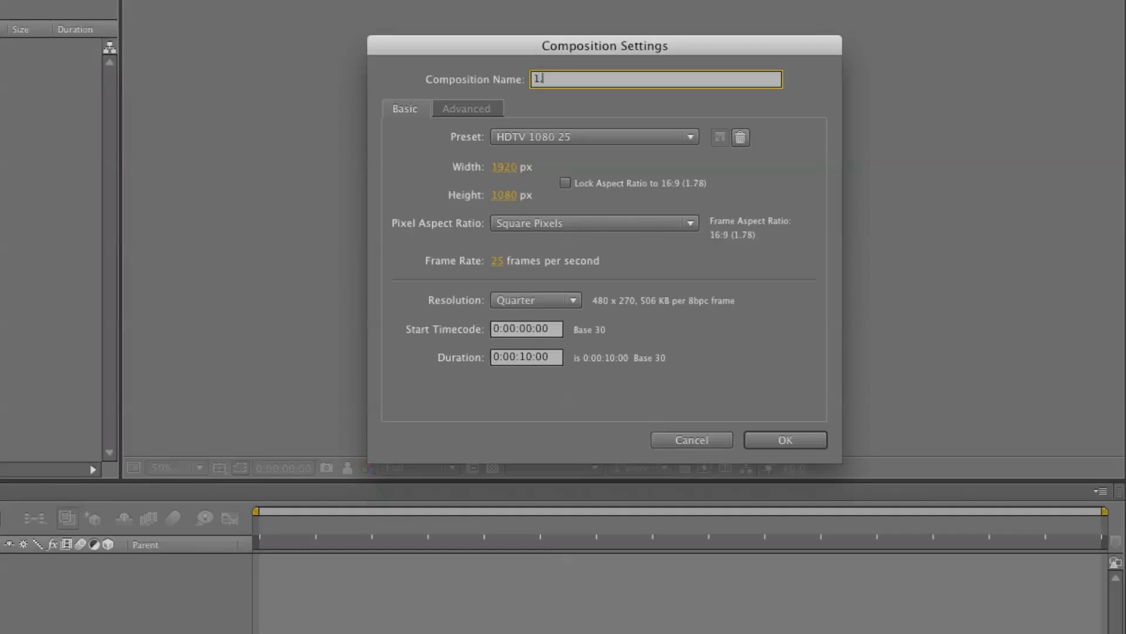
text(.Original Log)
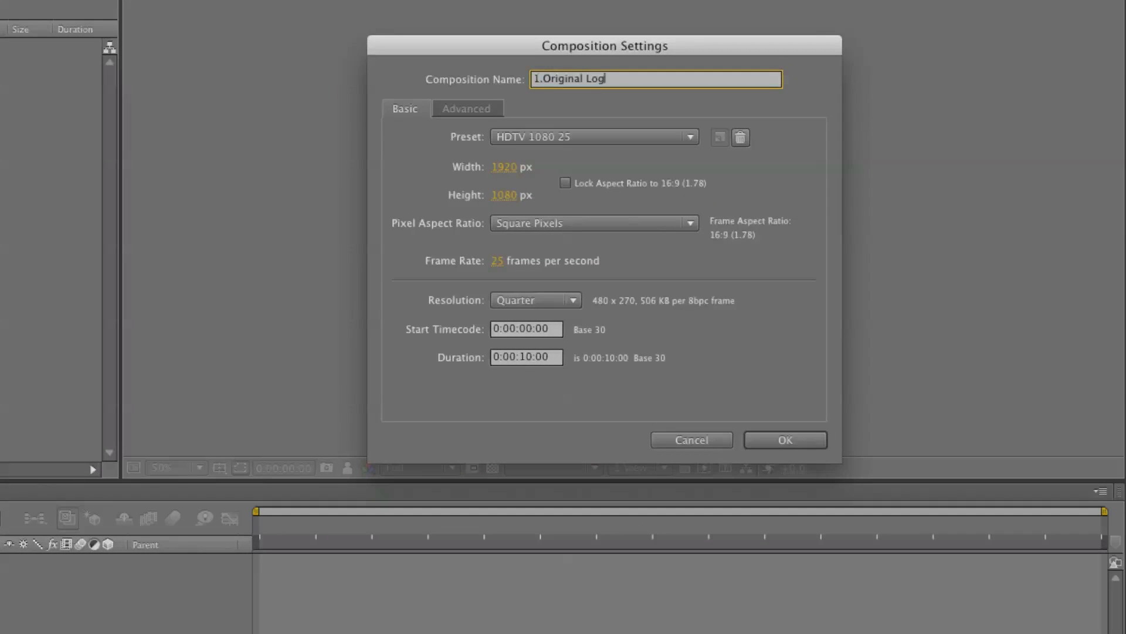
click(592, 137)
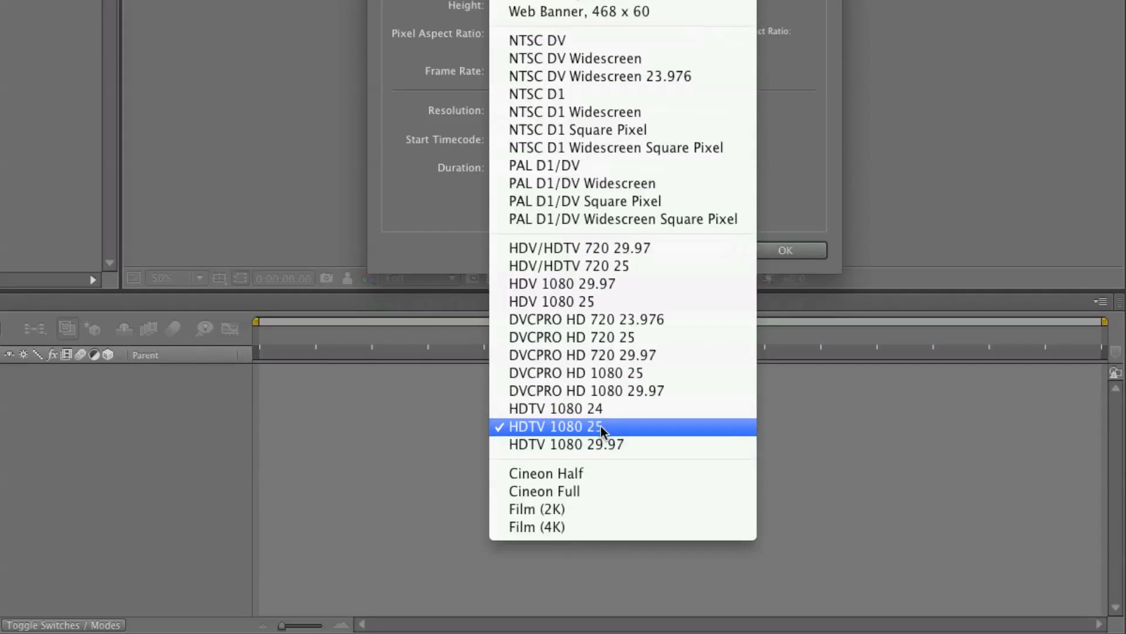
click(553, 426)
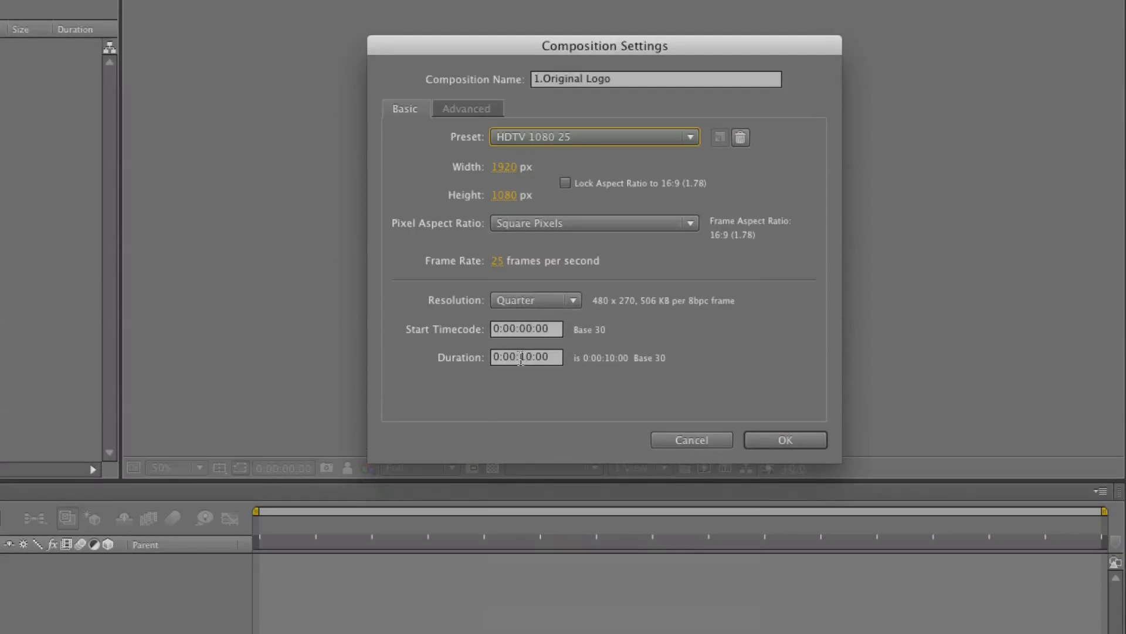
click(785, 439)
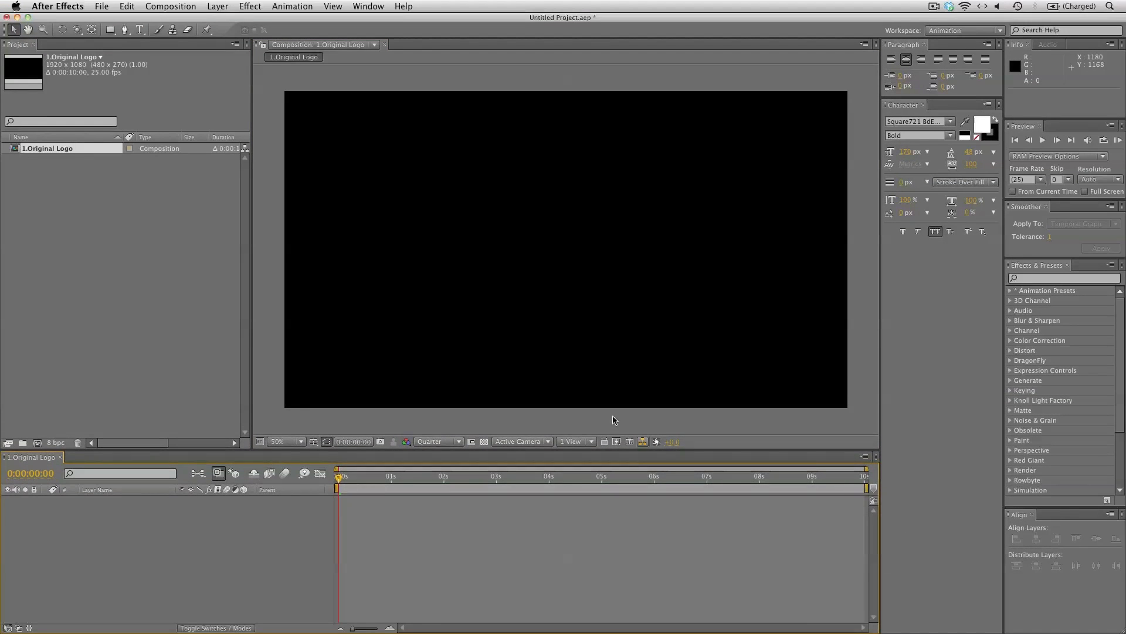
mouse_move(151, 99)
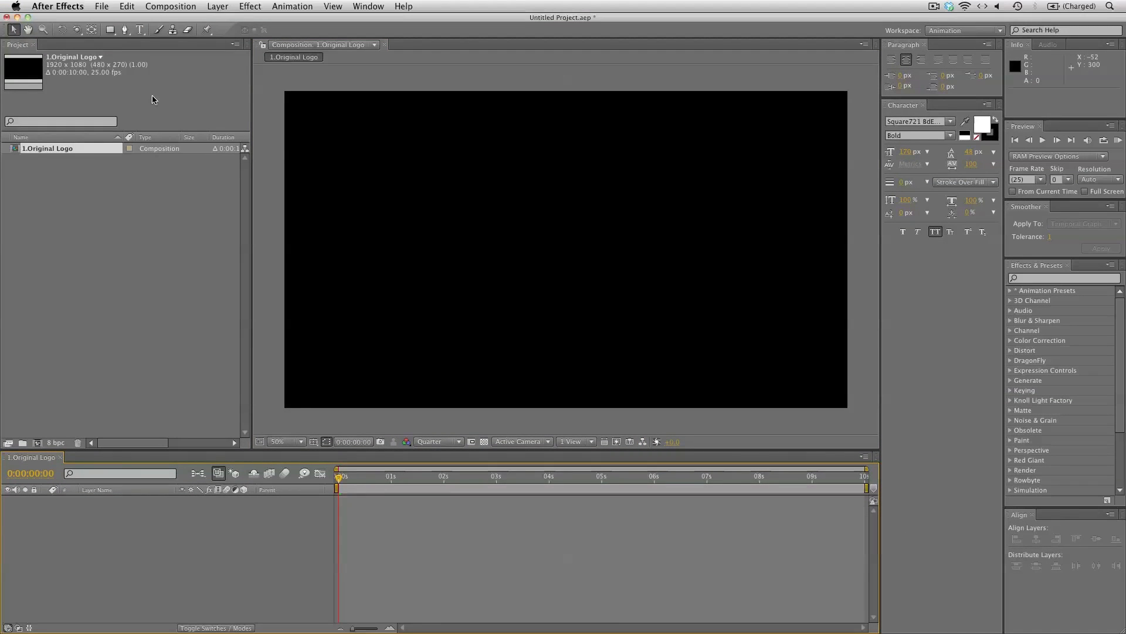
- Type a white RAMPANT text layer and move it to the frame centre
click(140, 29)
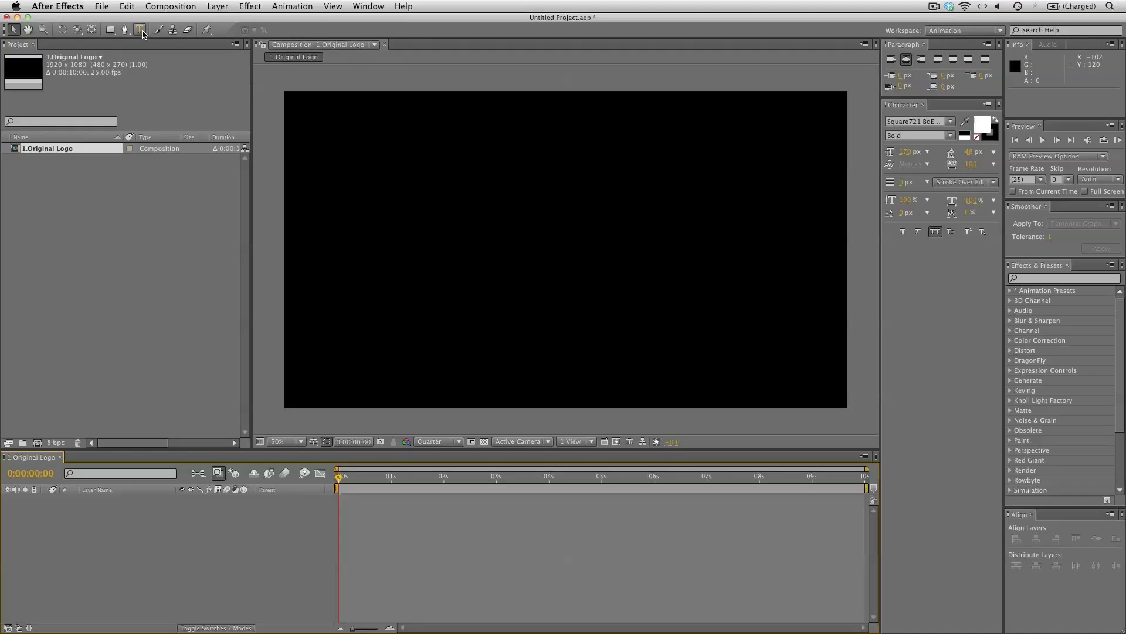
text(RAMPANT)
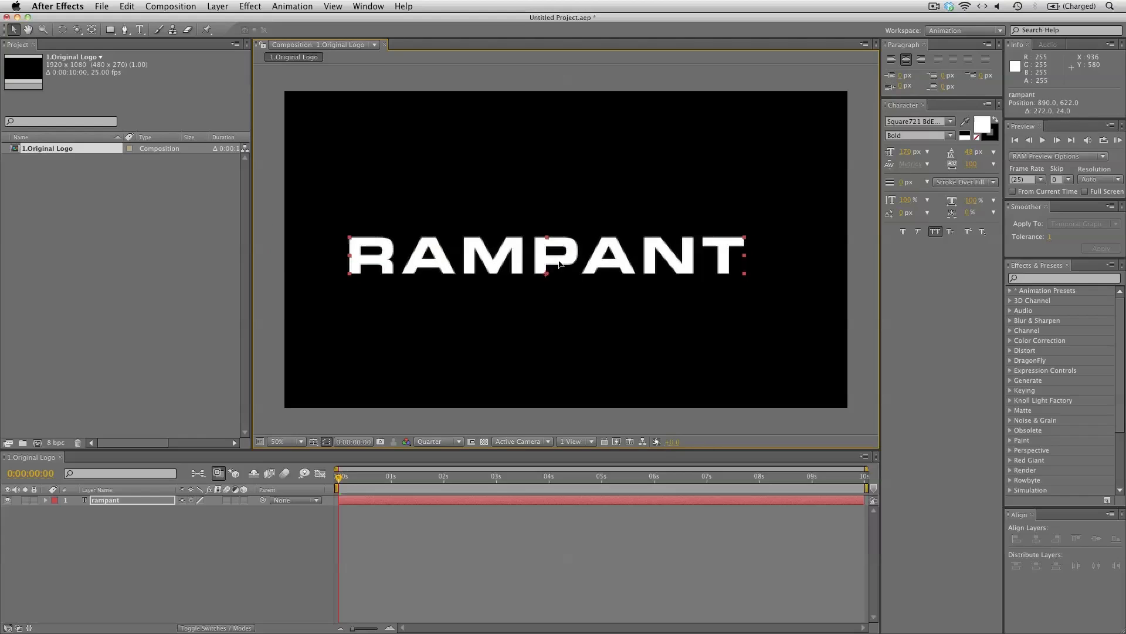
drag(546, 256, 563, 256)
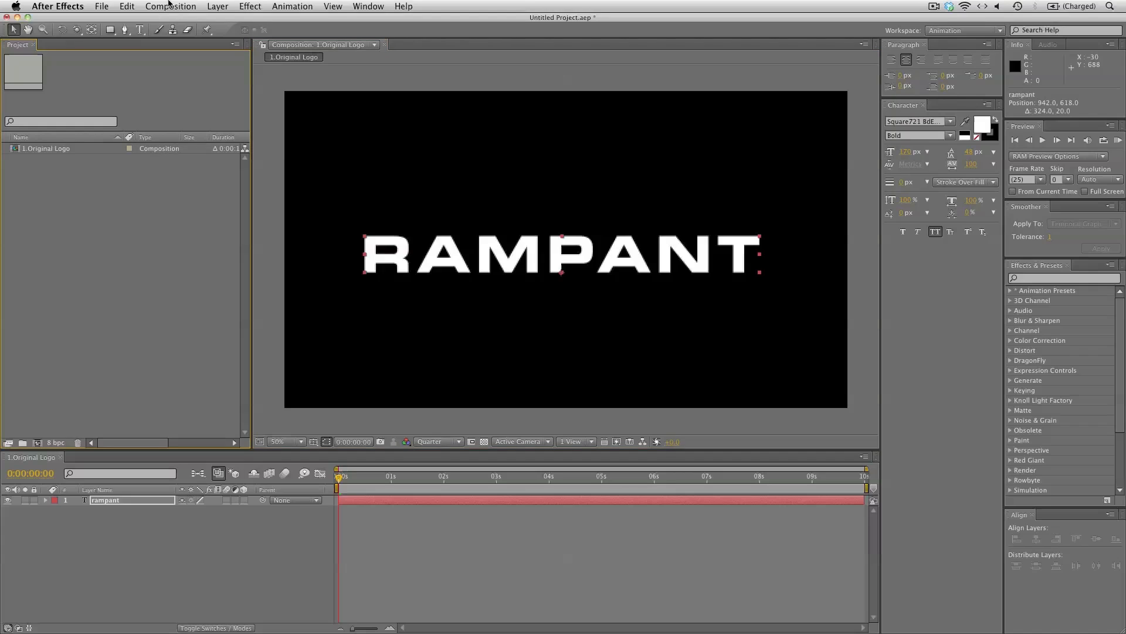
- Create composition '2.Splatter Animations' with the HDTV 1080 25 settings
click(170, 6)
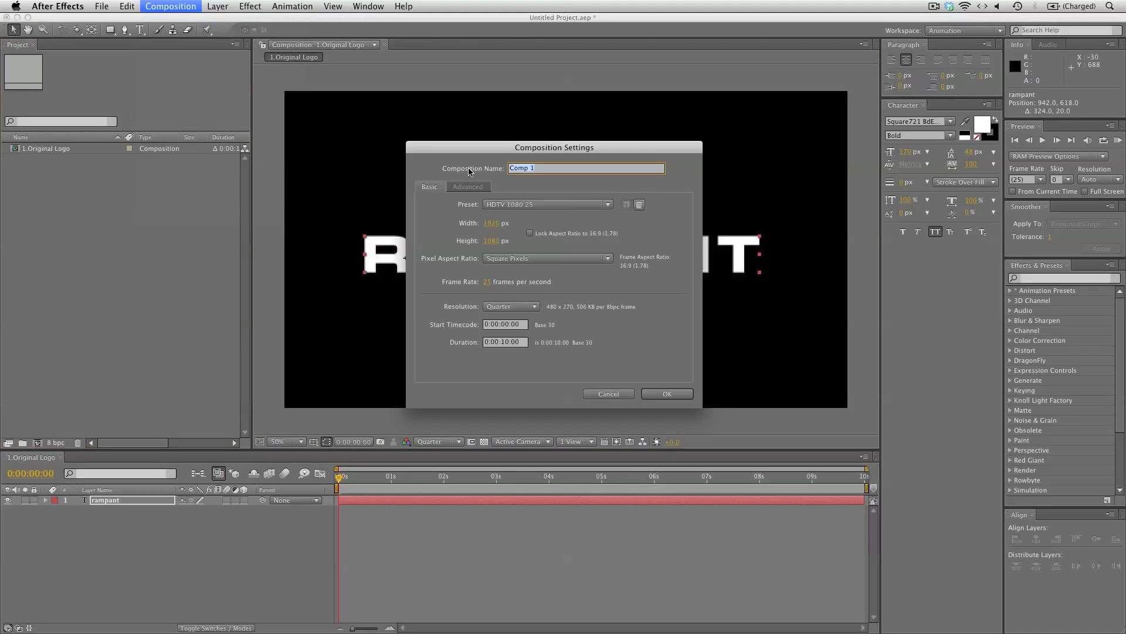
text(2)
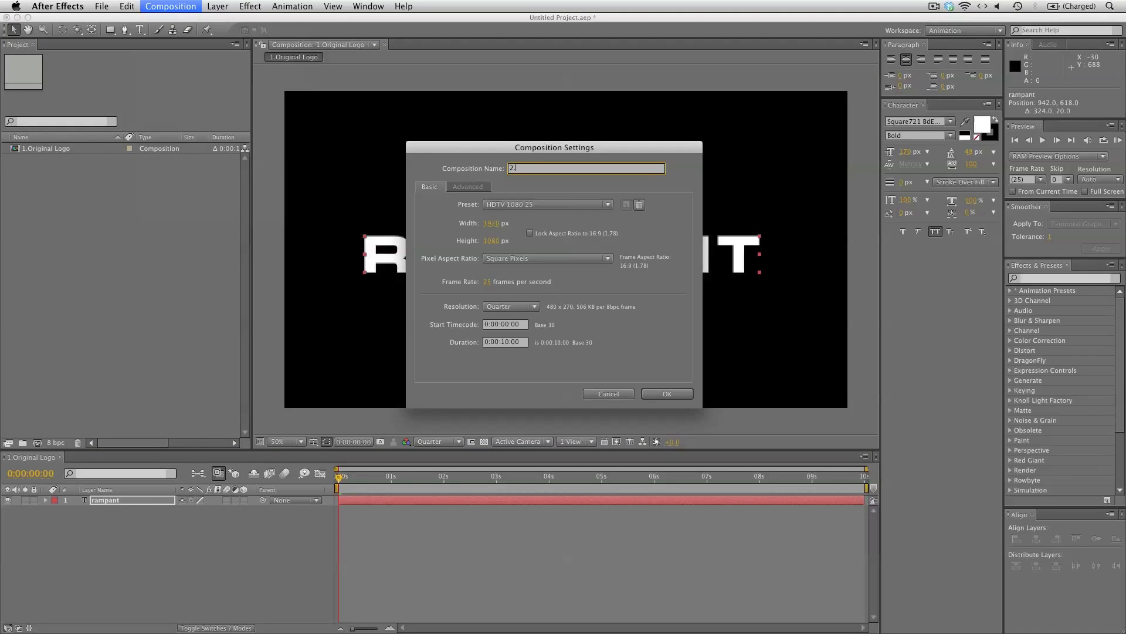
text(.Splatter Ani)
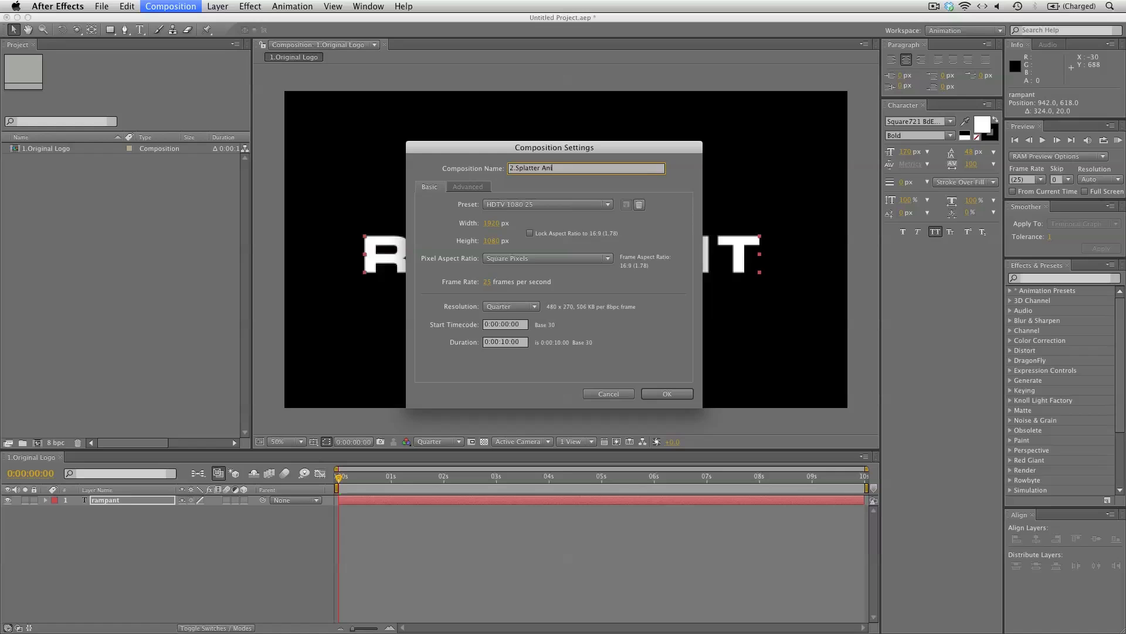
click(665, 394)
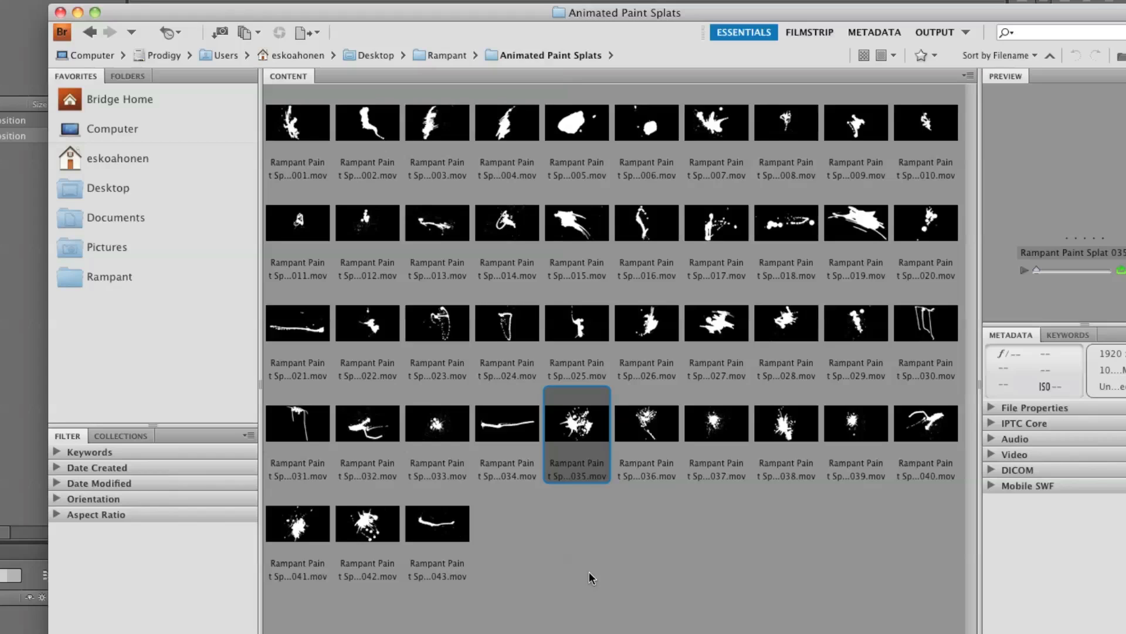
mouse_move(584, 63)
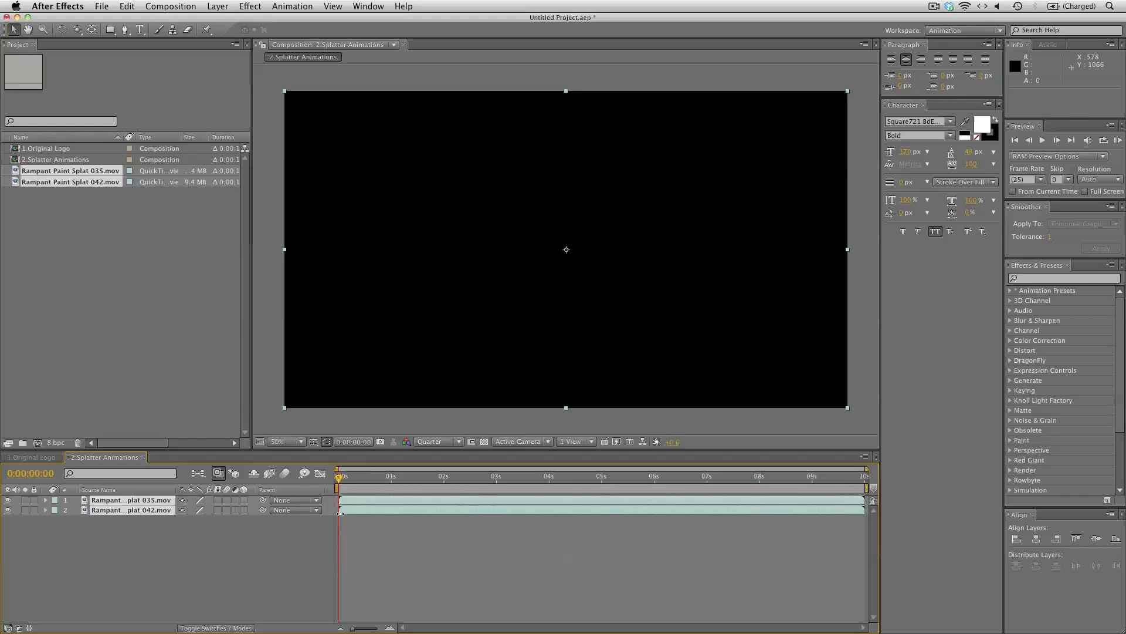
- Delay paint splats 035 and 042 to start about one second in
drag(338, 476, 347, 477)
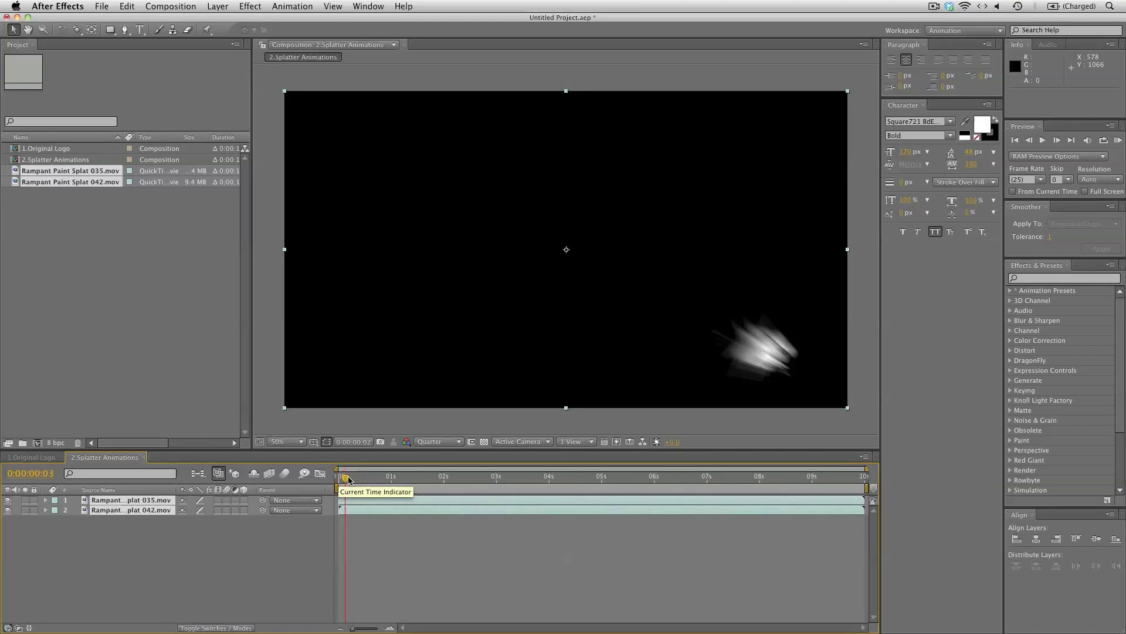
drag(345, 476, 357, 476)
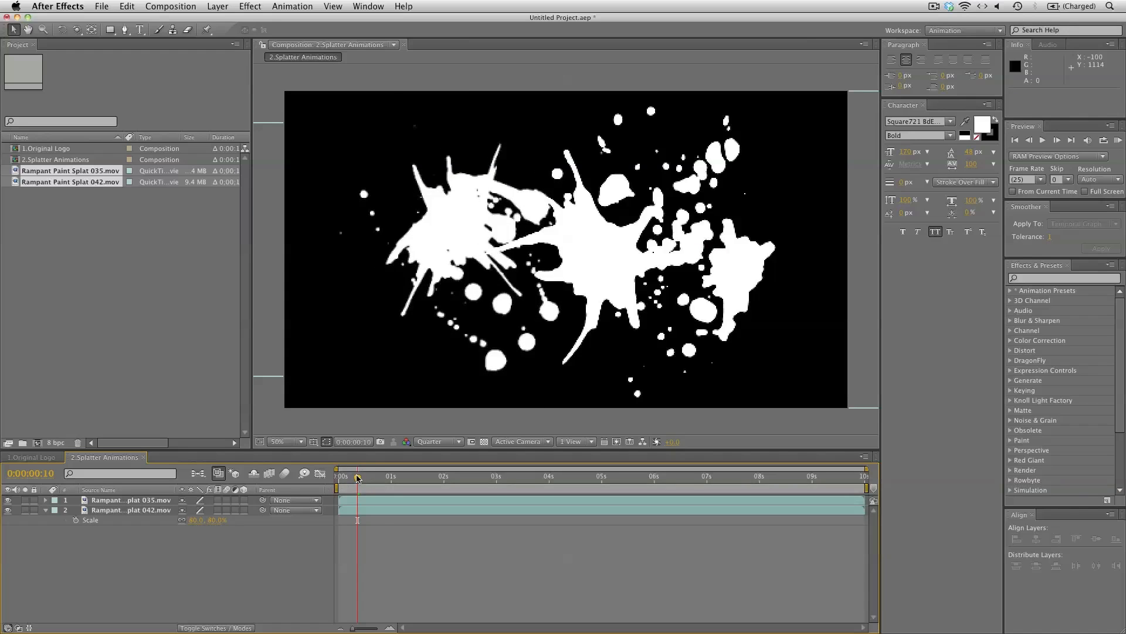
drag(357, 475, 338, 476)
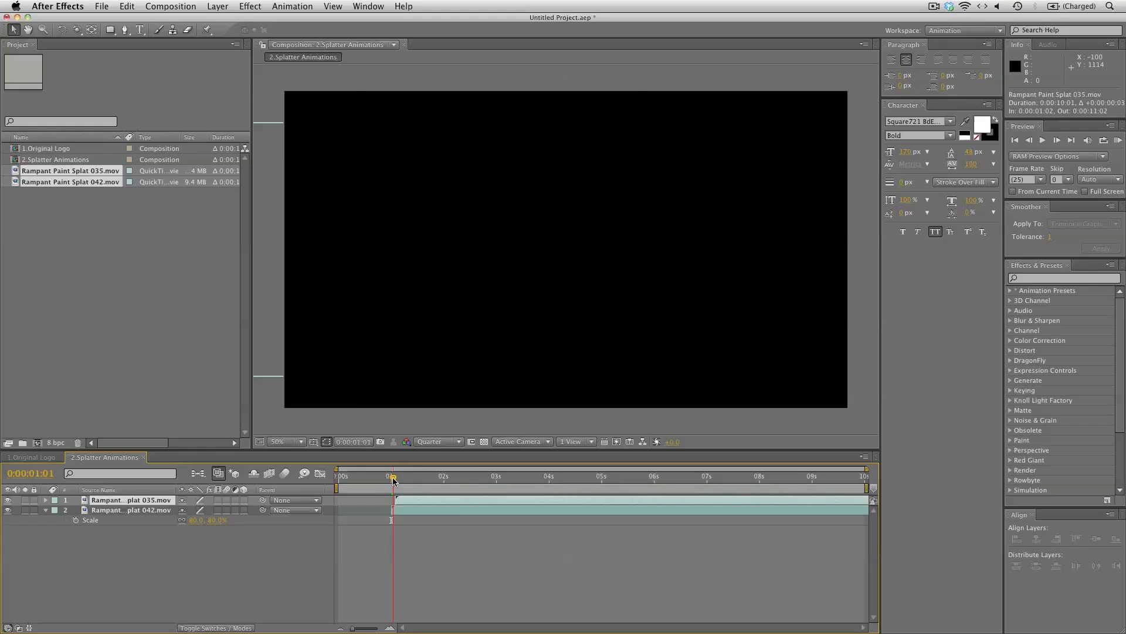
drag(392, 477, 397, 476)
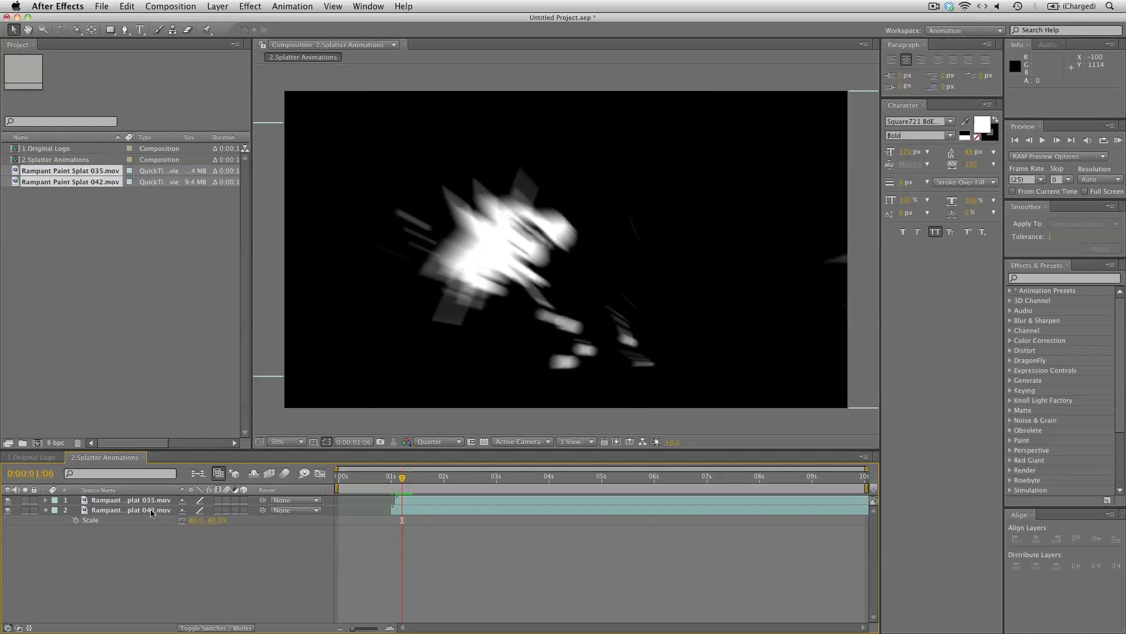
- Flip splat 042 vertically and preview the flipped animation
click(131, 510)
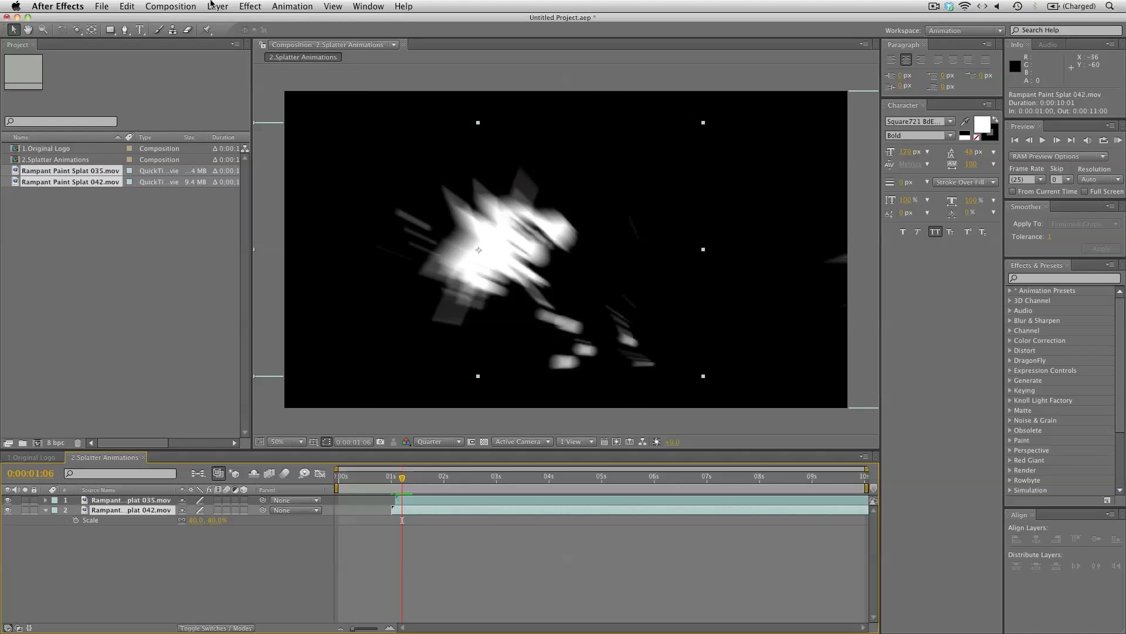
click(217, 6)
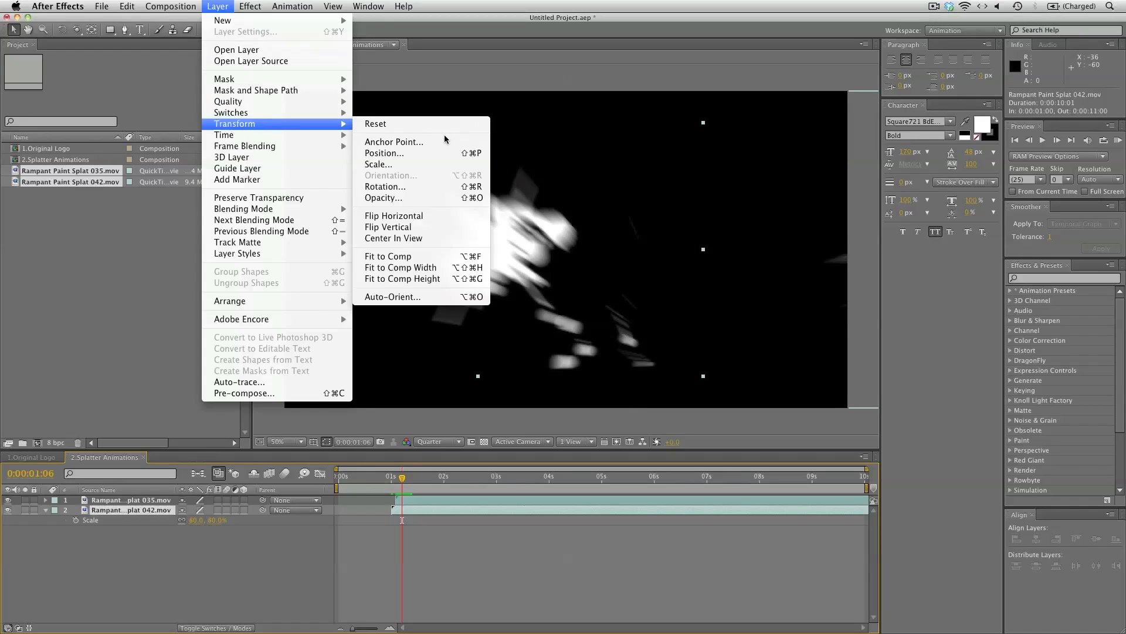
click(394, 215)
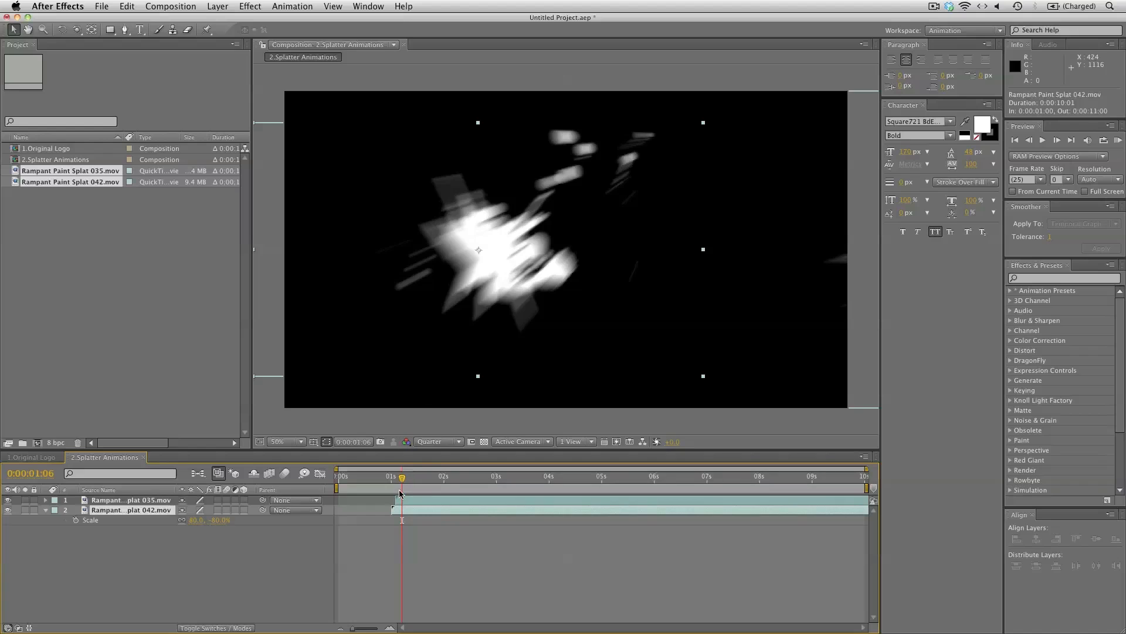
drag(400, 476, 390, 476)
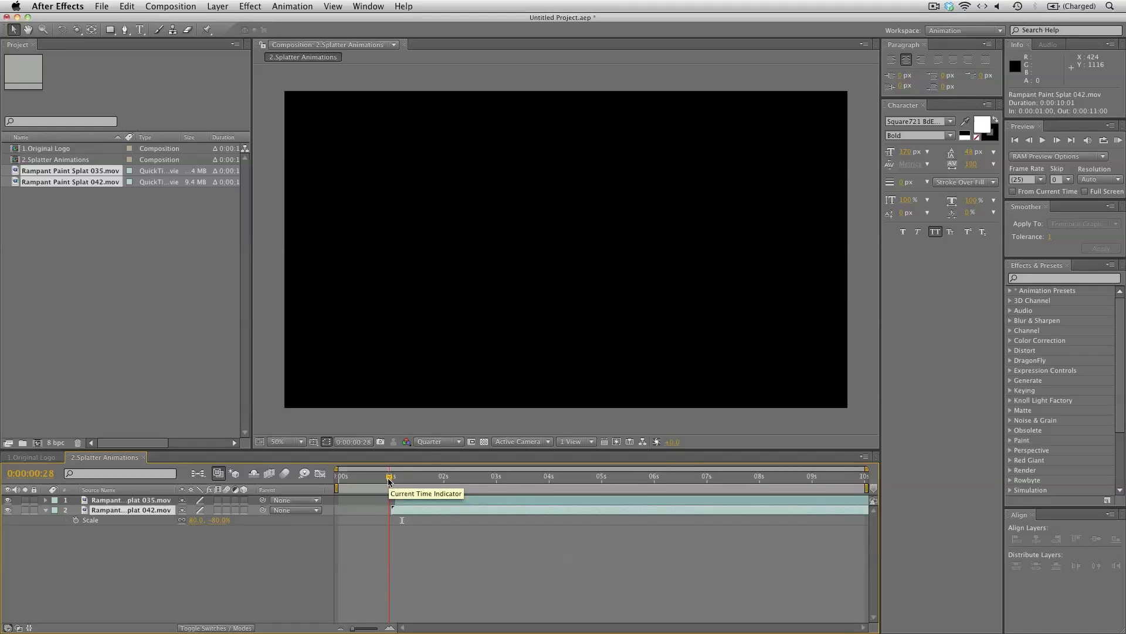
drag(388, 476, 397, 476)
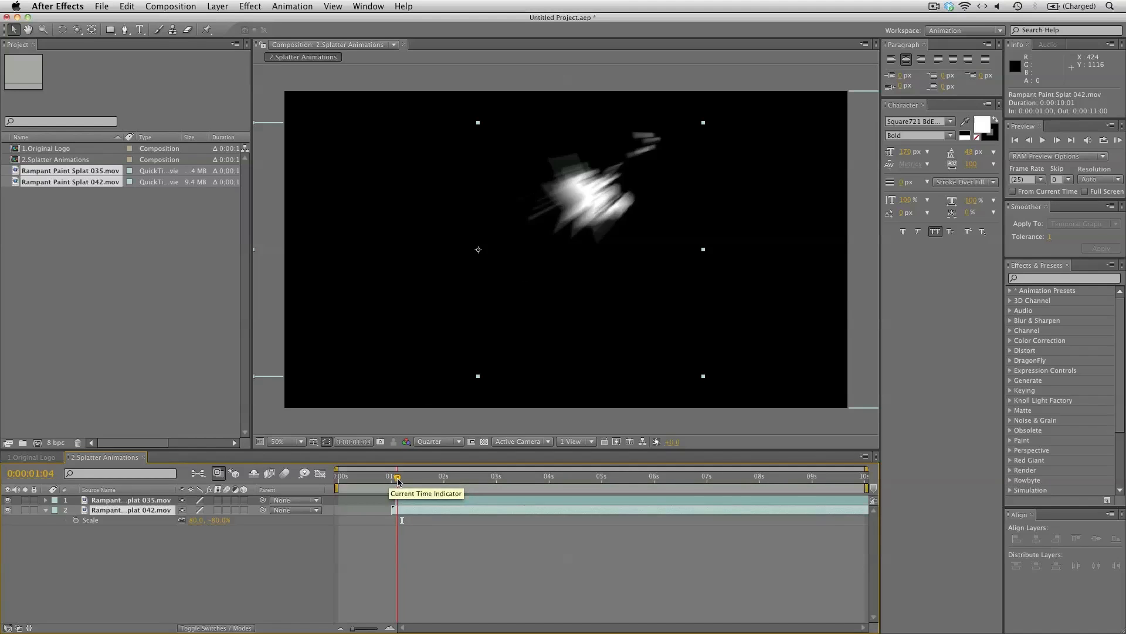
drag(397, 476, 418, 476)
text(tint)
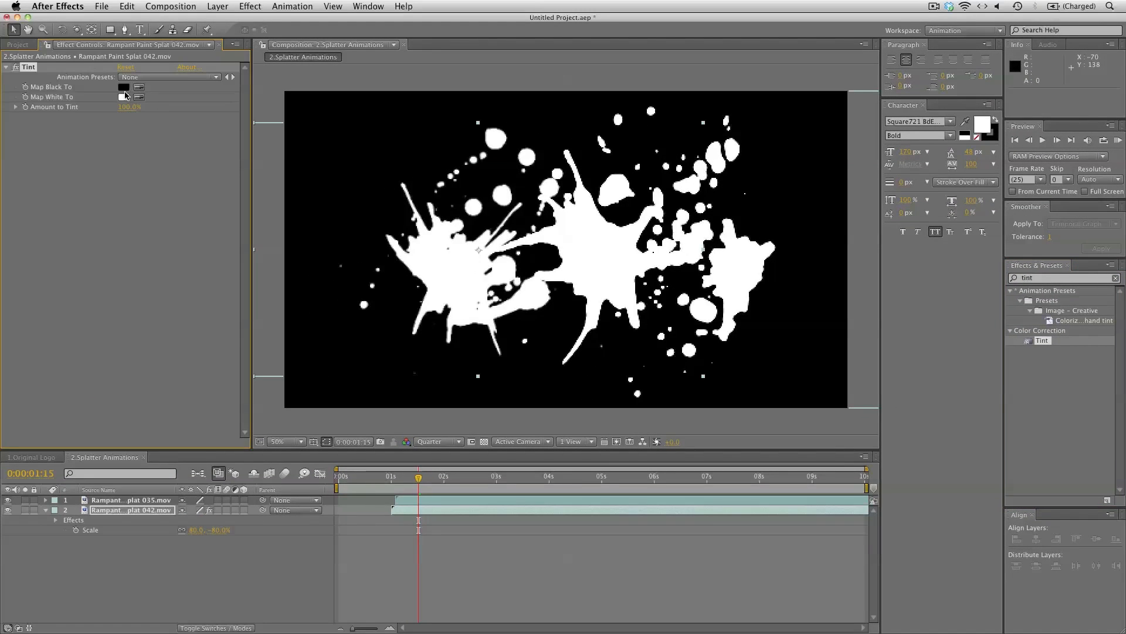
- Tint splat 042 yellow and splat 035 pink through their Map White To colors
click(124, 97)
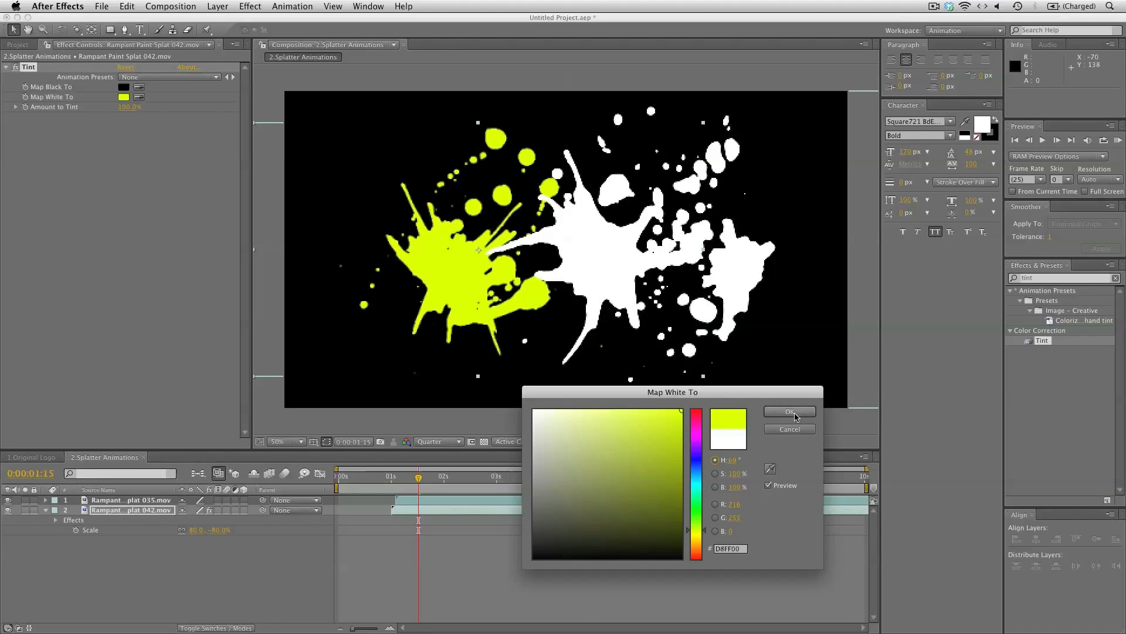
click(788, 411)
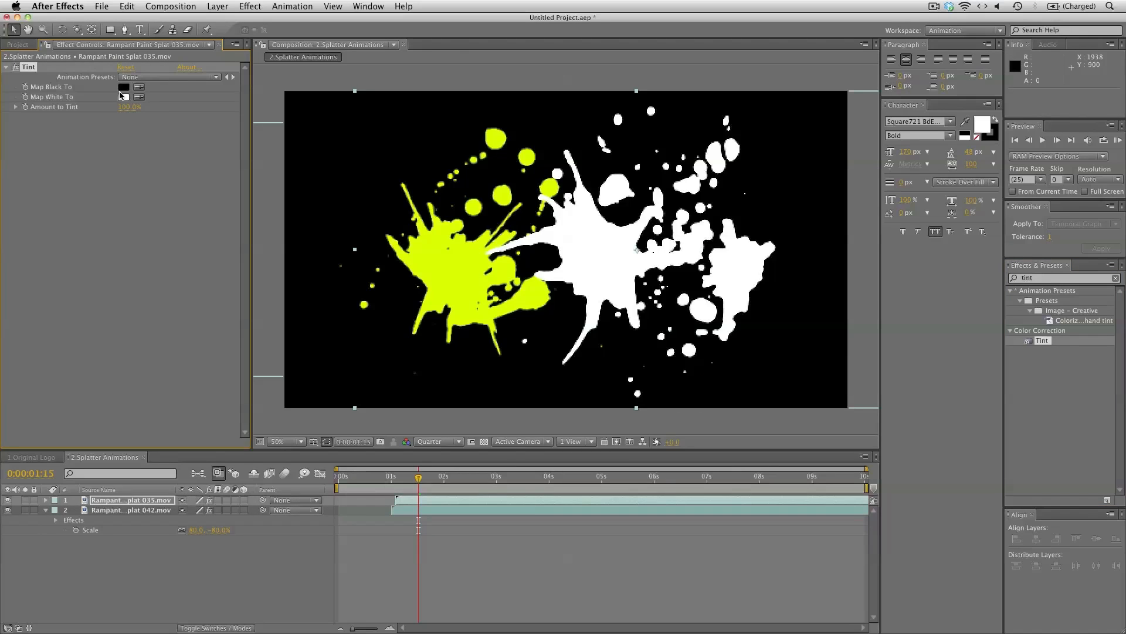
click(123, 96)
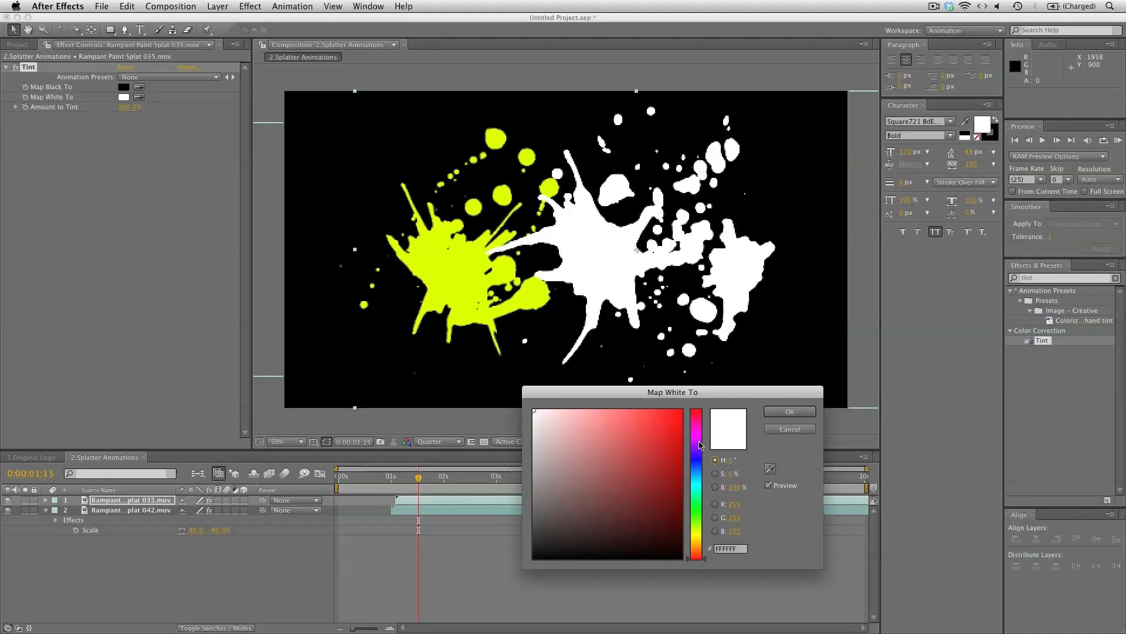
drag(699, 445, 696, 428)
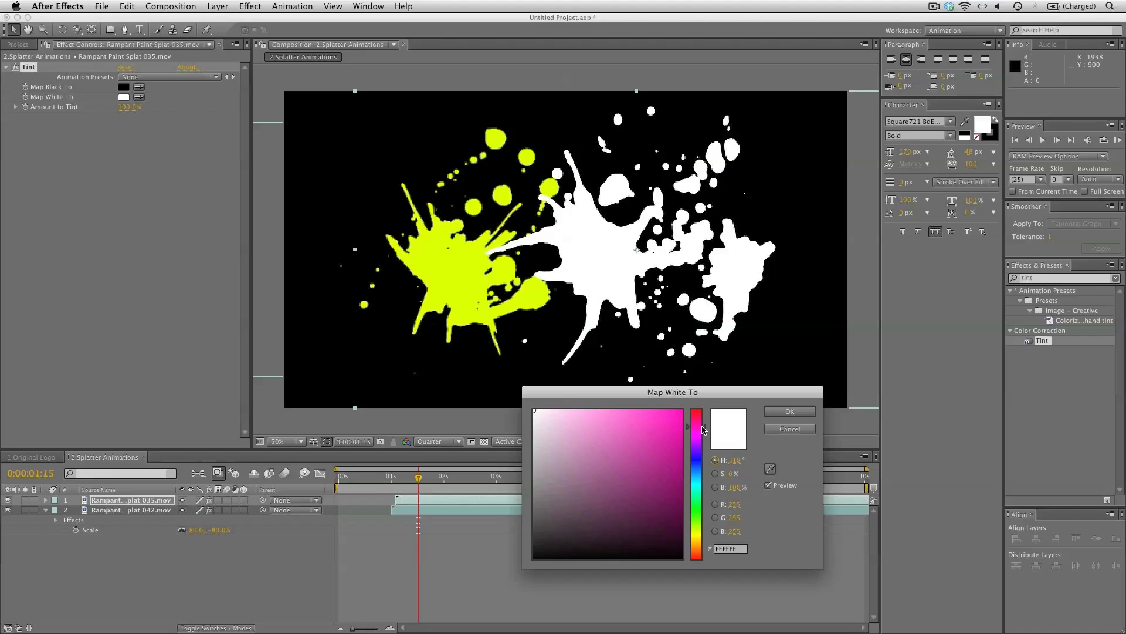
click(788, 411)
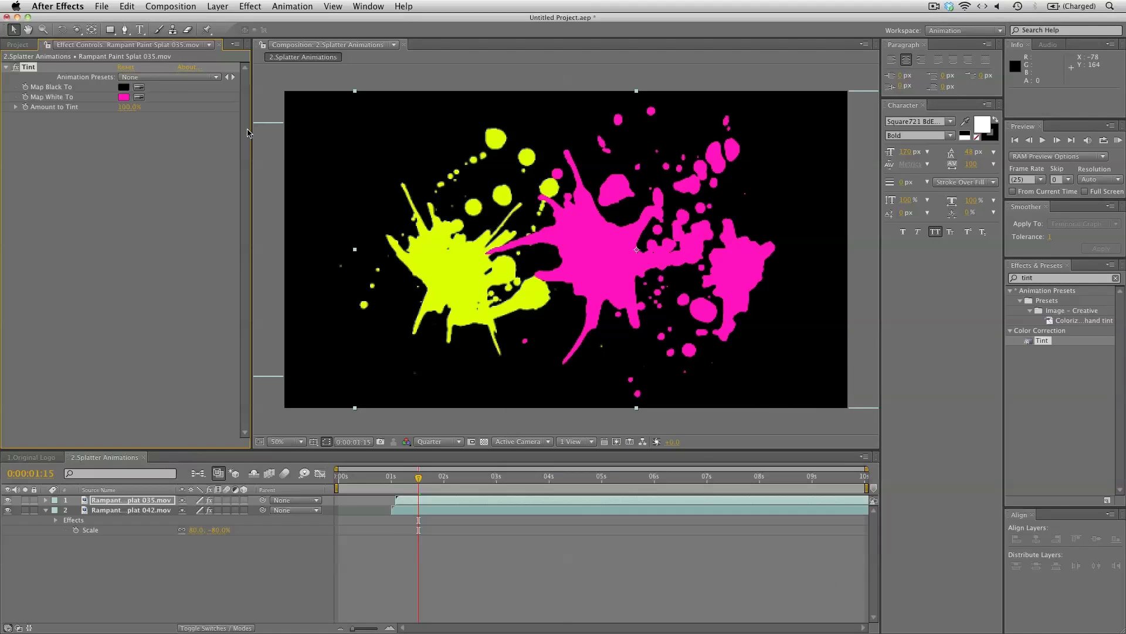
click(16, 45)
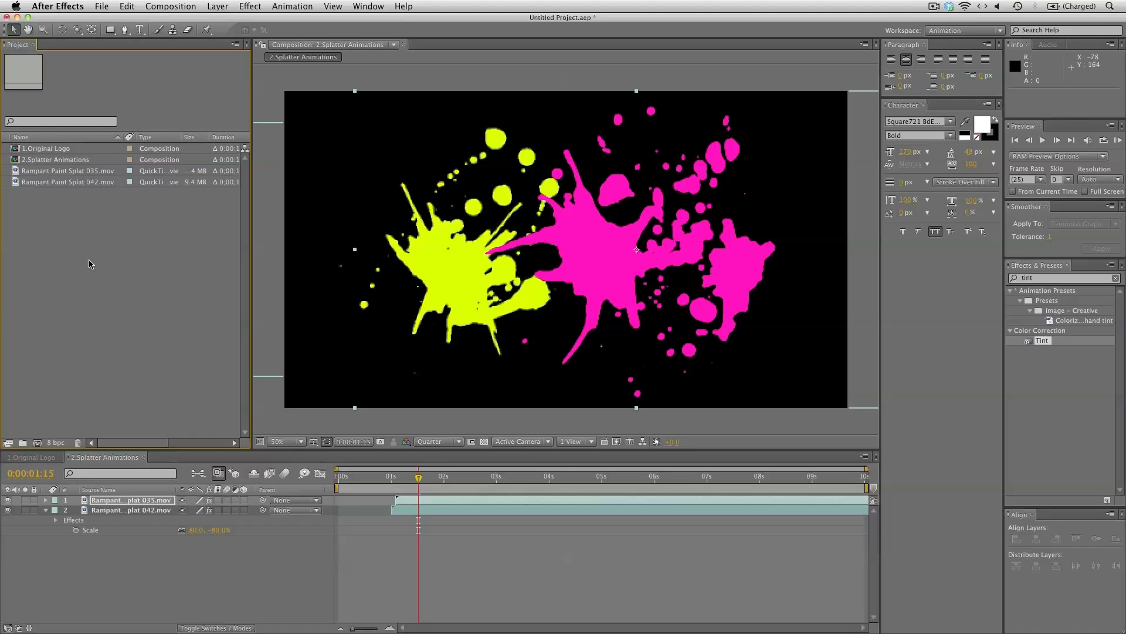
- Create composition '3.Splatter Logo' and add the Original Logo and Splatter Animations comps
click(171, 6)
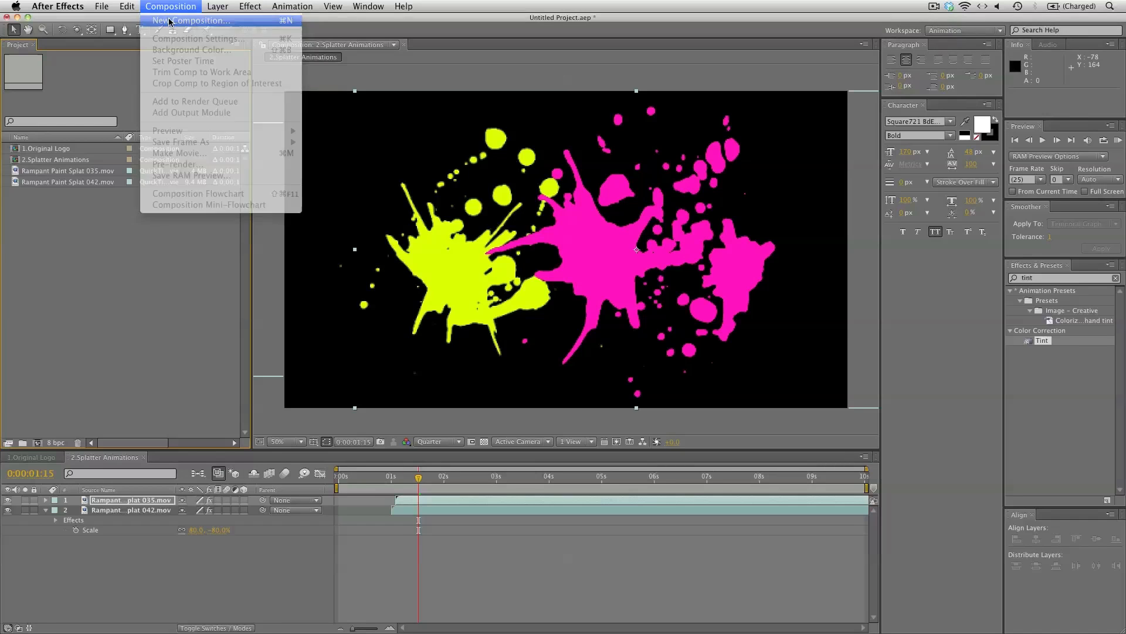
click(190, 20)
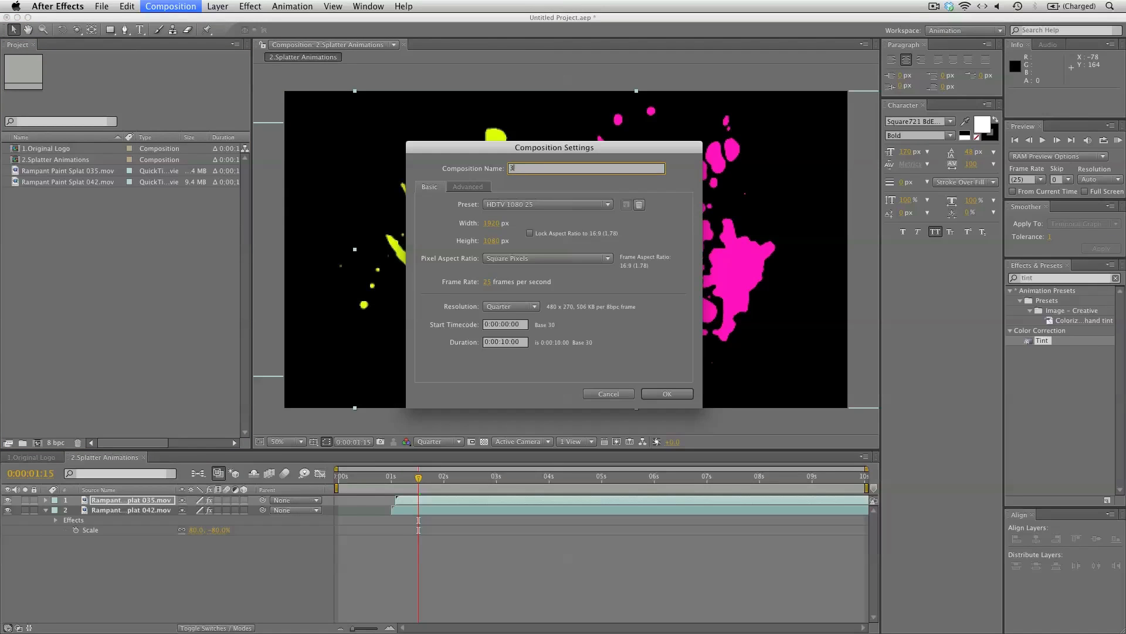
text(3.Splatter)
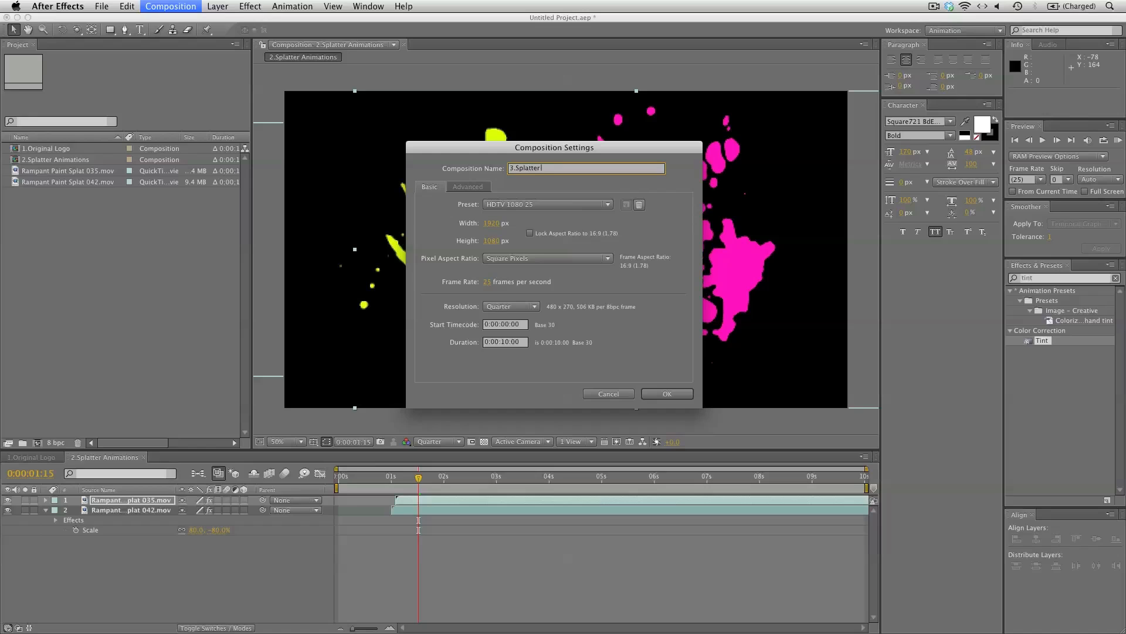
click(665, 393)
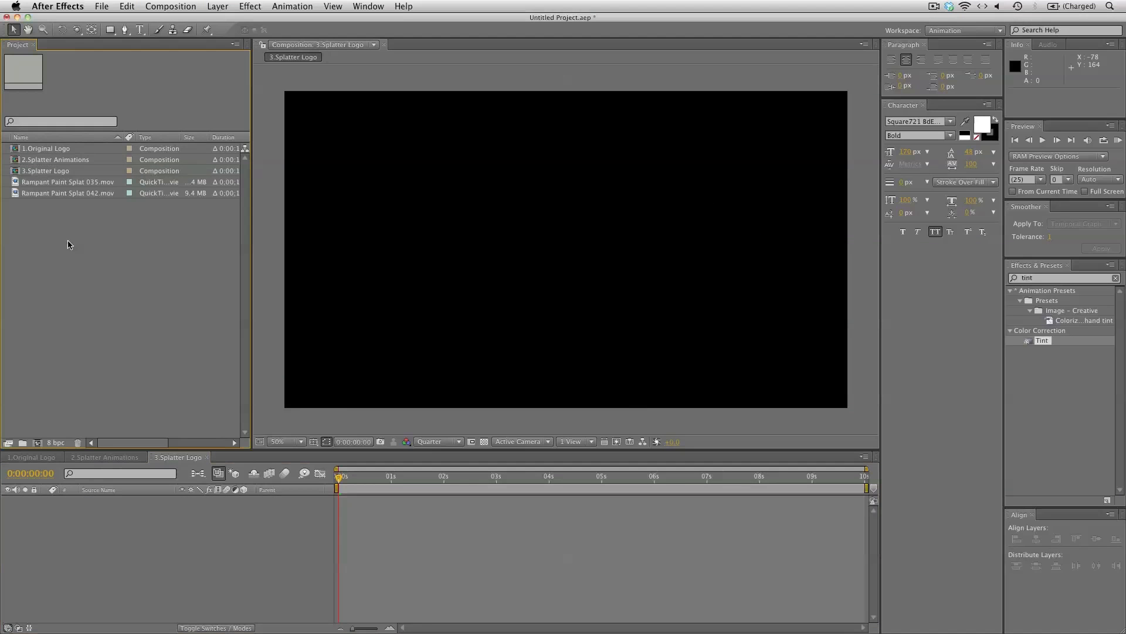
click(57, 159)
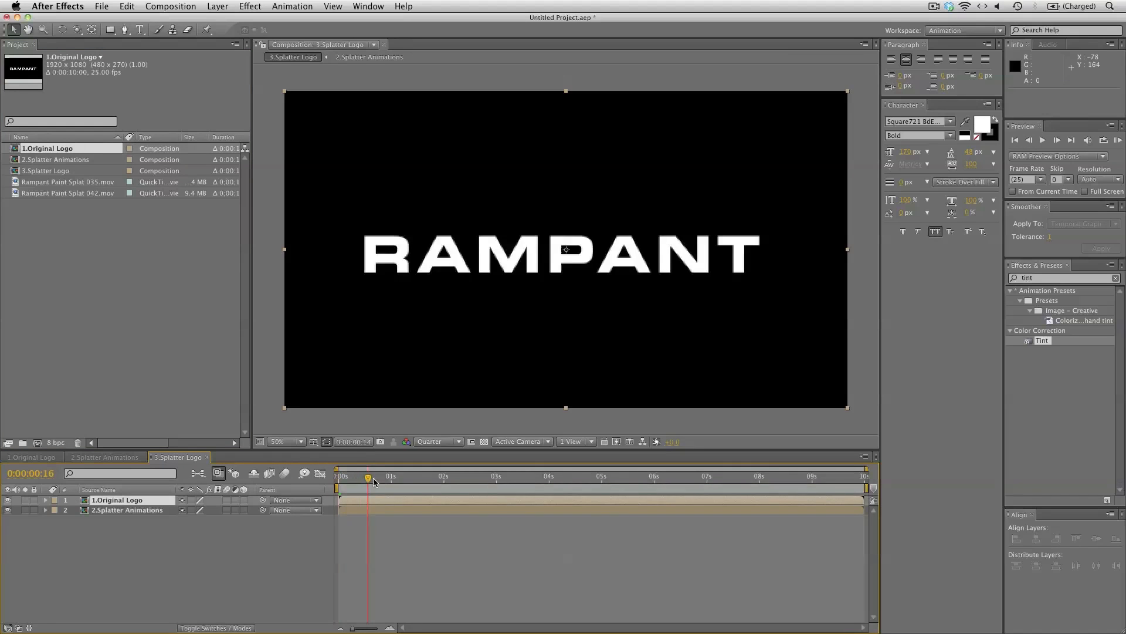
- Set 2.Splatter Animations' track matte to Alpha Matte '1.Original Logo' and add a logo copy underneath
click(424, 477)
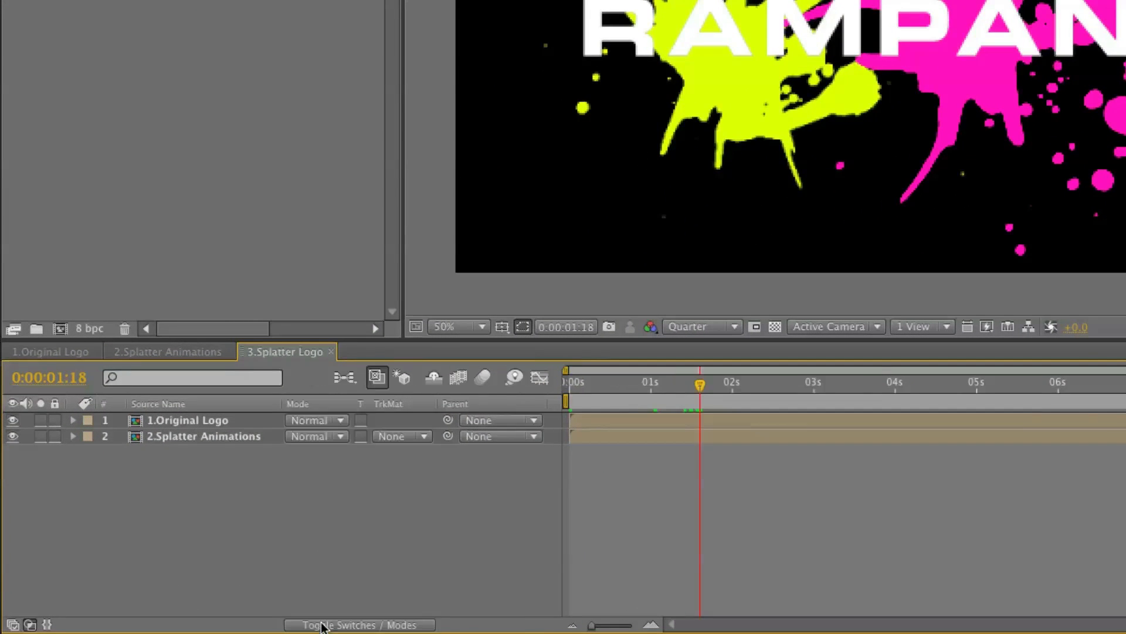
click(204, 435)
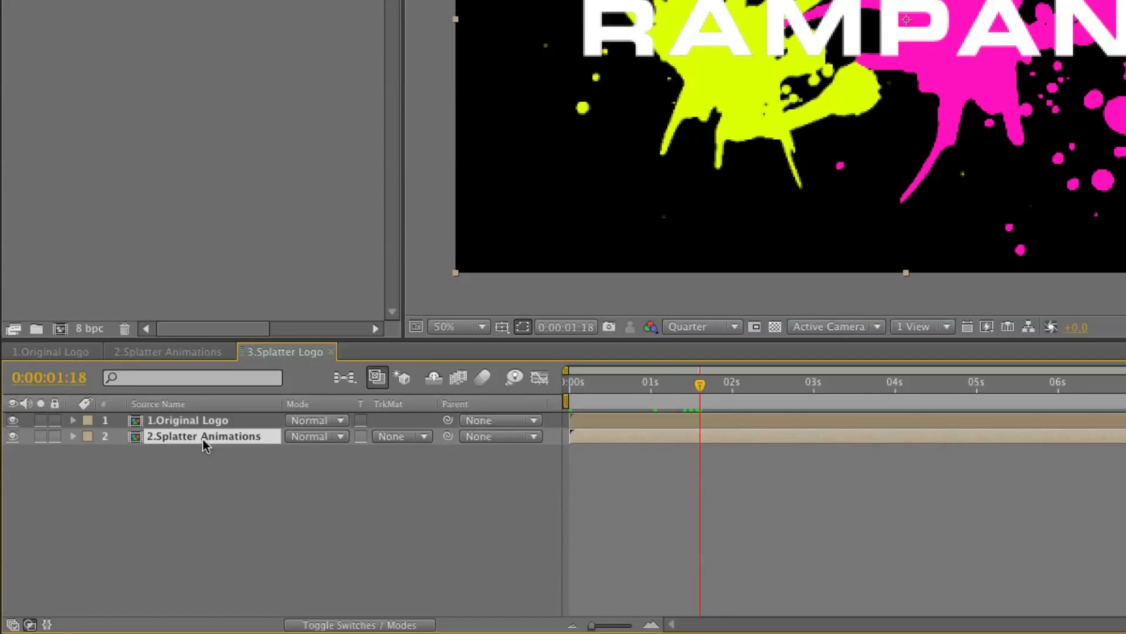
click(400, 436)
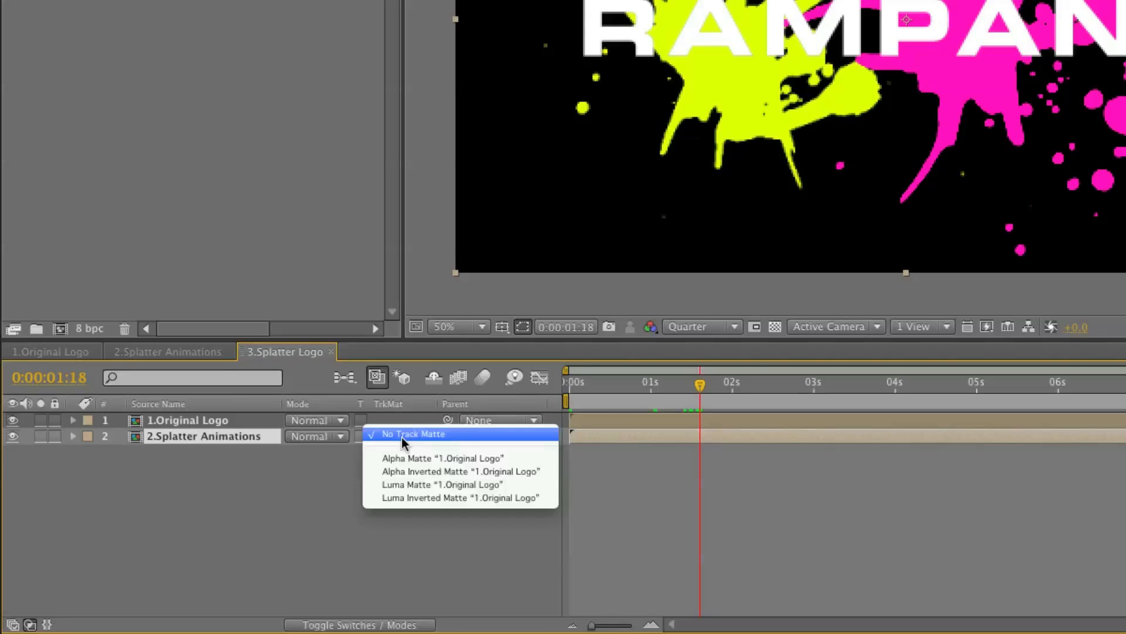
click(441, 459)
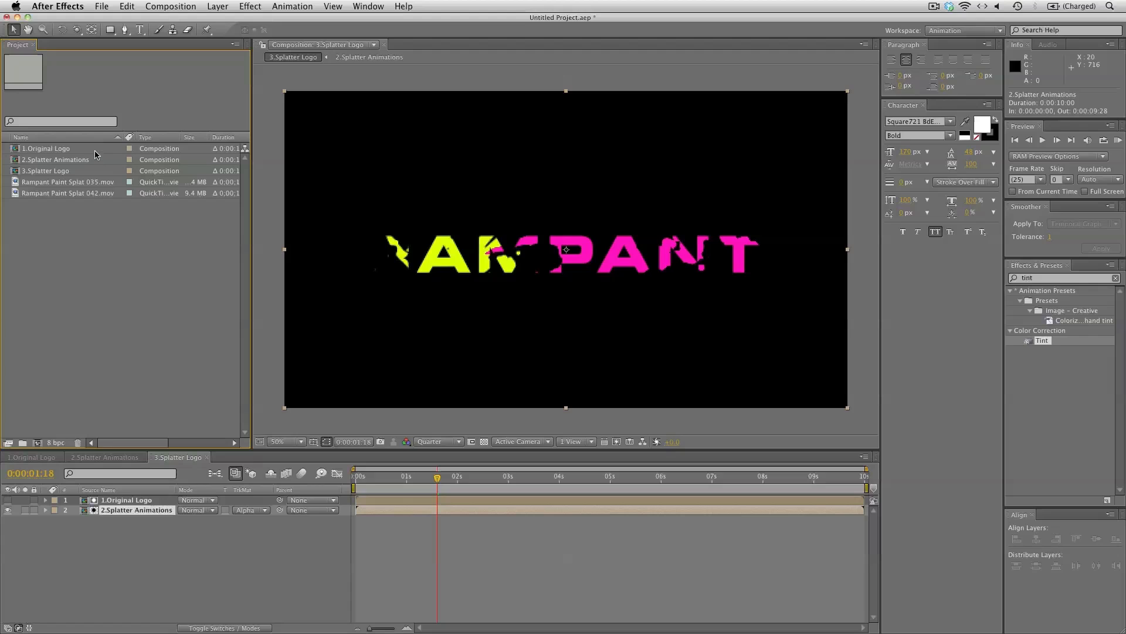
click(47, 148)
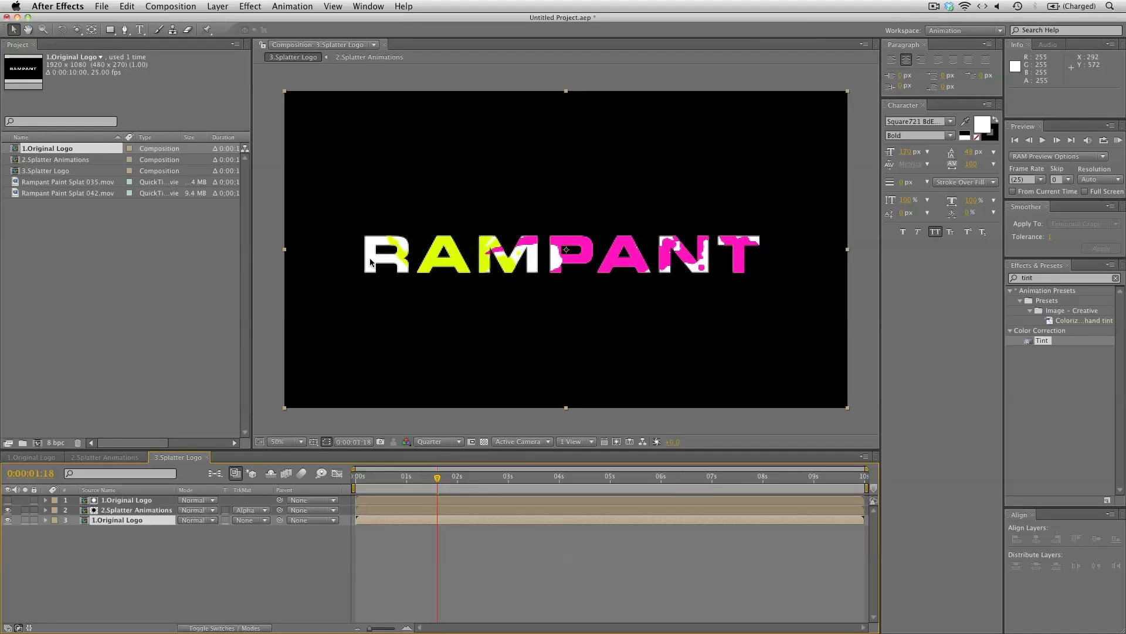
mouse_move(219, 556)
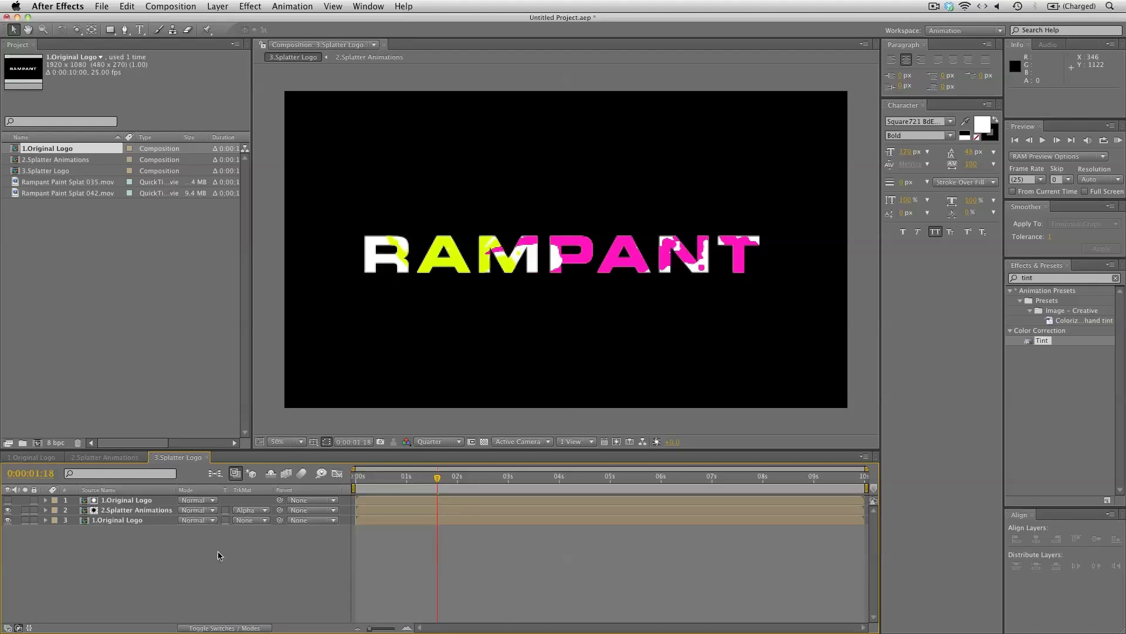
click(431, 441)
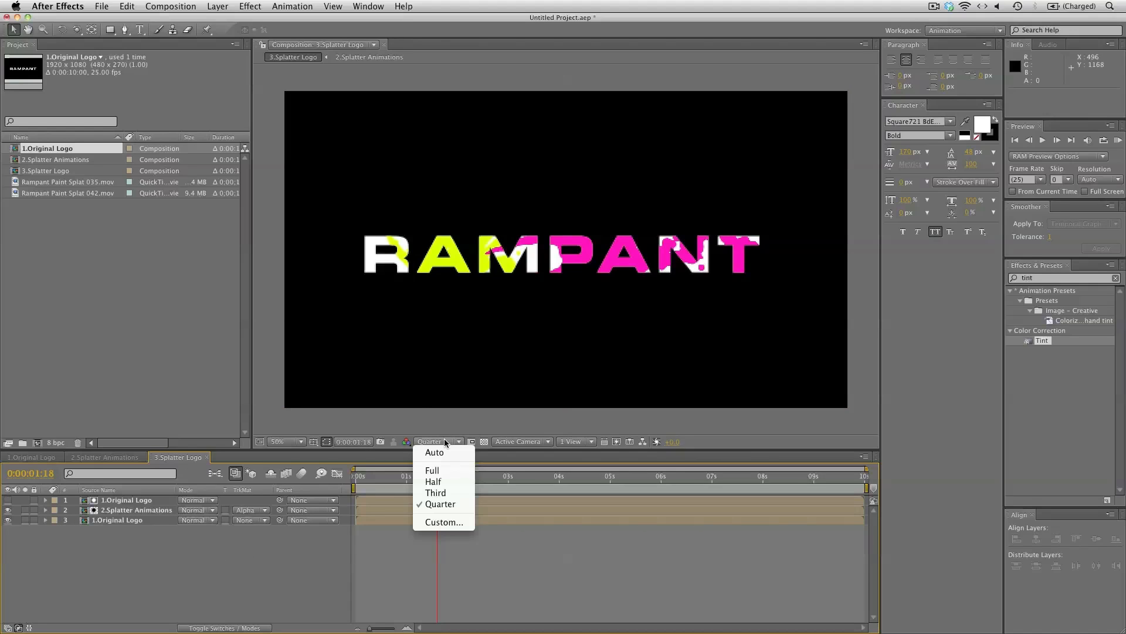
- Set preview to Half resolution, zoom in, and add an adjustment layer
click(433, 481)
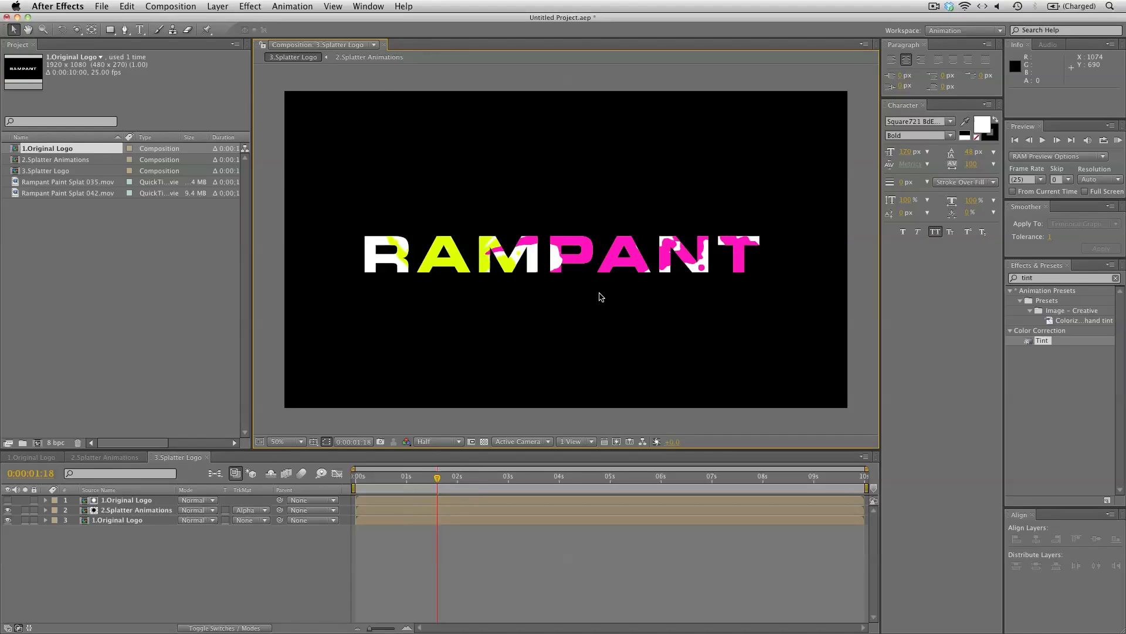
click(276, 442)
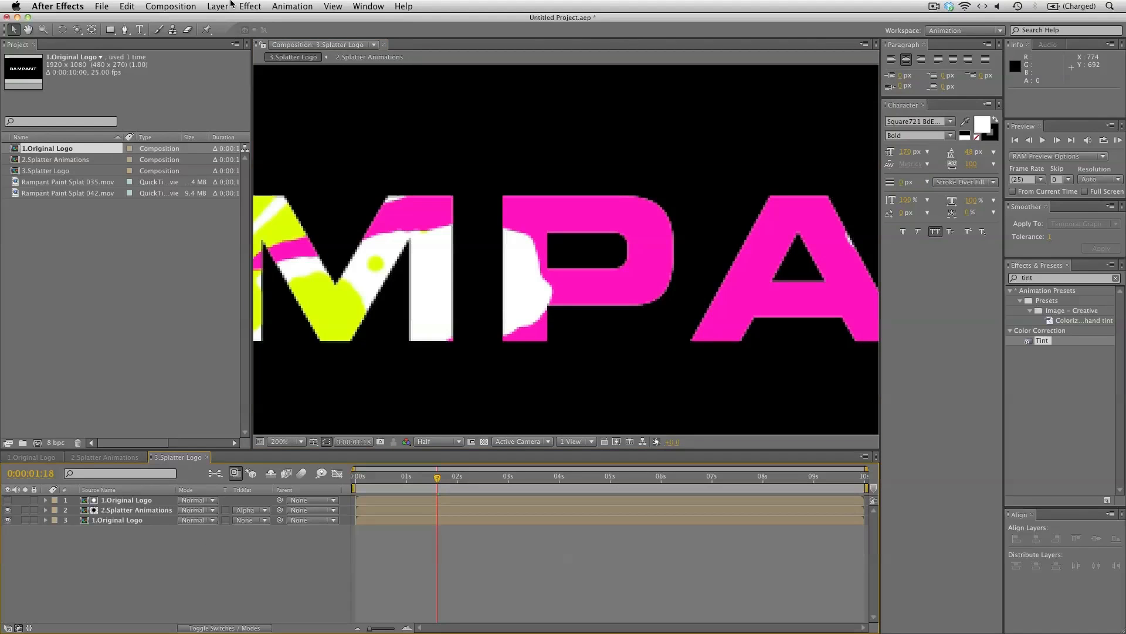
click(218, 6)
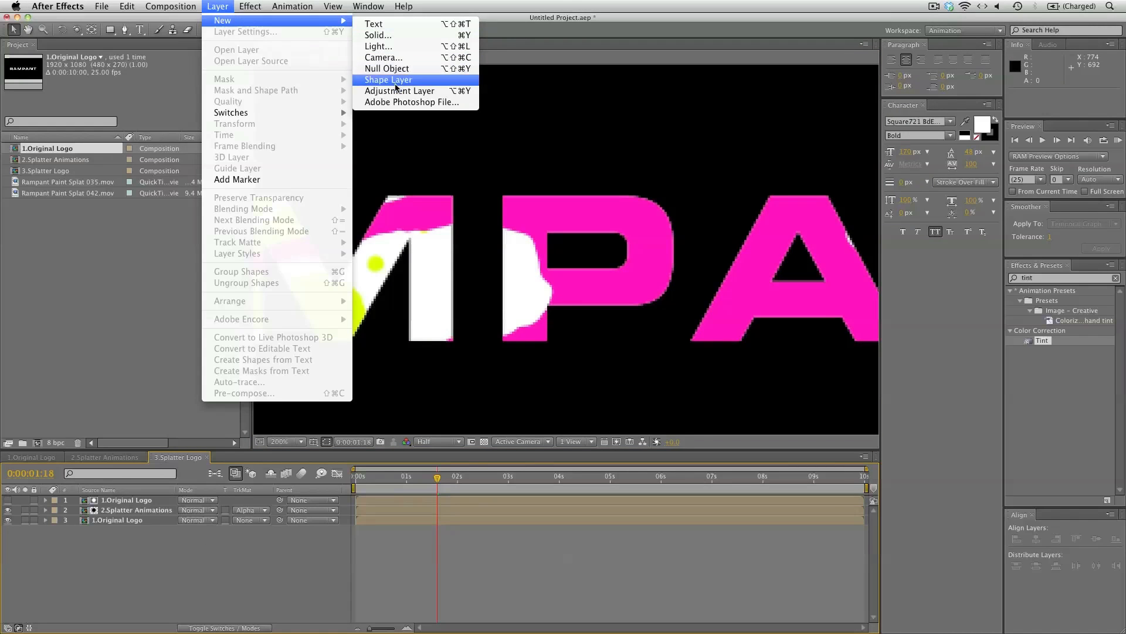
click(400, 90)
text(bevel al)
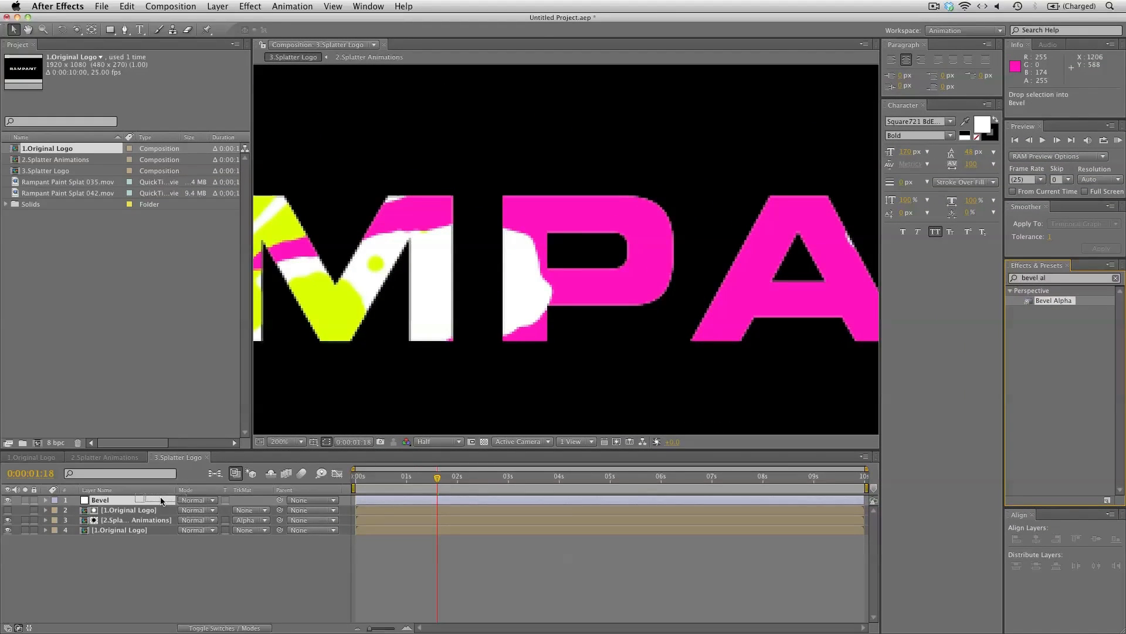
- Apply Bevel Alpha to the Bevel layer, adjusting light angle and setting intensity to 0.60
click(100, 499)
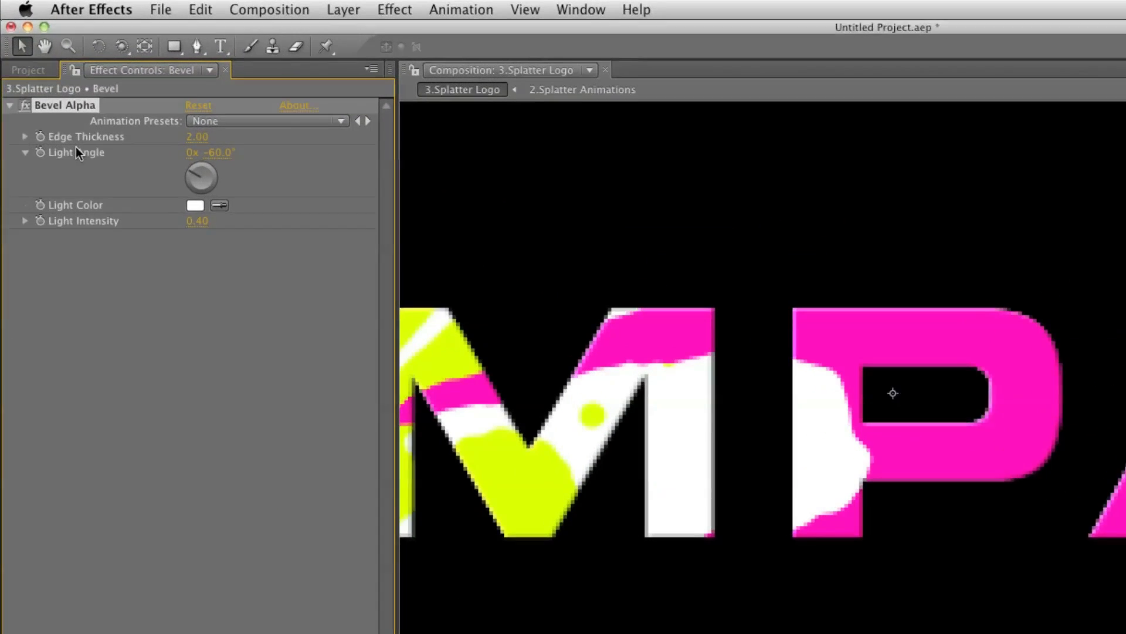
double_click(211, 153)
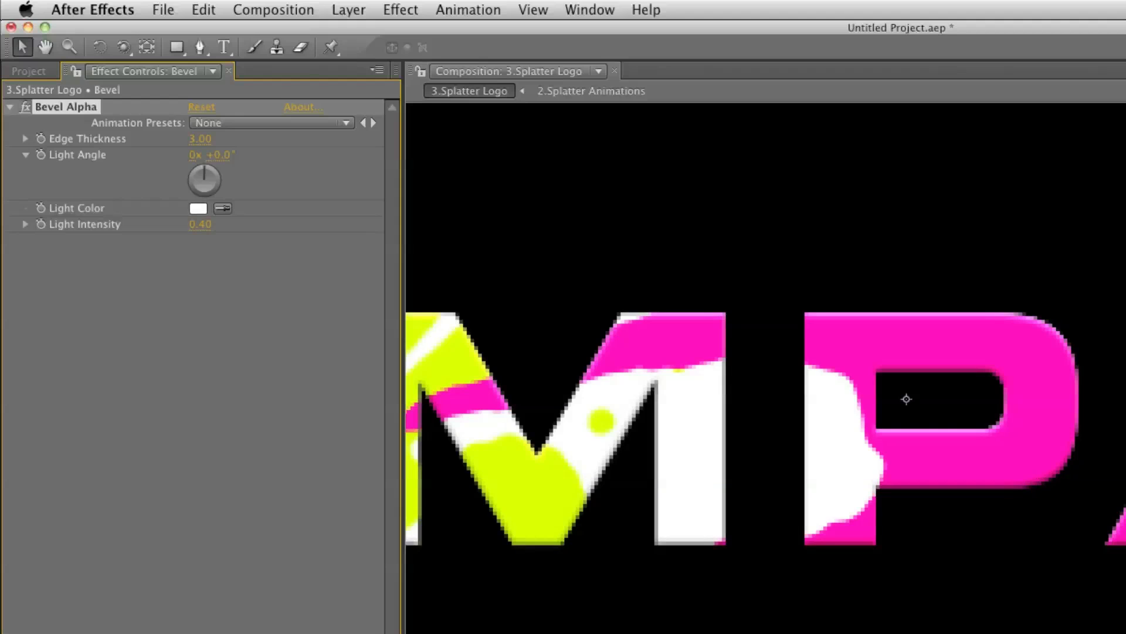
click(208, 224)
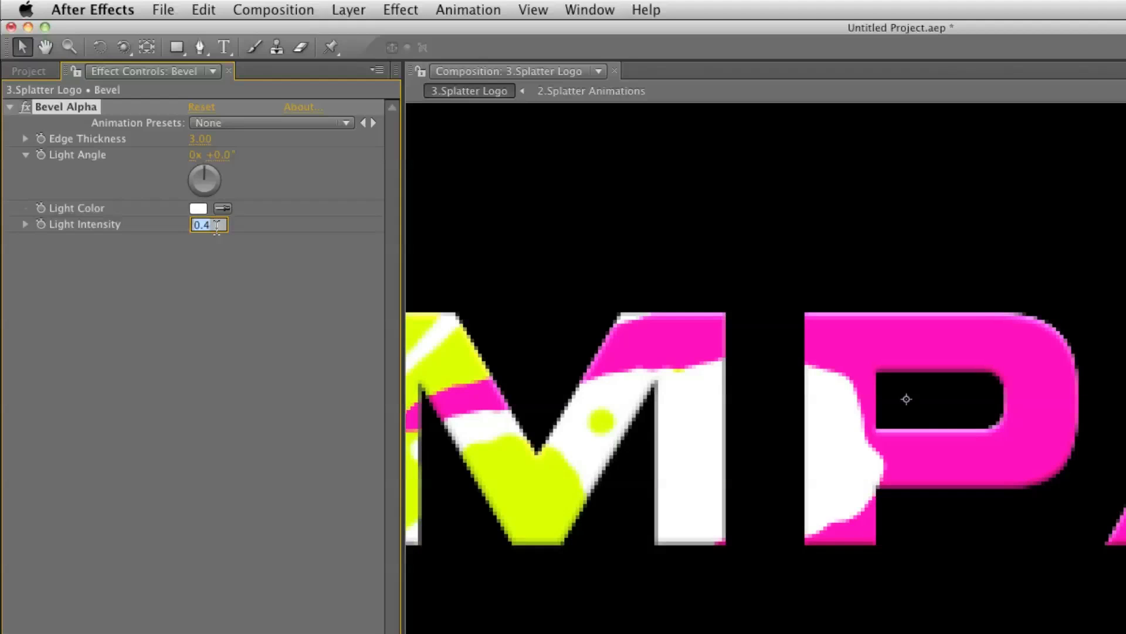
text(0.60)
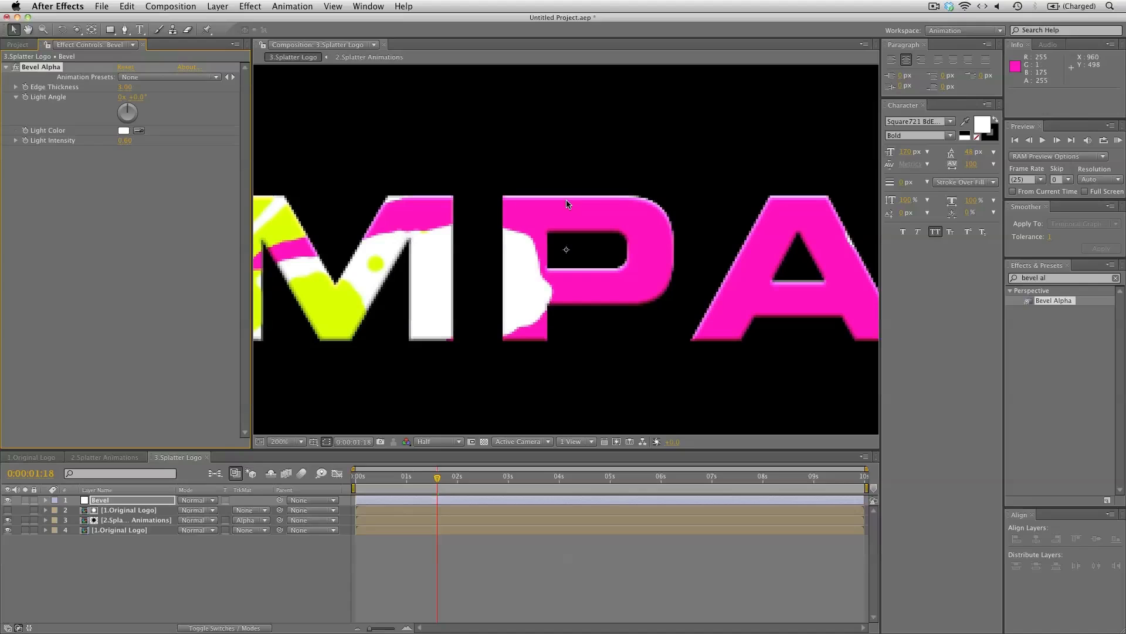
mouse_move(654, 208)
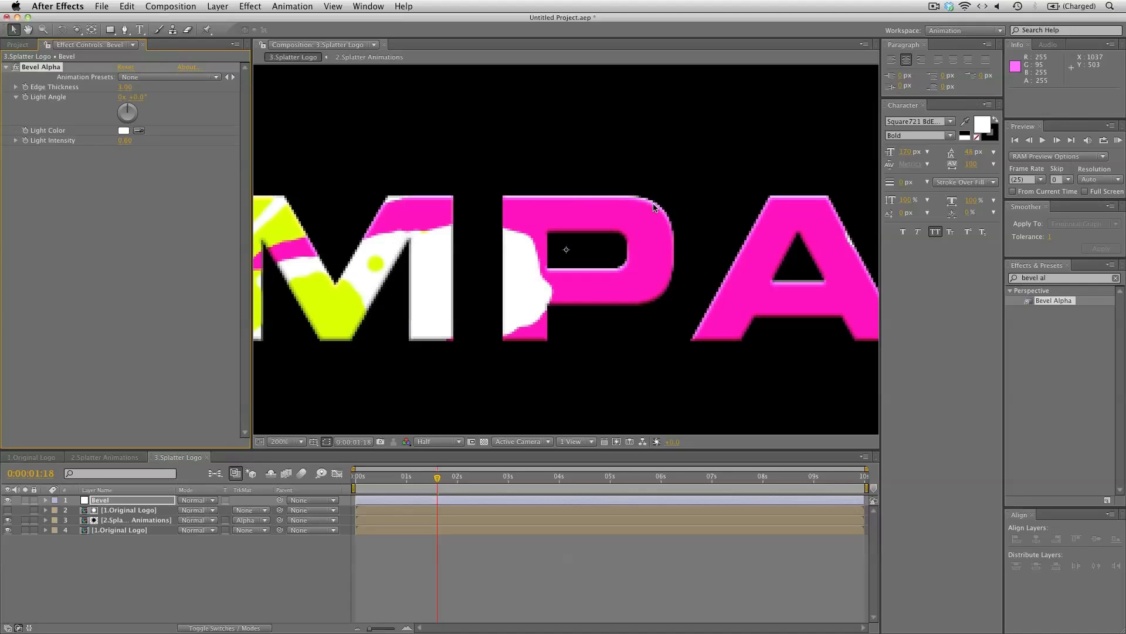
mouse_move(442, 347)
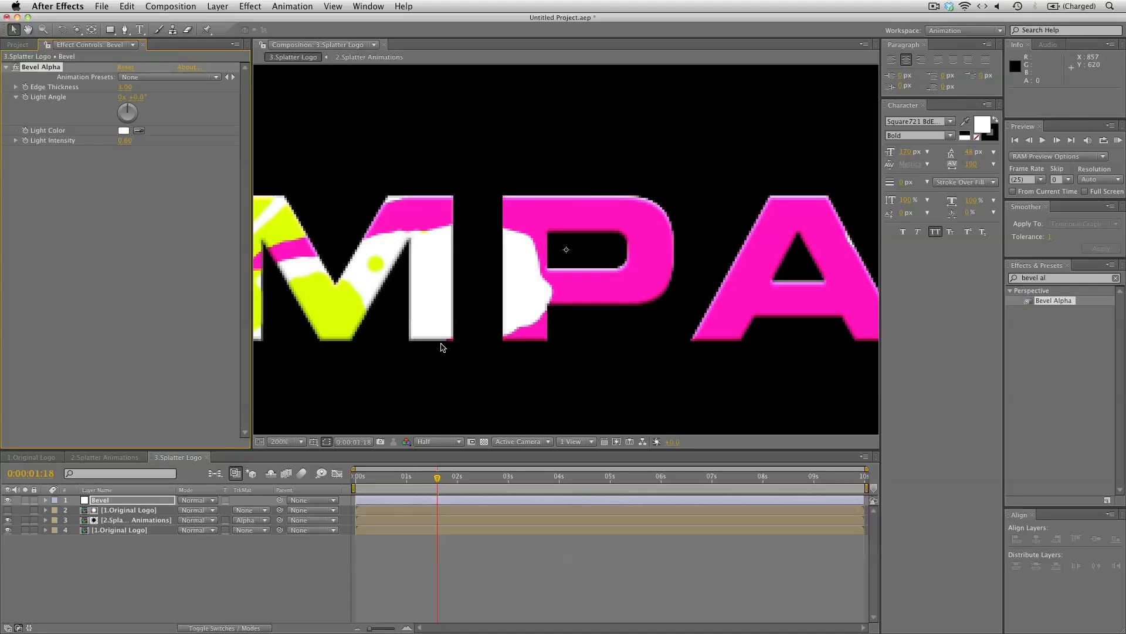
click(284, 441)
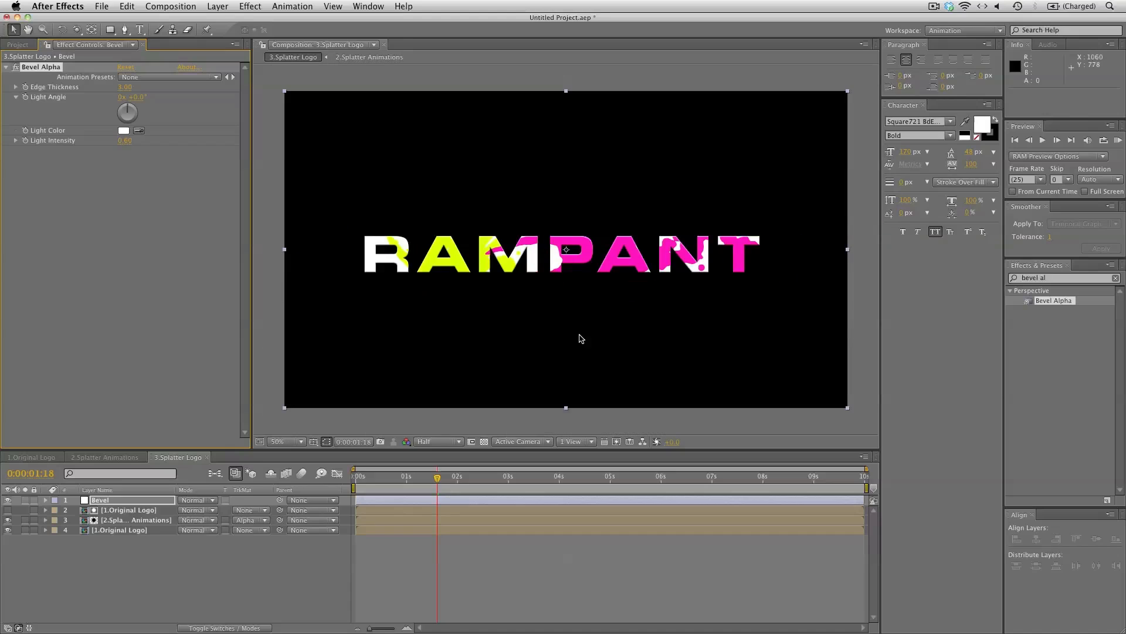
click(436, 441)
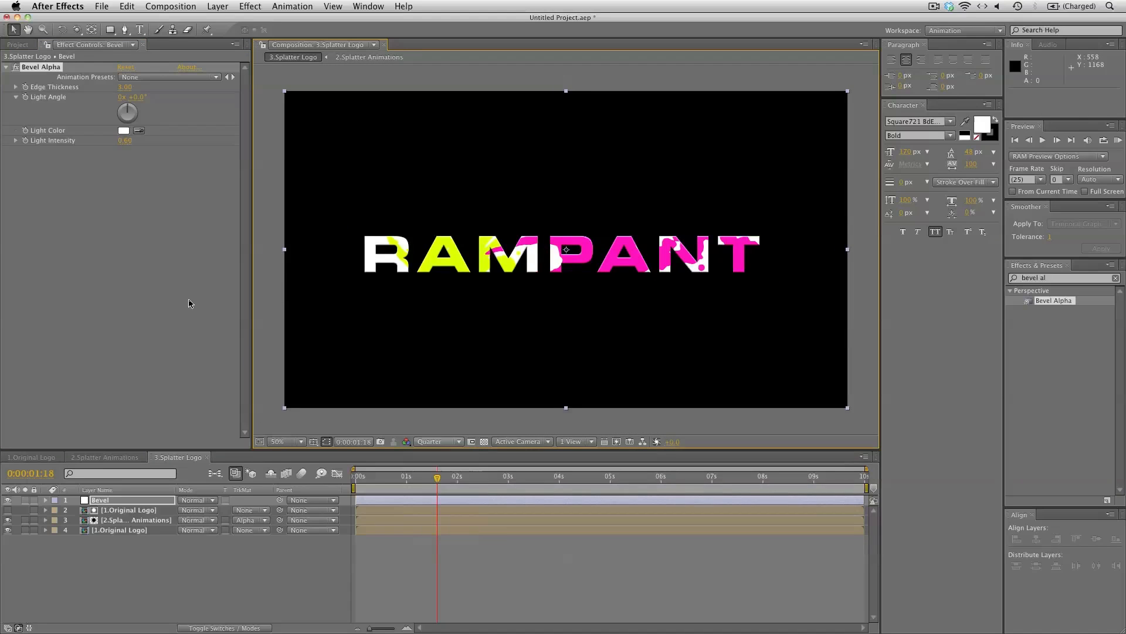
- Create the 4.Fake Shadows composition and set its background color to white
click(17, 44)
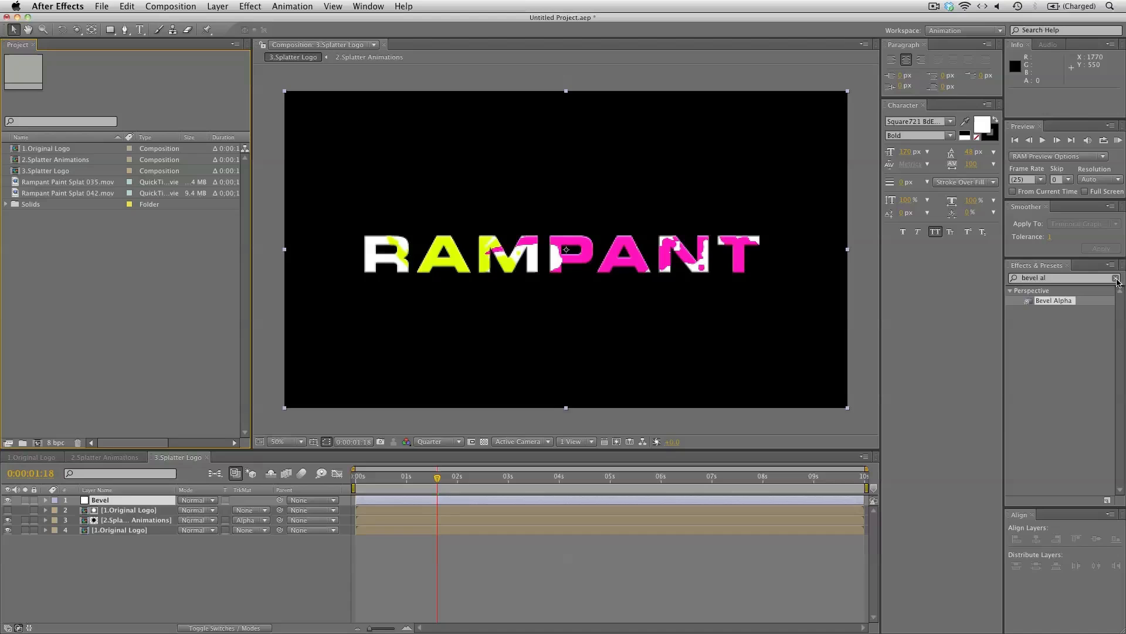
click(170, 6)
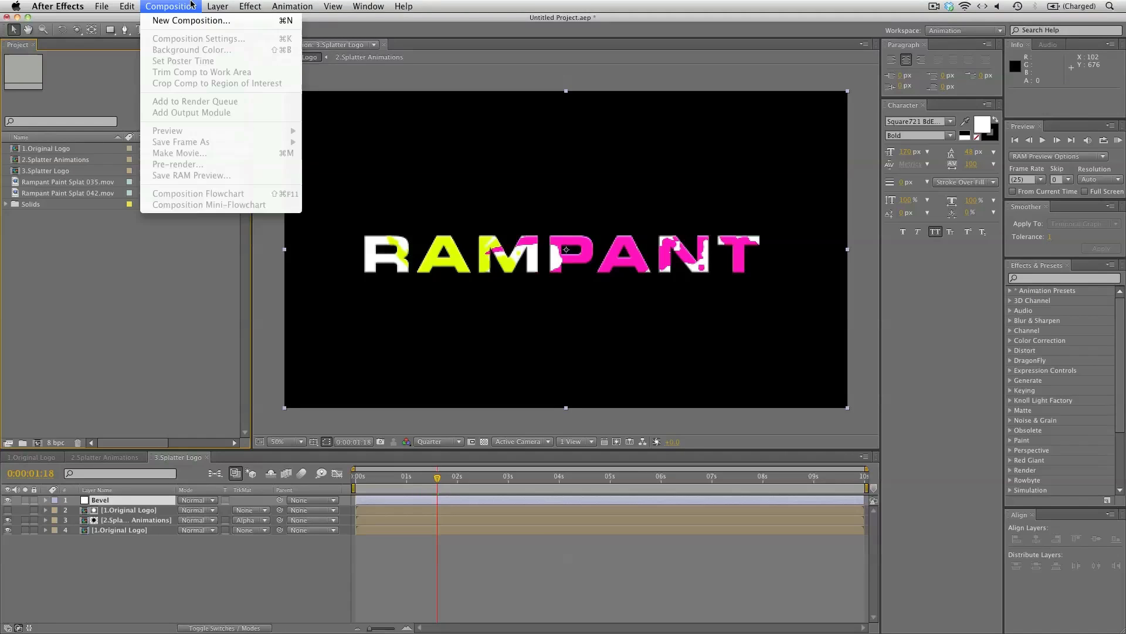
click(191, 20)
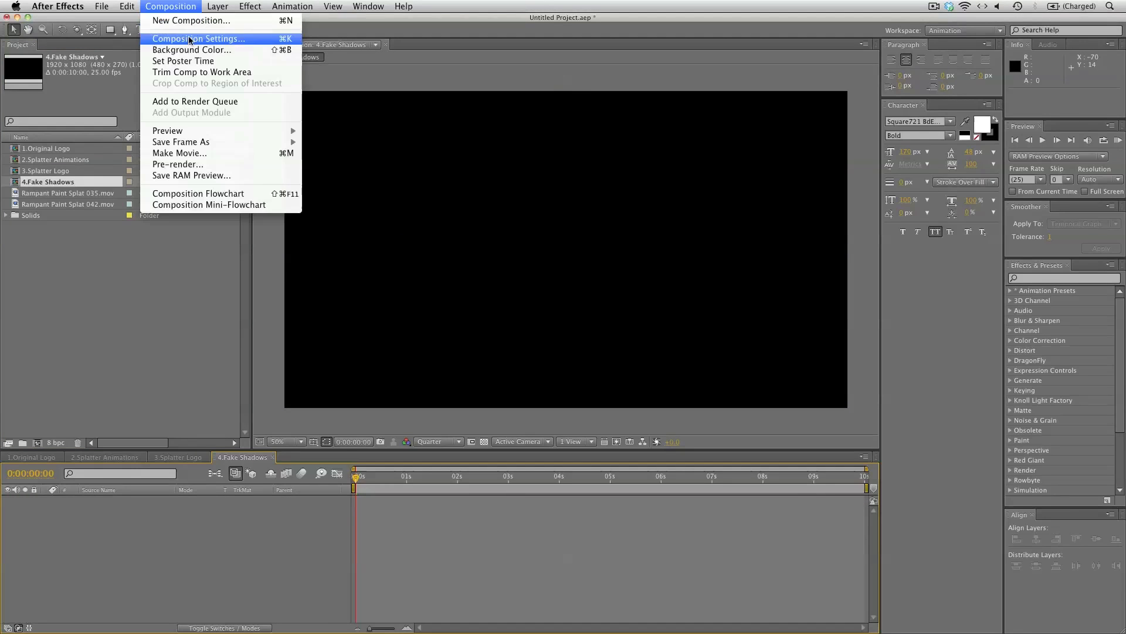
click(191, 50)
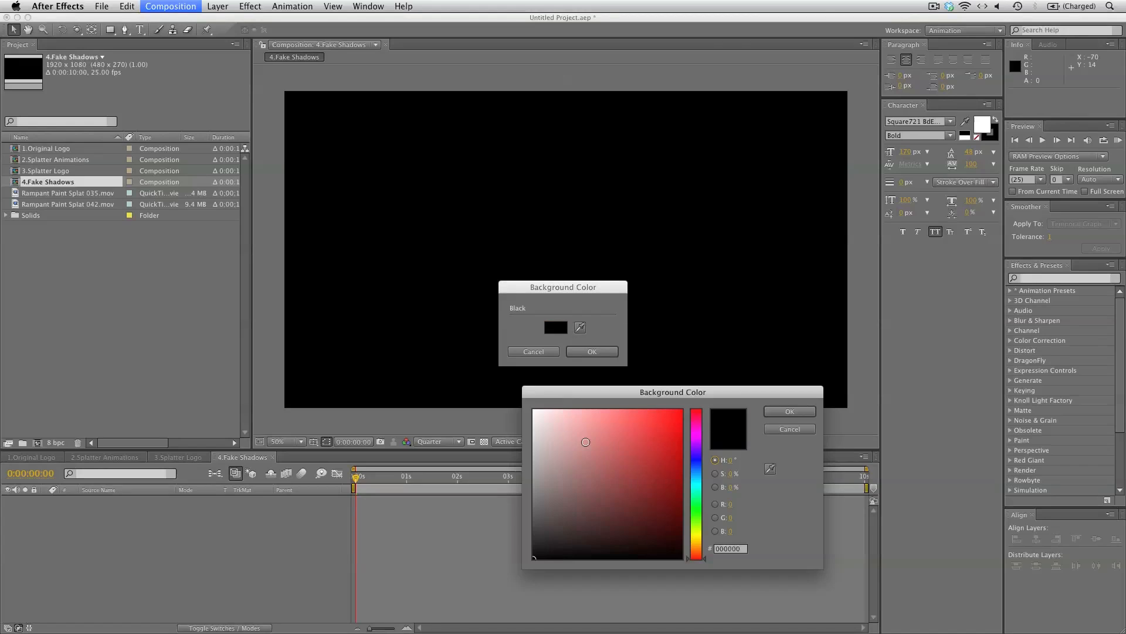
click(788, 410)
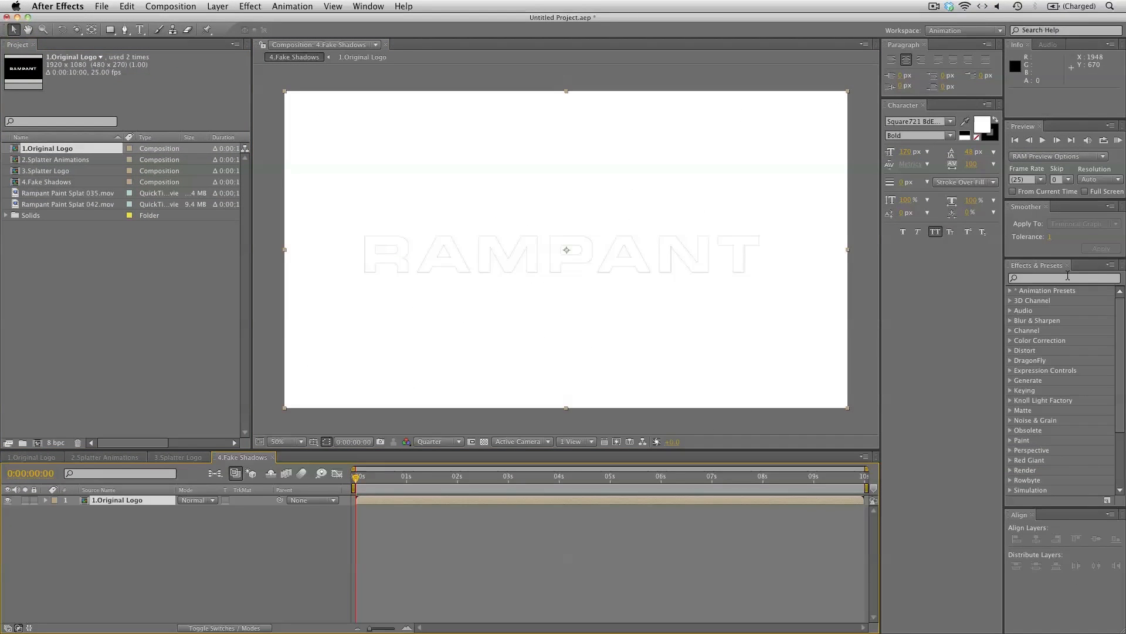
- Tint the logo black and give it a Fading Zoom CC Radial Blur, amount 10
click(1063, 278)
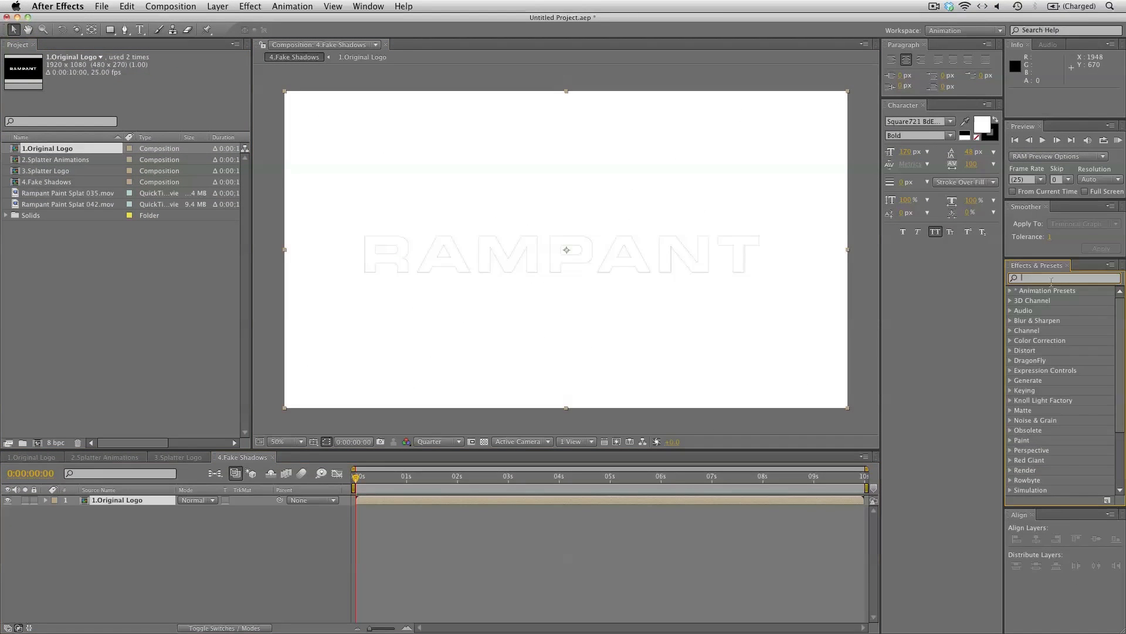
text(tint)
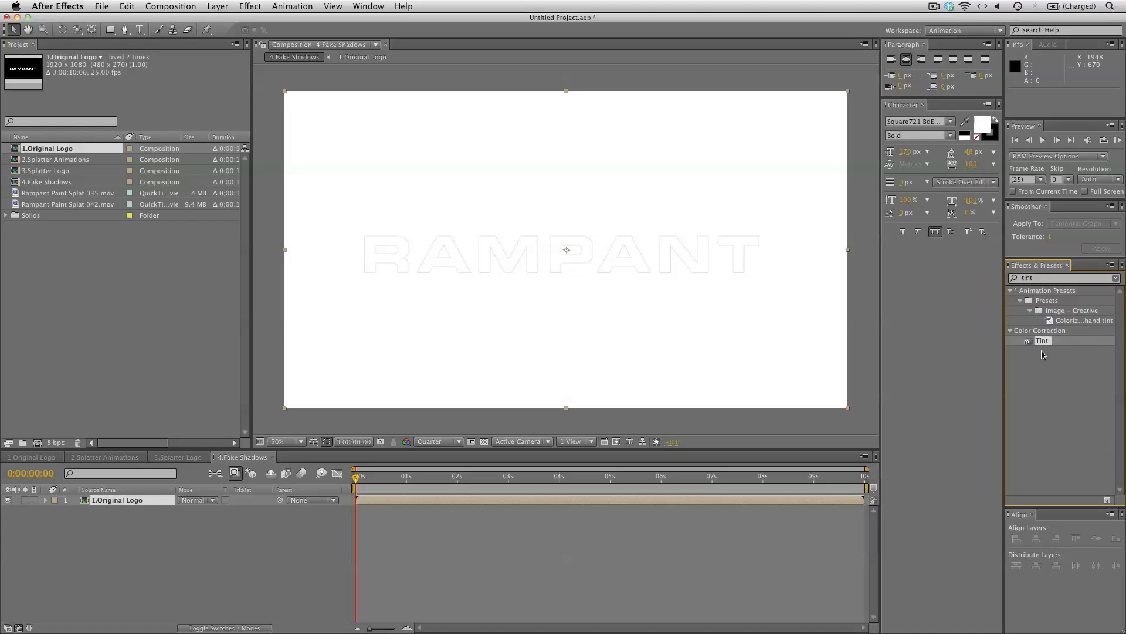
double_click(1042, 340)
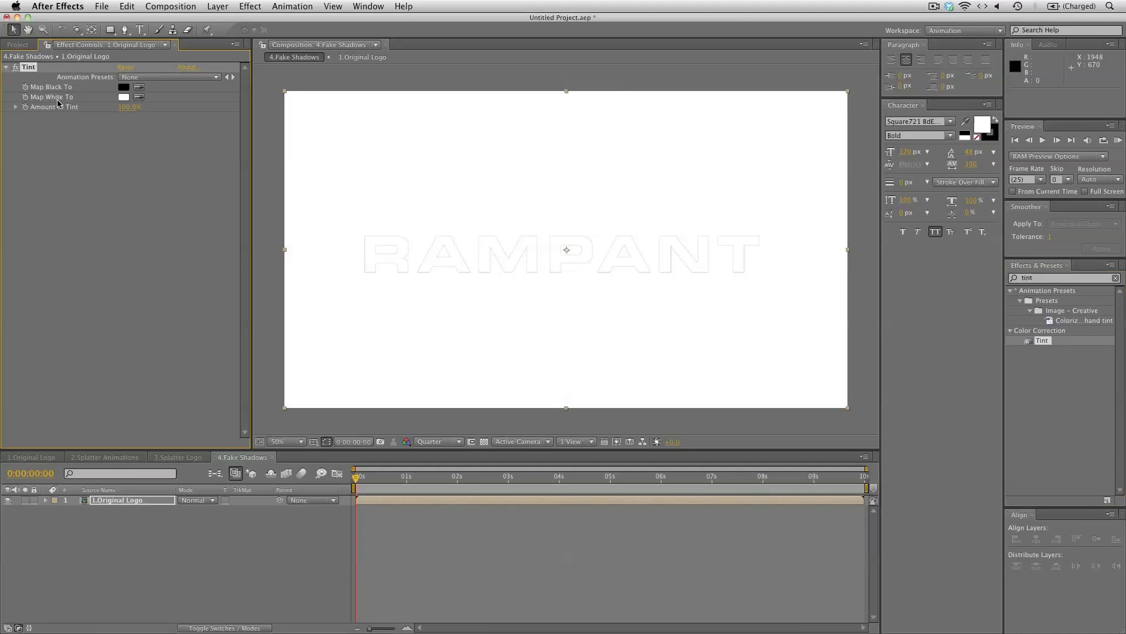
click(123, 97)
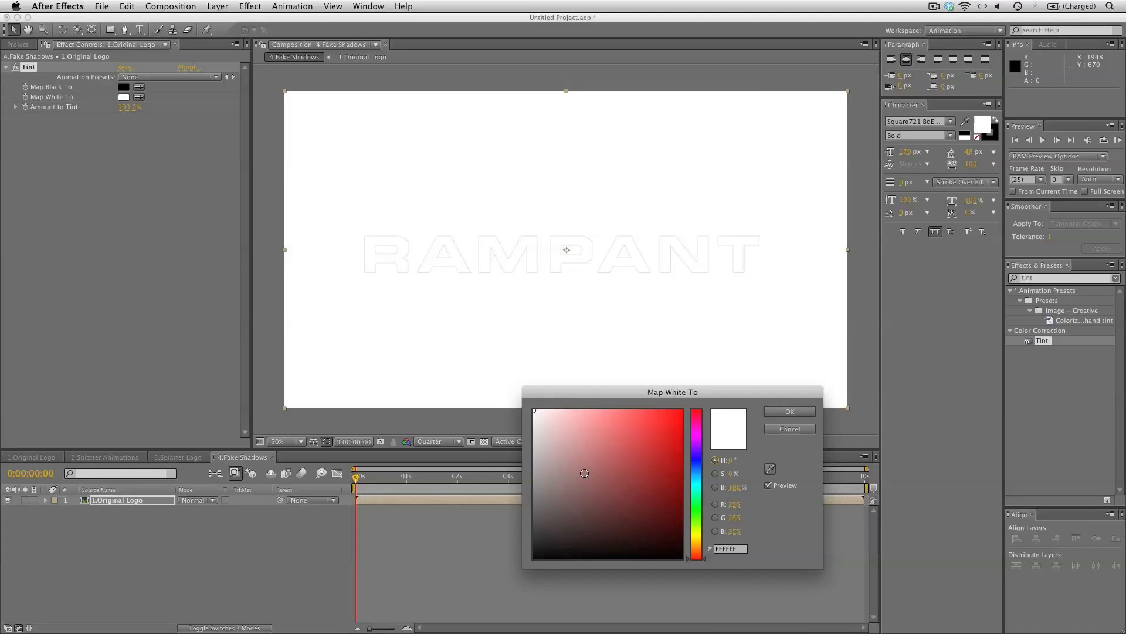
click(788, 411)
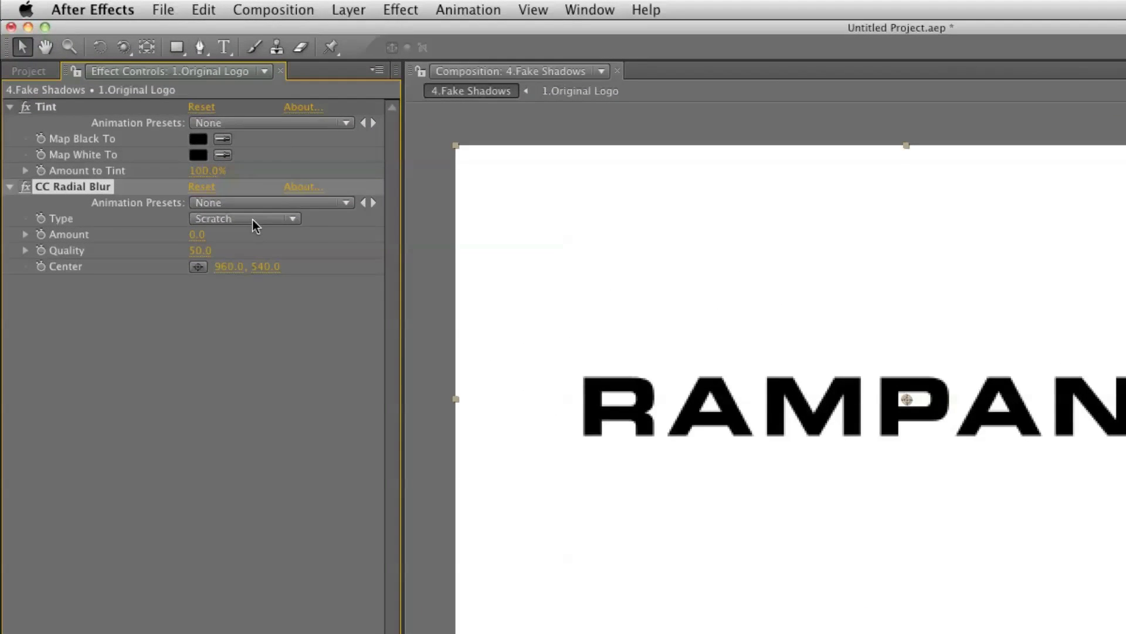
click(244, 219)
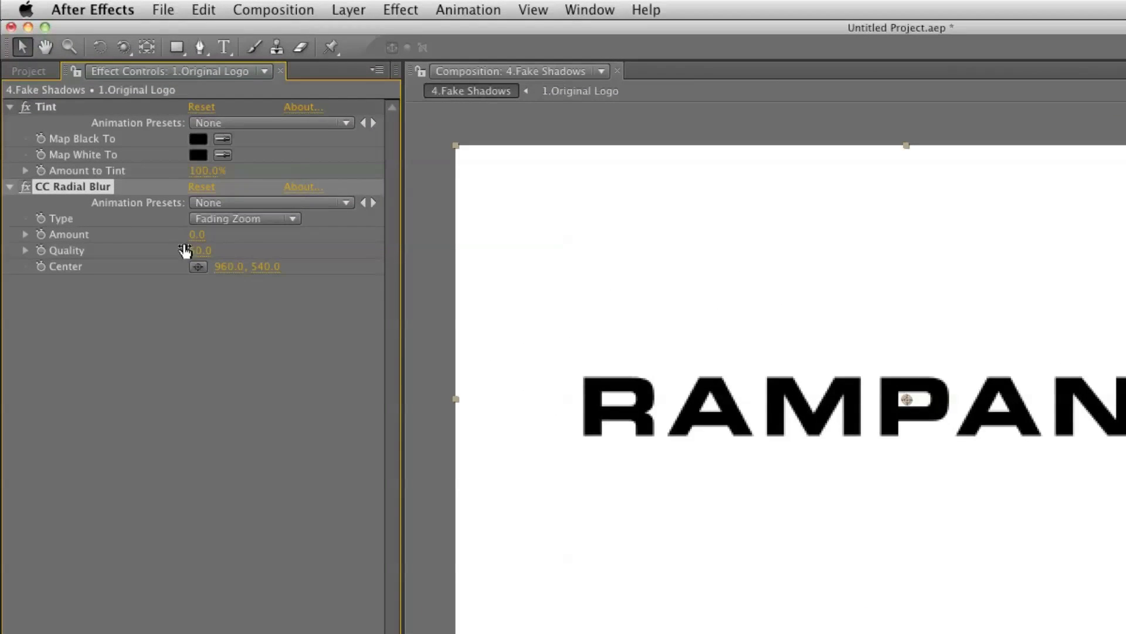
drag(197, 234, 212, 234)
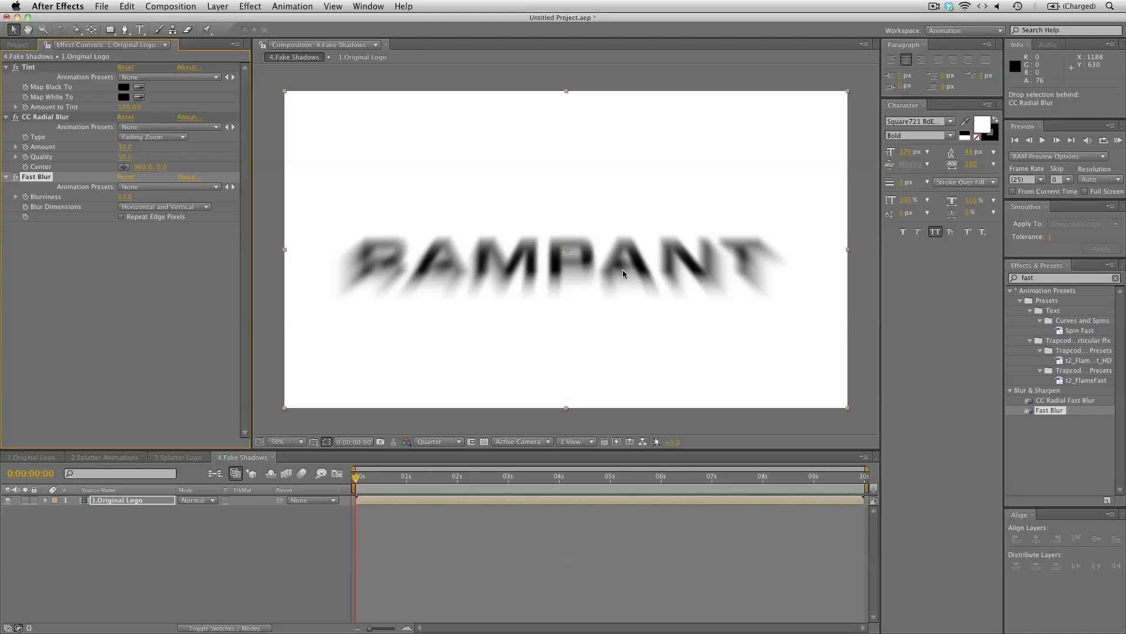
- Raise the Fast Blur blurriness on the duplicated logo layer that lacks radial blur
click(131, 499)
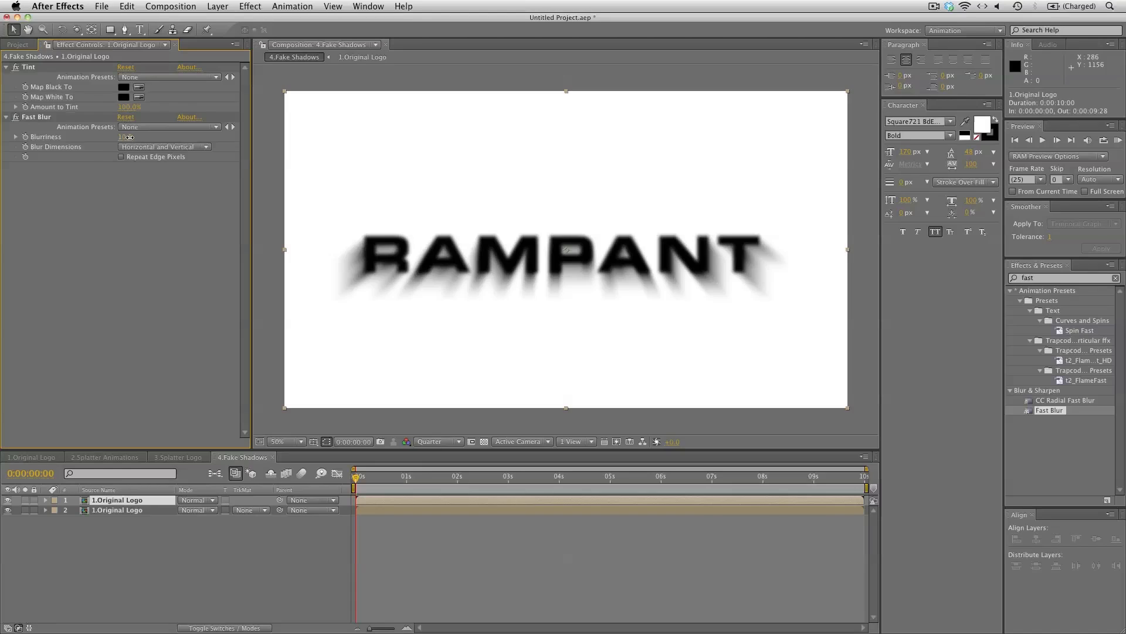
drag(123, 137, 147, 136)
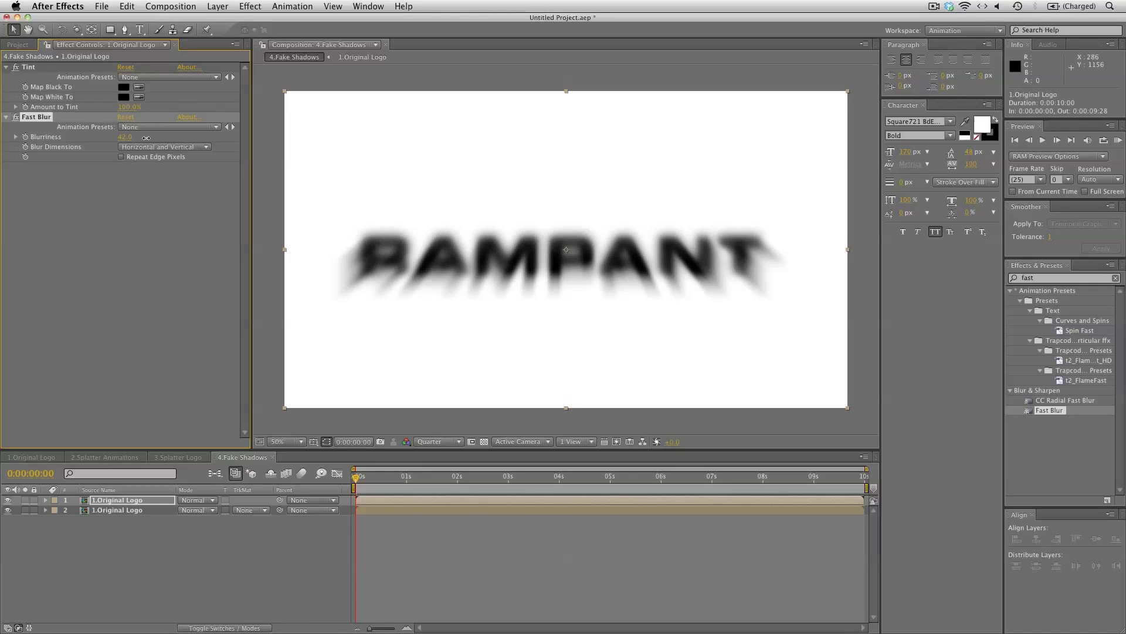
drag(125, 137, 147, 137)
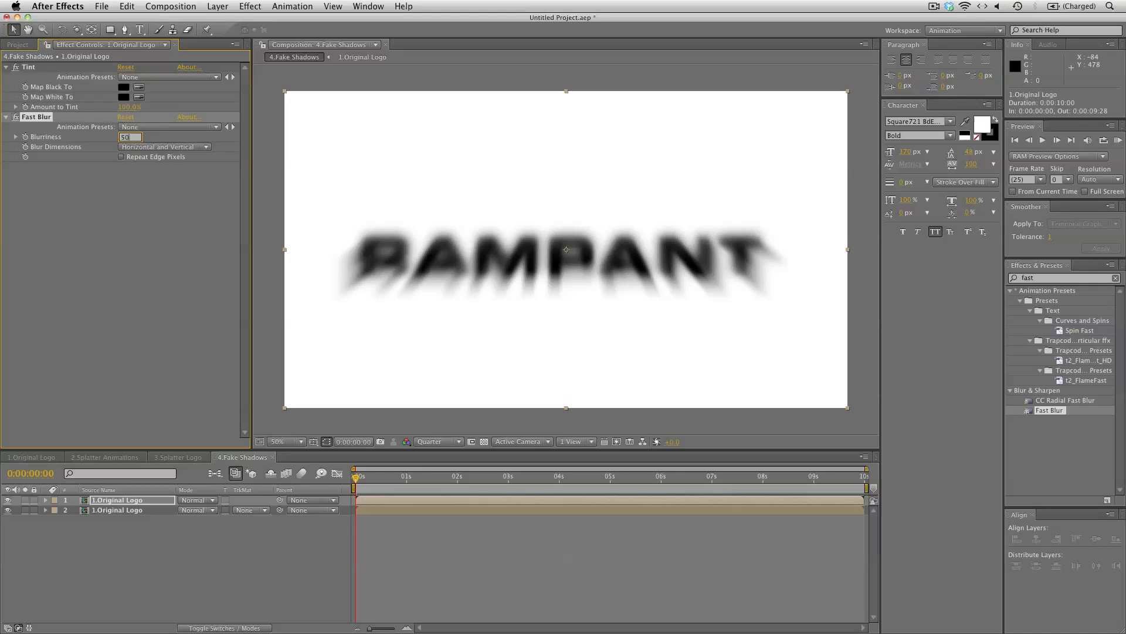
click(17, 45)
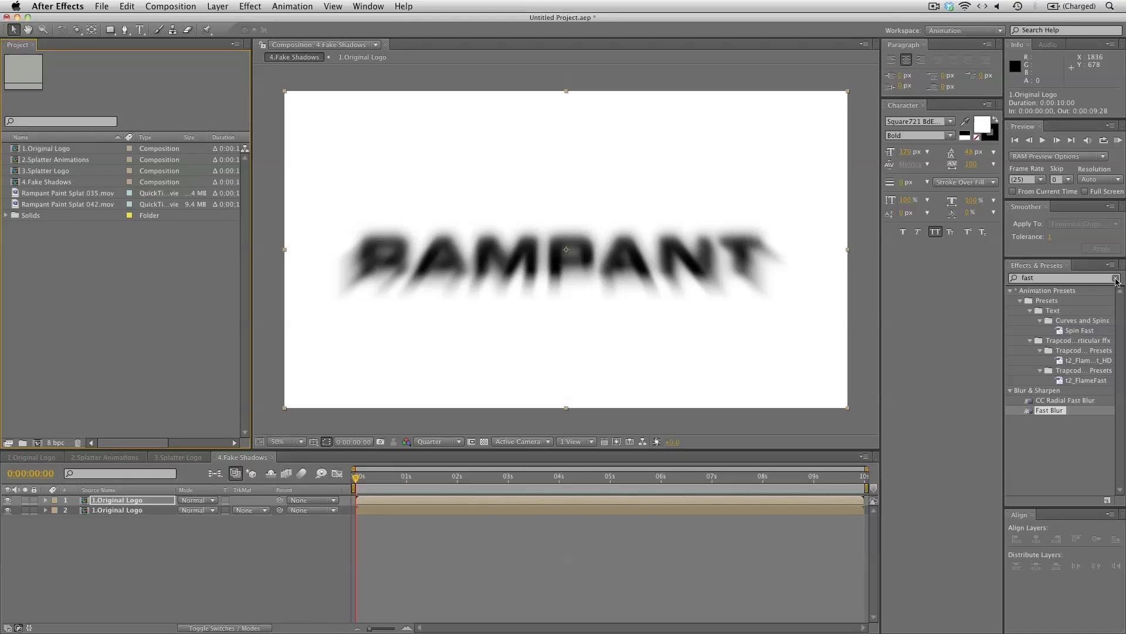
- Create the 5.3D Logo composition with a black background color
click(1116, 279)
text(5.3D Logo)
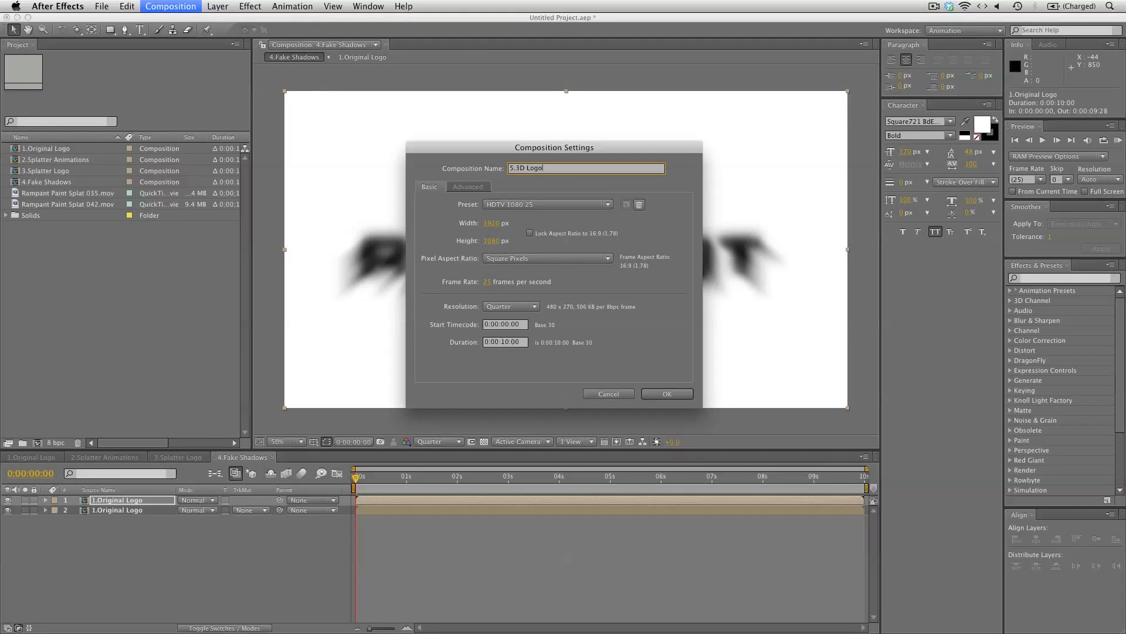
click(171, 6)
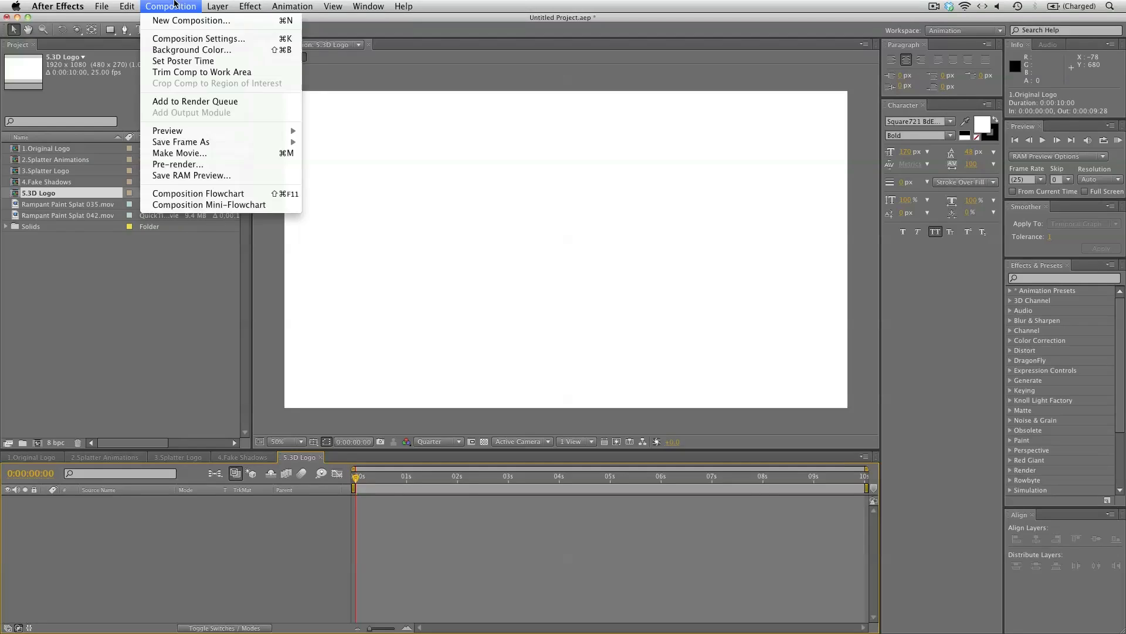
click(191, 49)
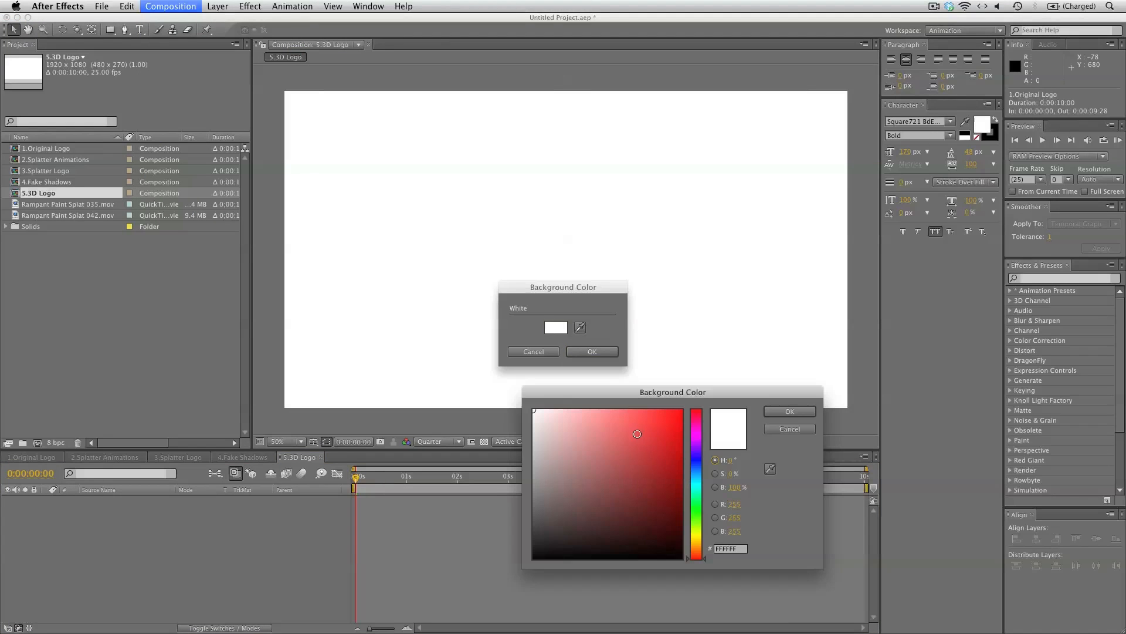
click(788, 410)
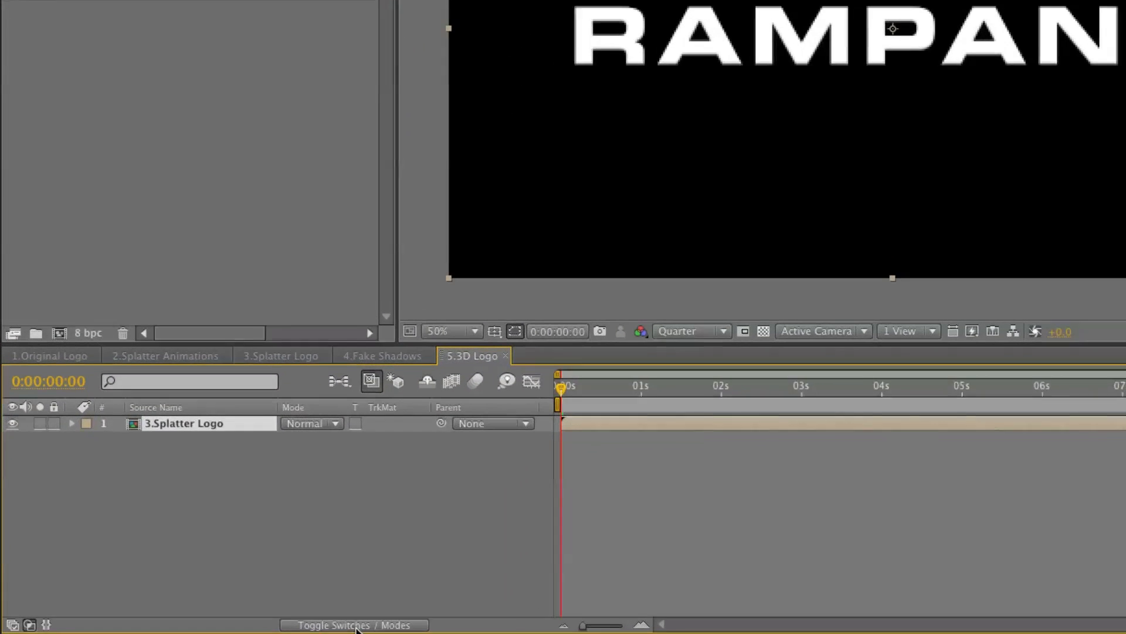
- Make the Splatter Logo layer 3D and duplicate it into copies offset -2 in Z
click(353, 624)
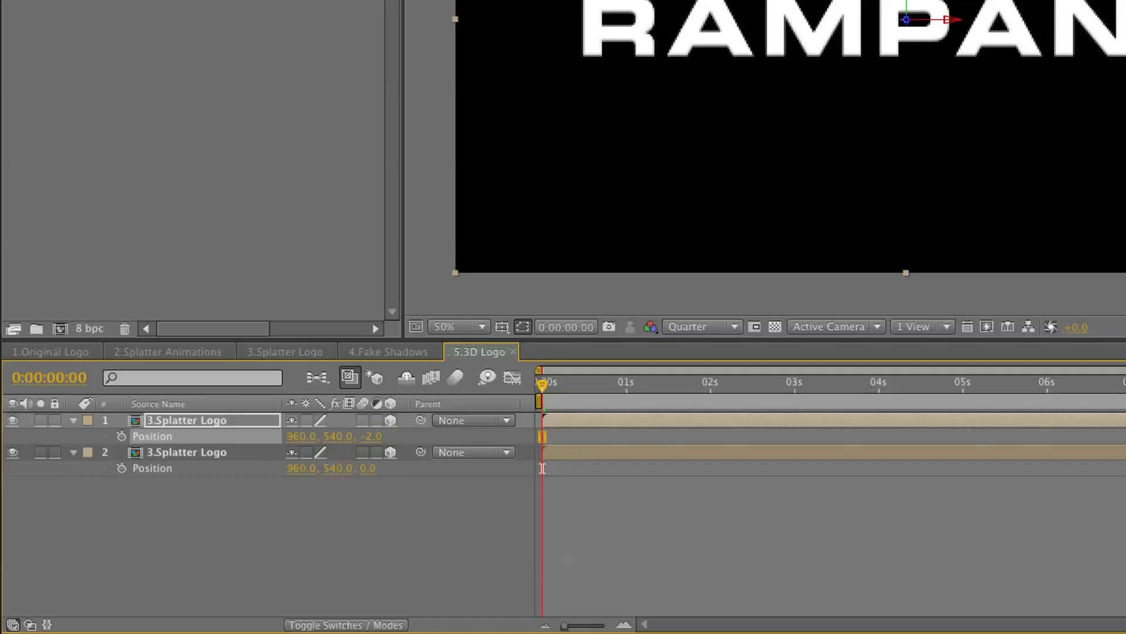
mouse_move(238, 425)
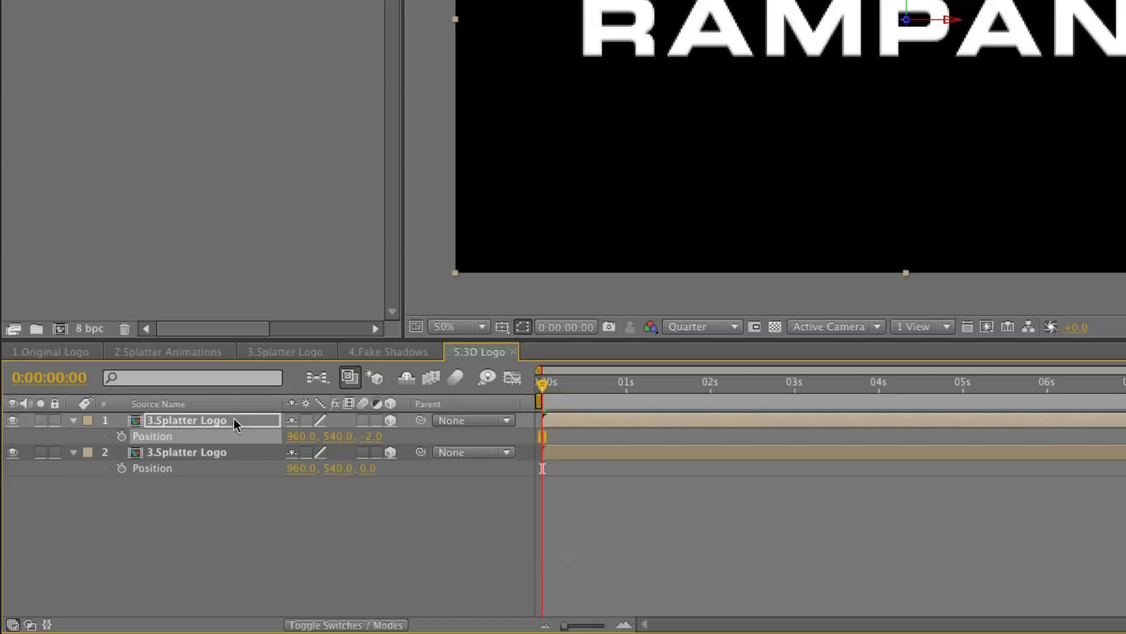
key(ctrl+d)
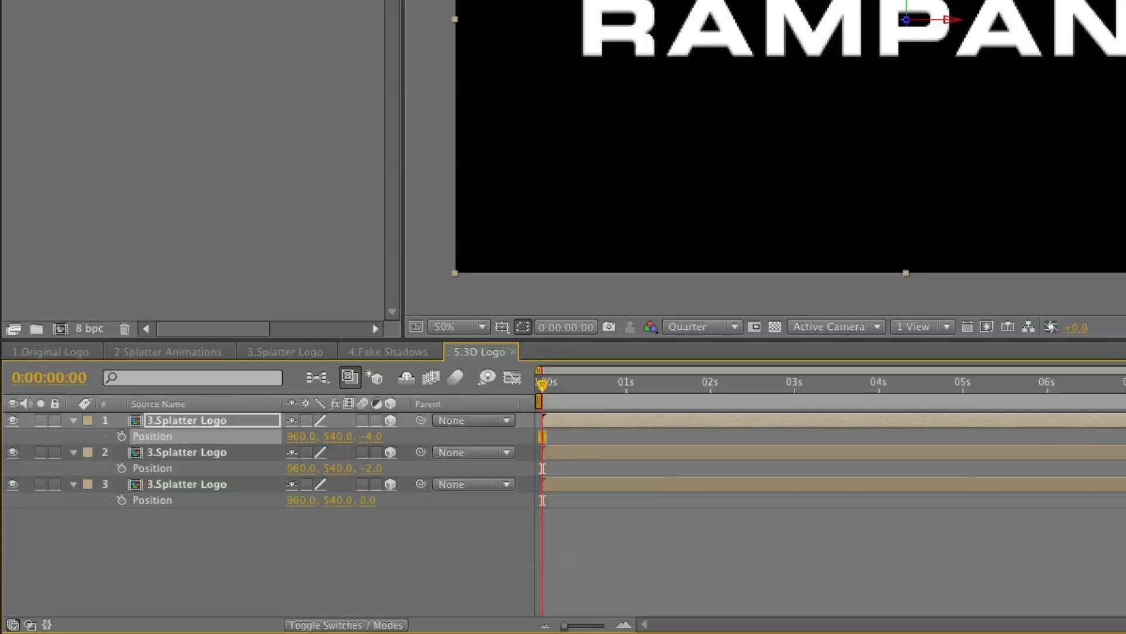
click(71, 419)
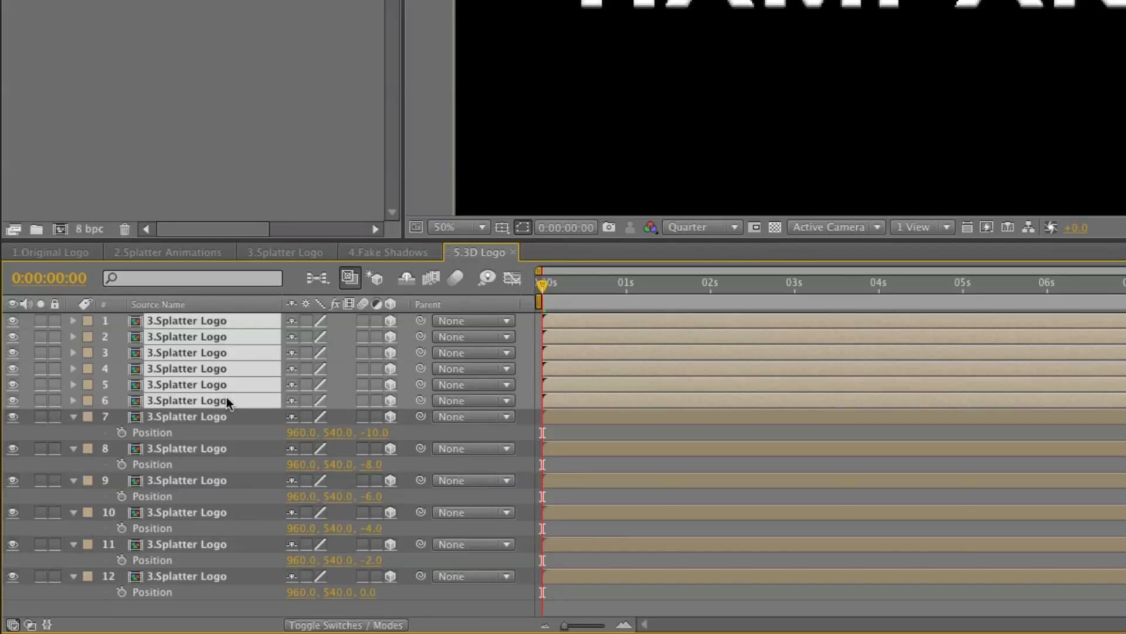
mouse_move(237, 396)
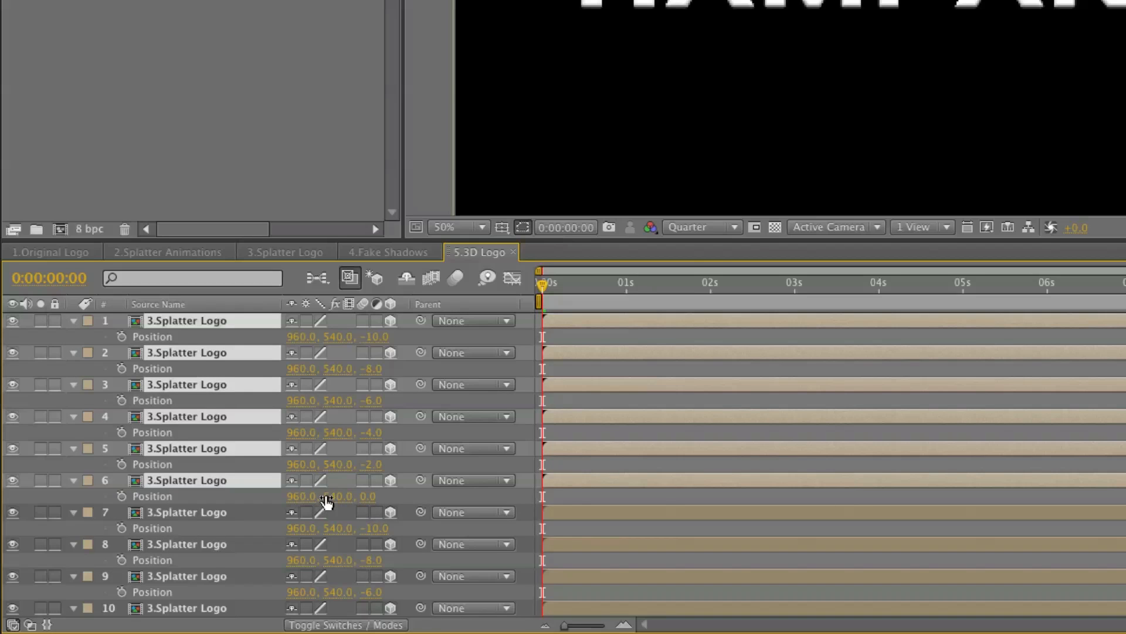
mouse_move(371, 500)
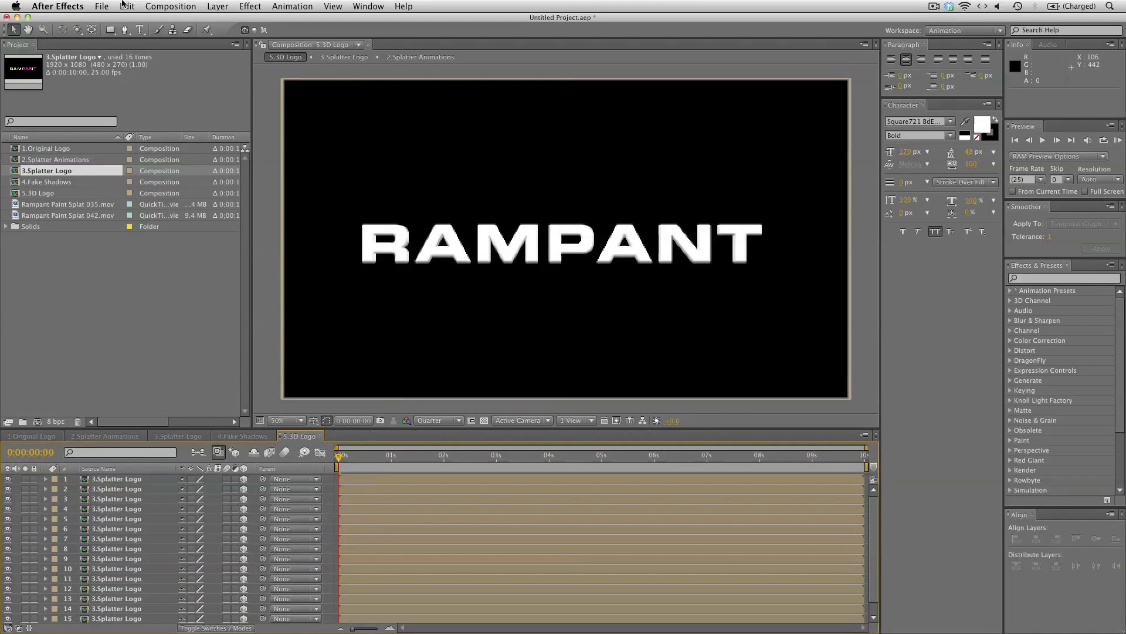
- Add a camera to 5.3D Logo and switch to the orbit camera tool
click(217, 6)
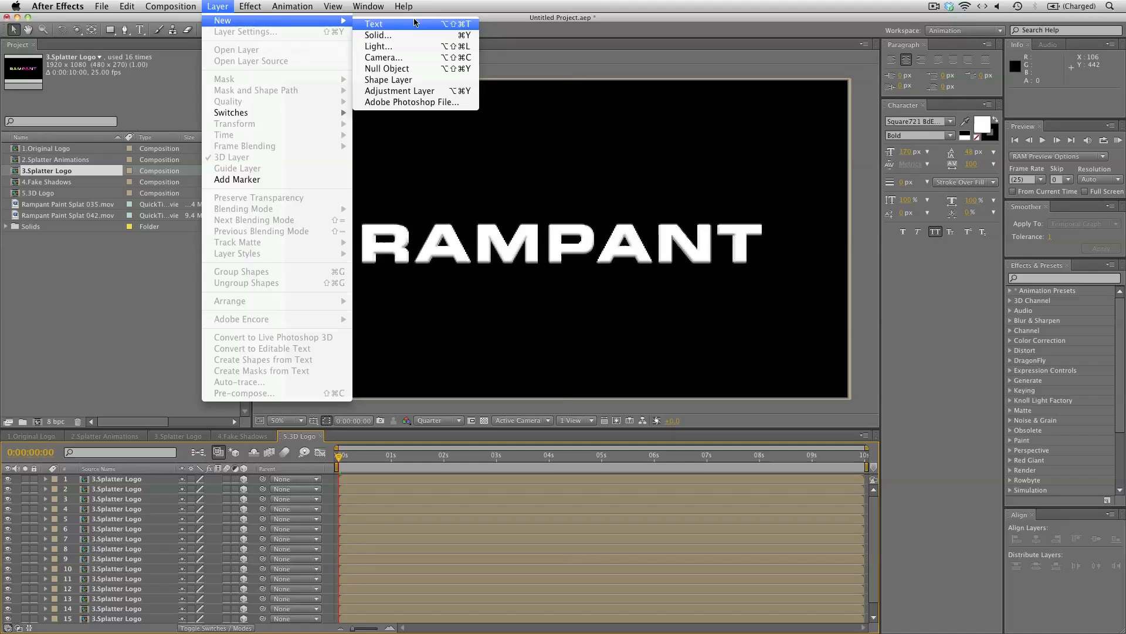
click(383, 58)
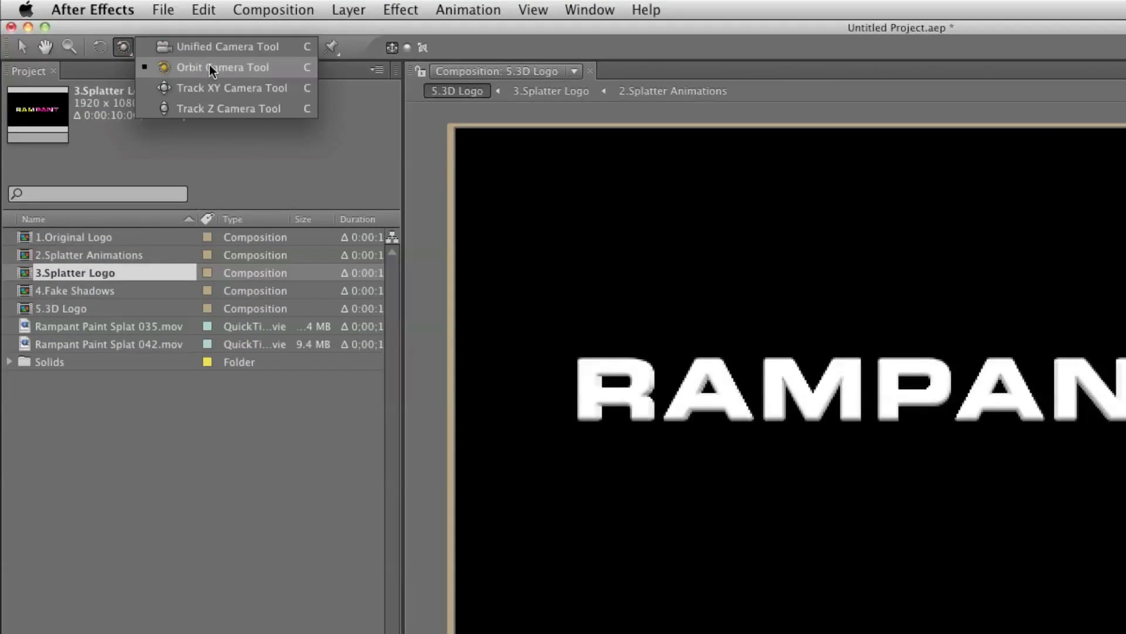
click(223, 66)
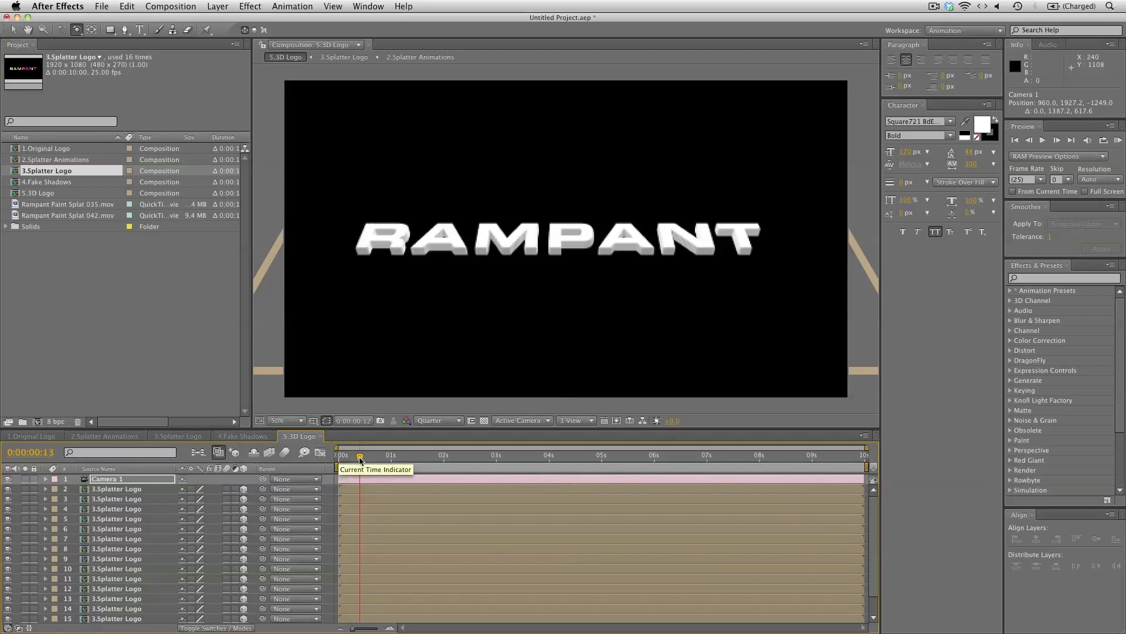
- Scrub the timeline to preview the splatters, then select Camera 1 for deletion
drag(359, 454, 406, 454)
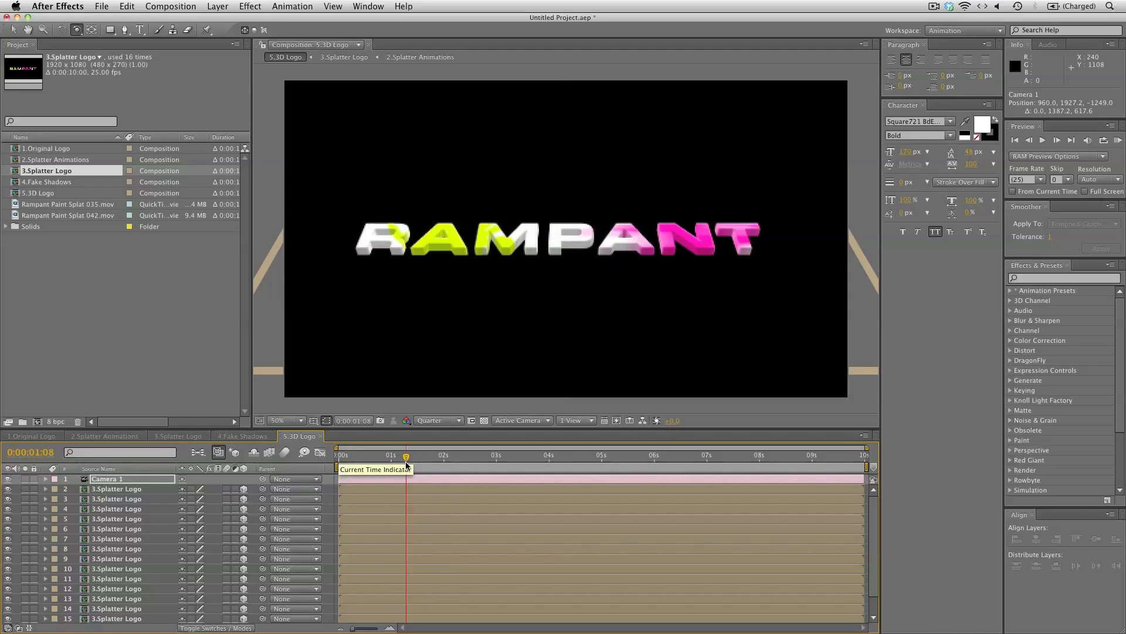
drag(406, 454, 418, 455)
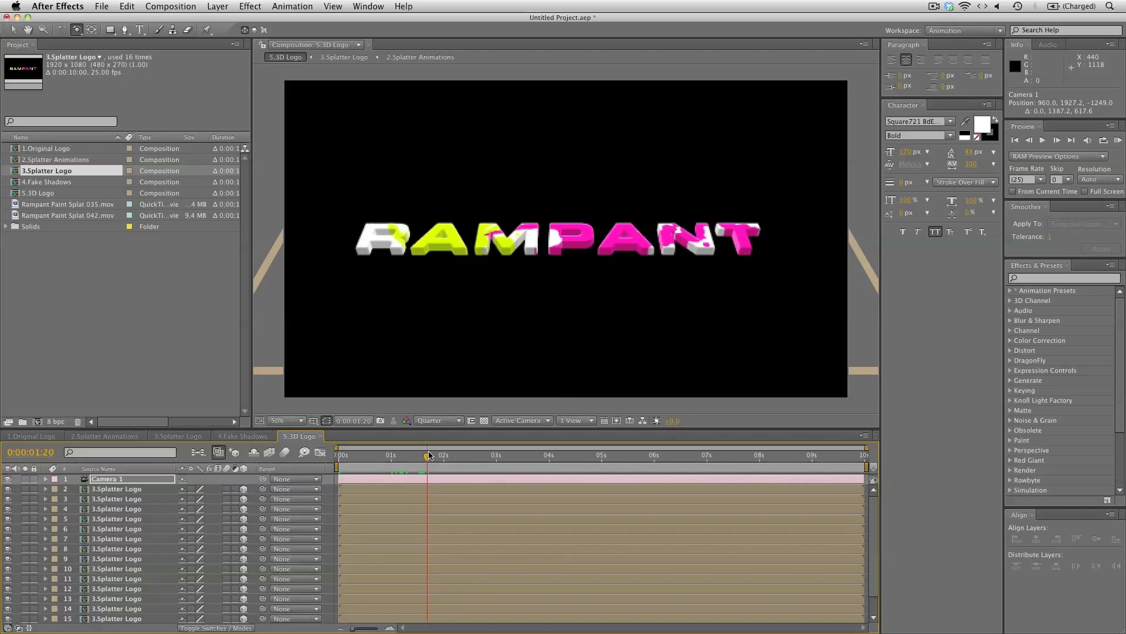
click(108, 479)
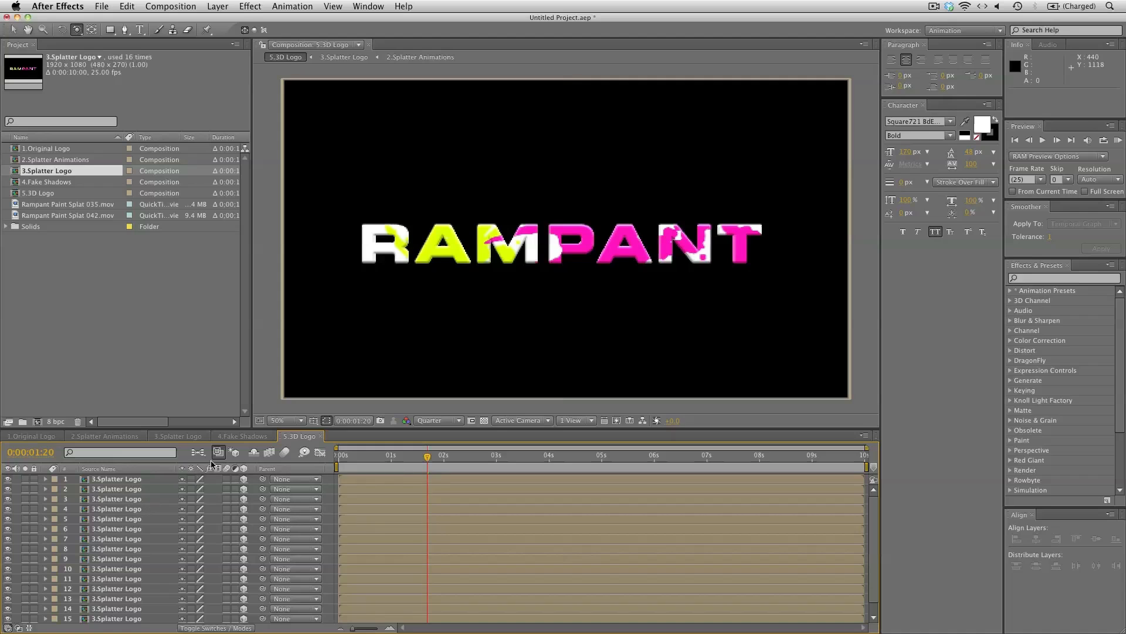
- Create a new composition named 6.Final Composition
click(170, 6)
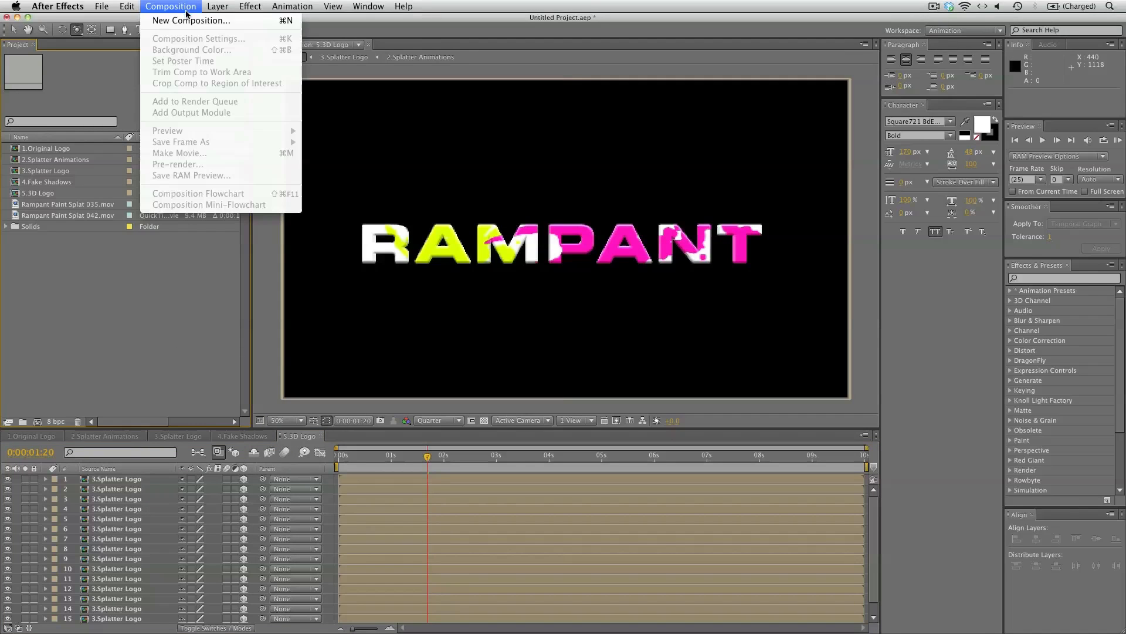
click(191, 20)
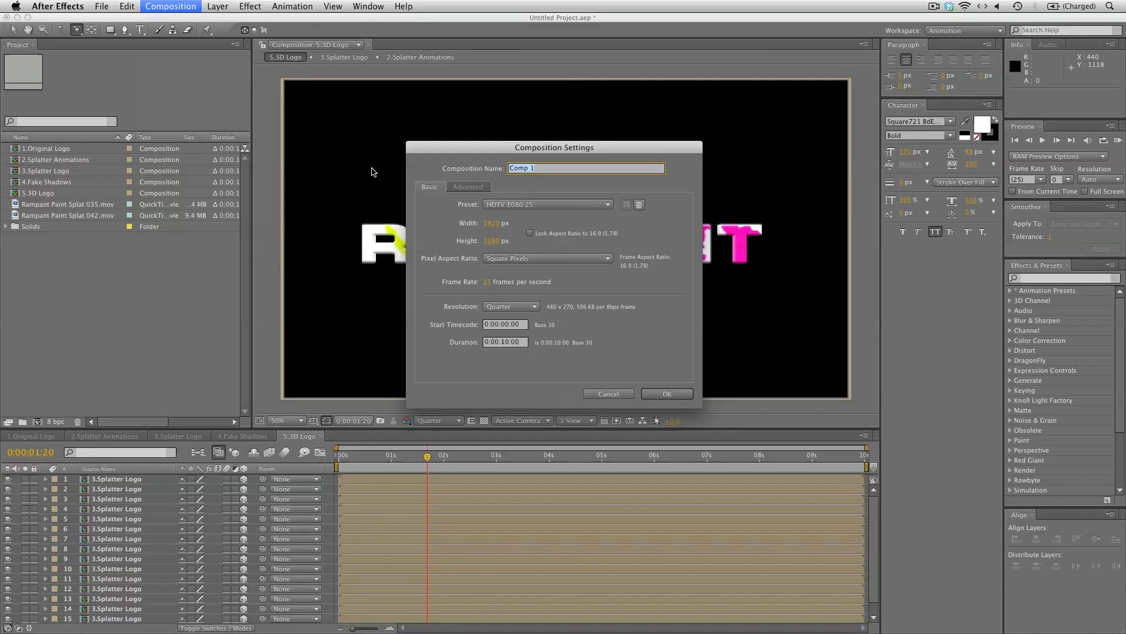
text(6.Fin)
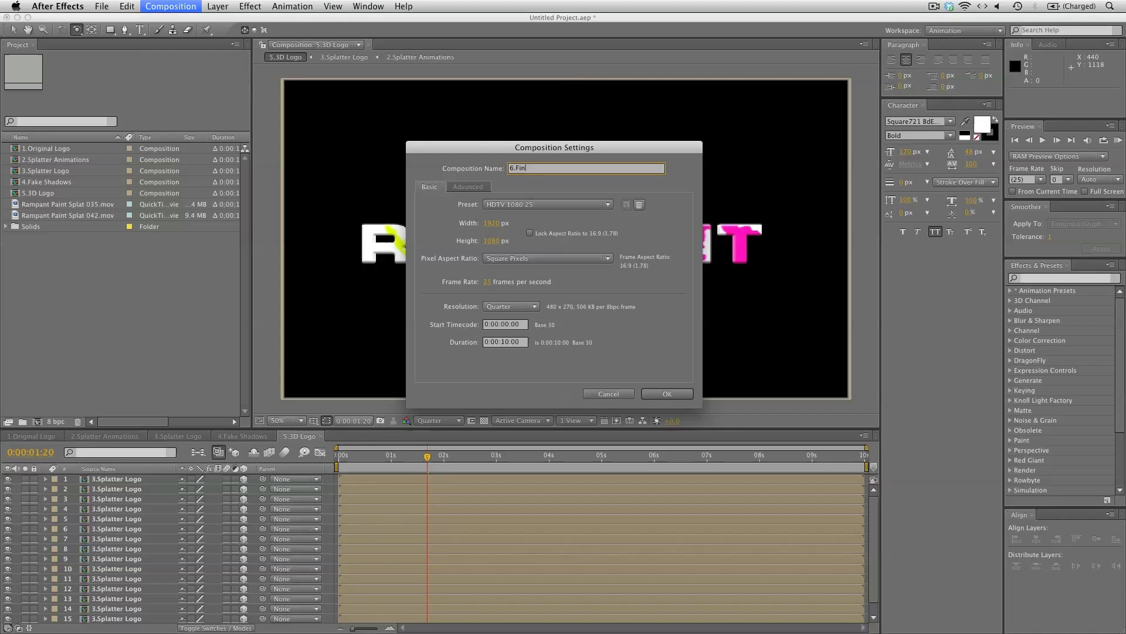
text(al Composi)
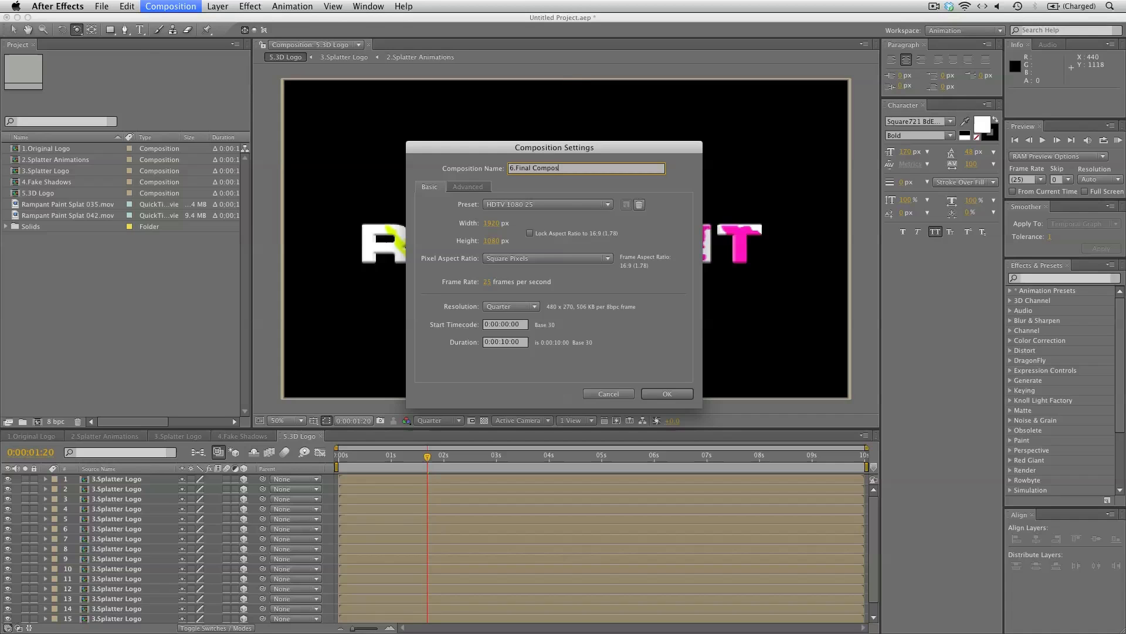
click(665, 394)
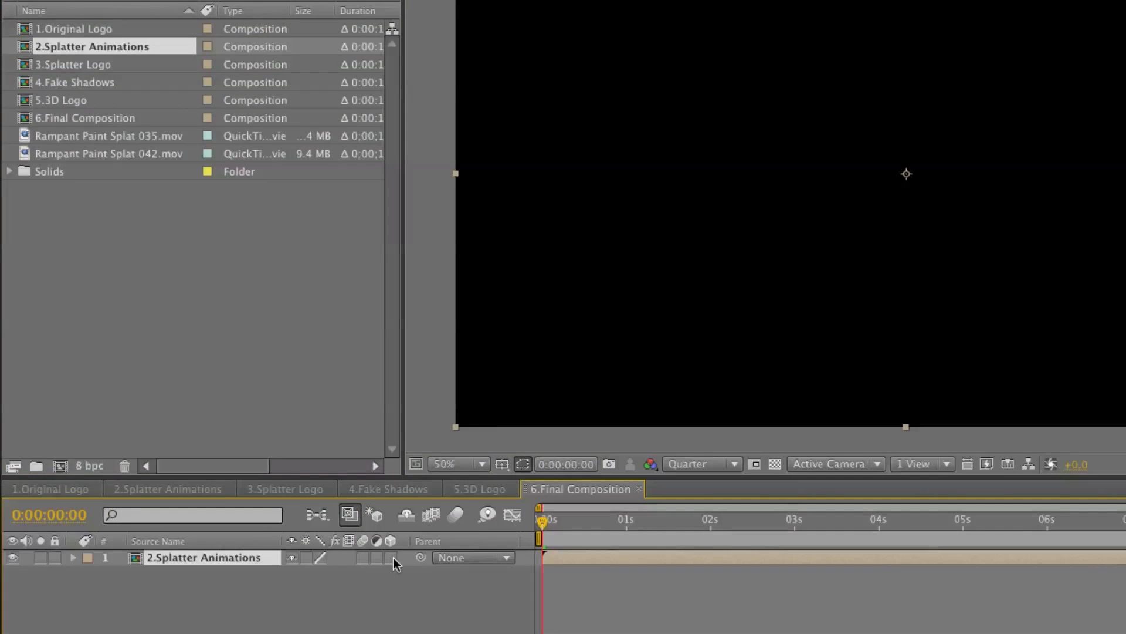
- Add 4.Fake Shadows, make the layers 3D, and set Splatter Animations' Z position to -2
click(76, 83)
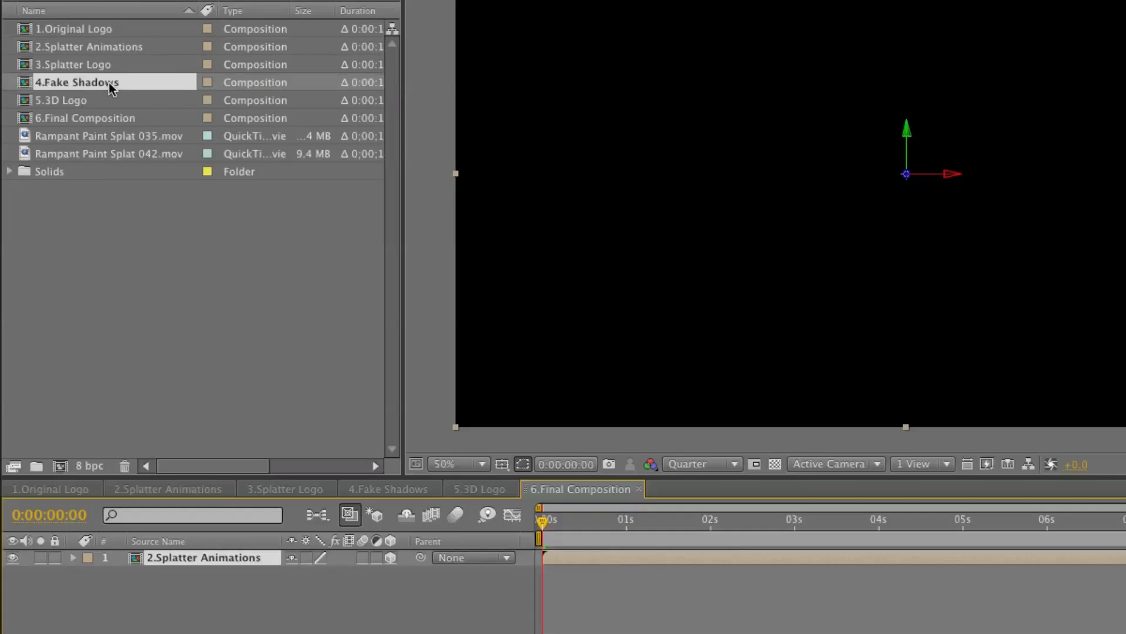
click(190, 516)
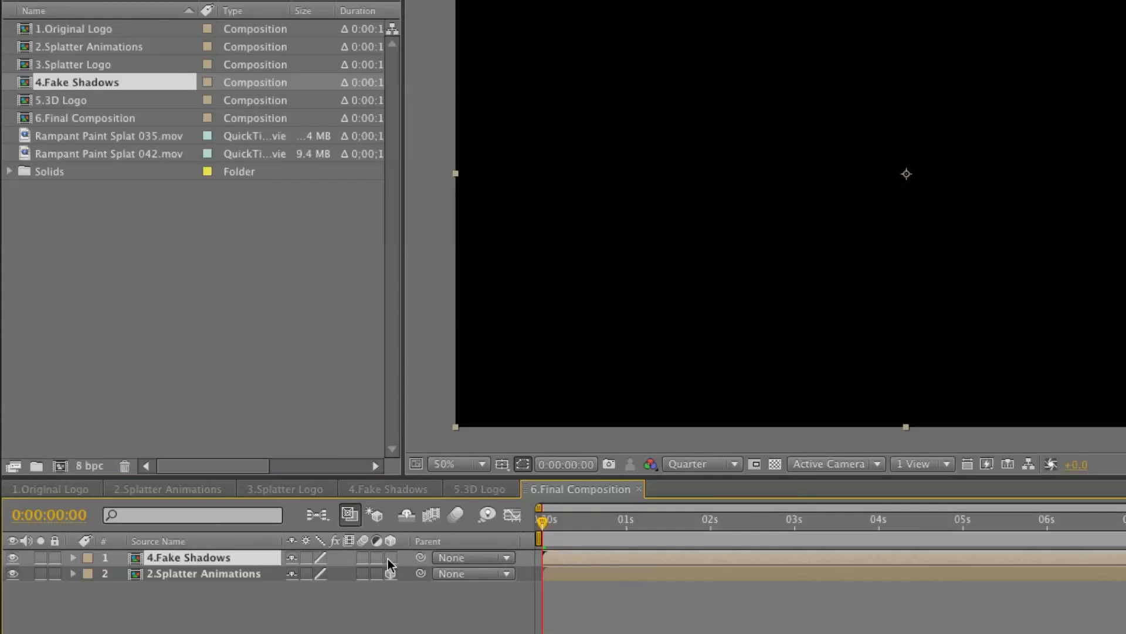
click(72, 556)
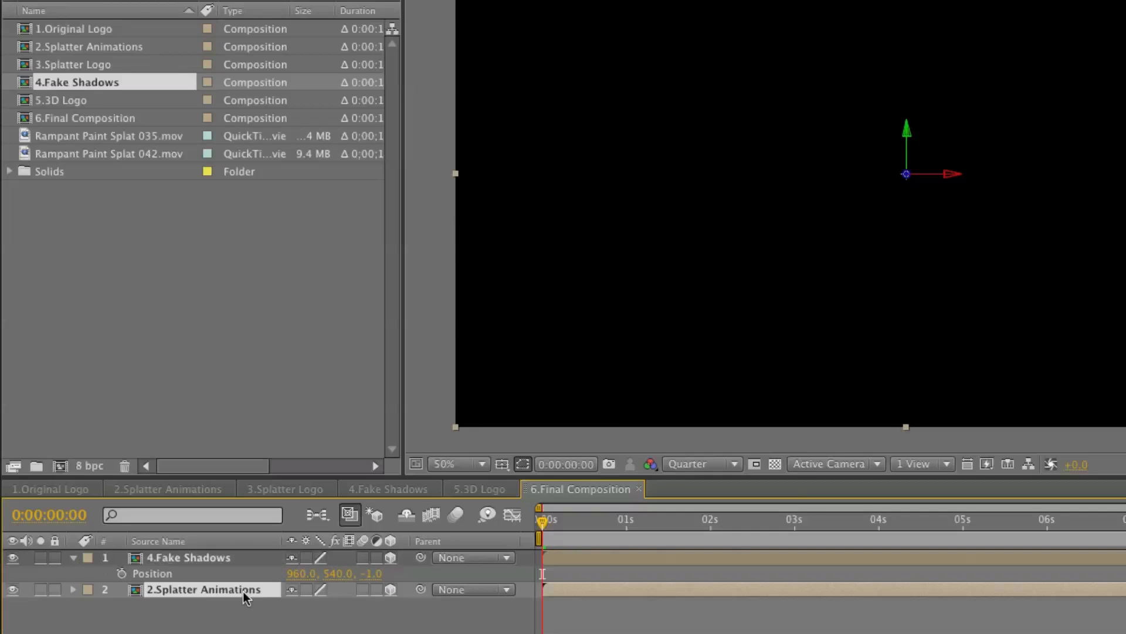
click(73, 589)
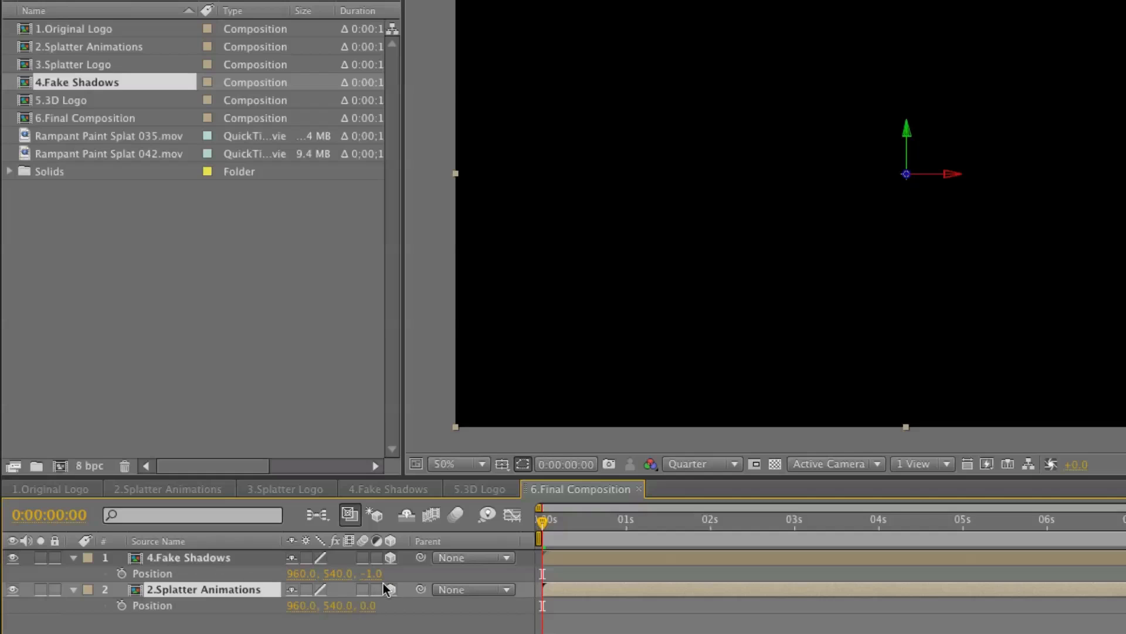
click(62, 100)
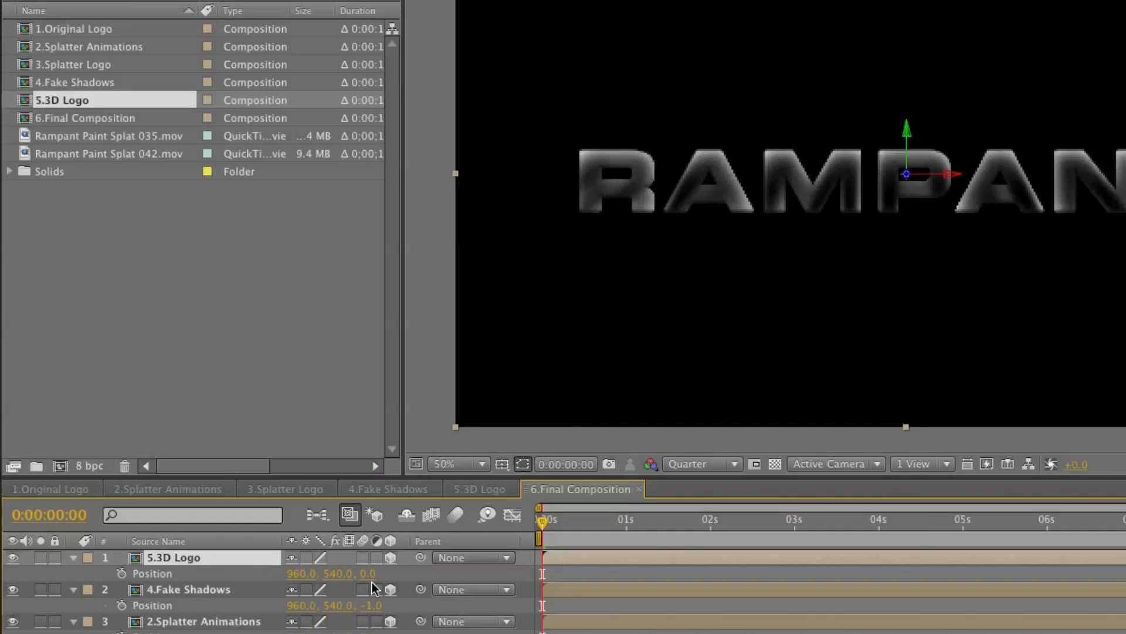
text(-2)
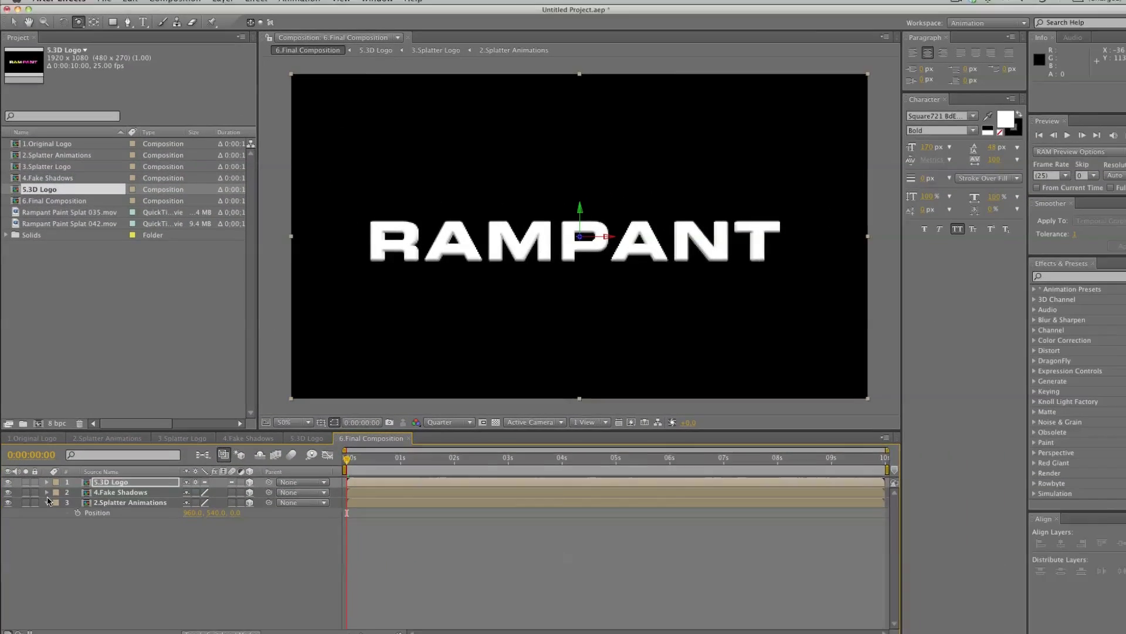
- Add Camera 1 and a null named CameraControl, parenting the camera to the null
click(218, 6)
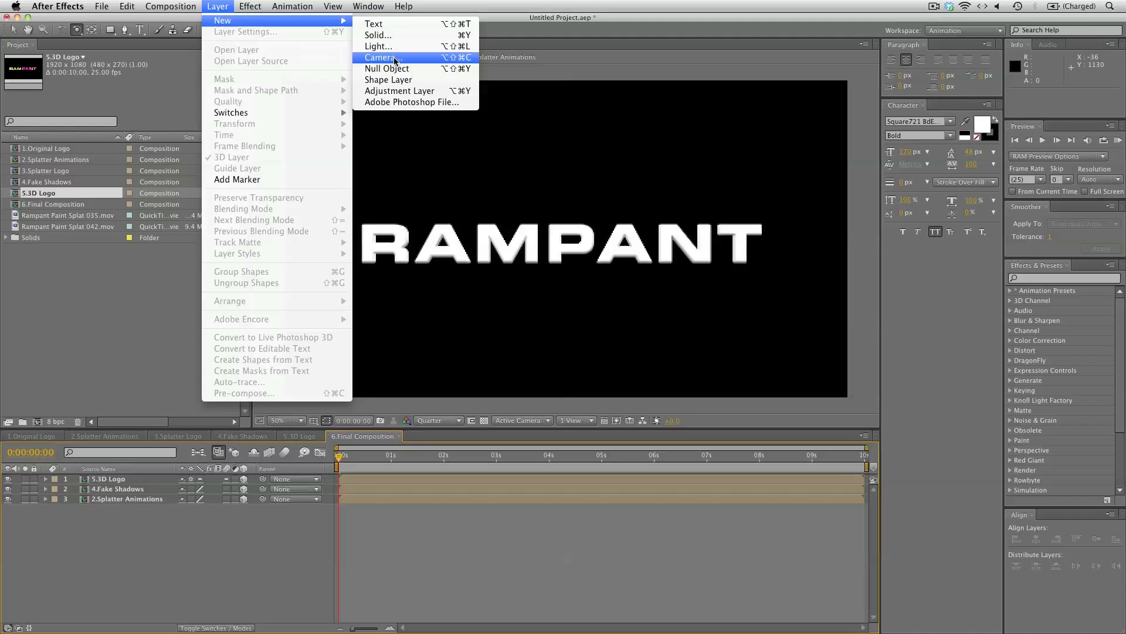
click(381, 58)
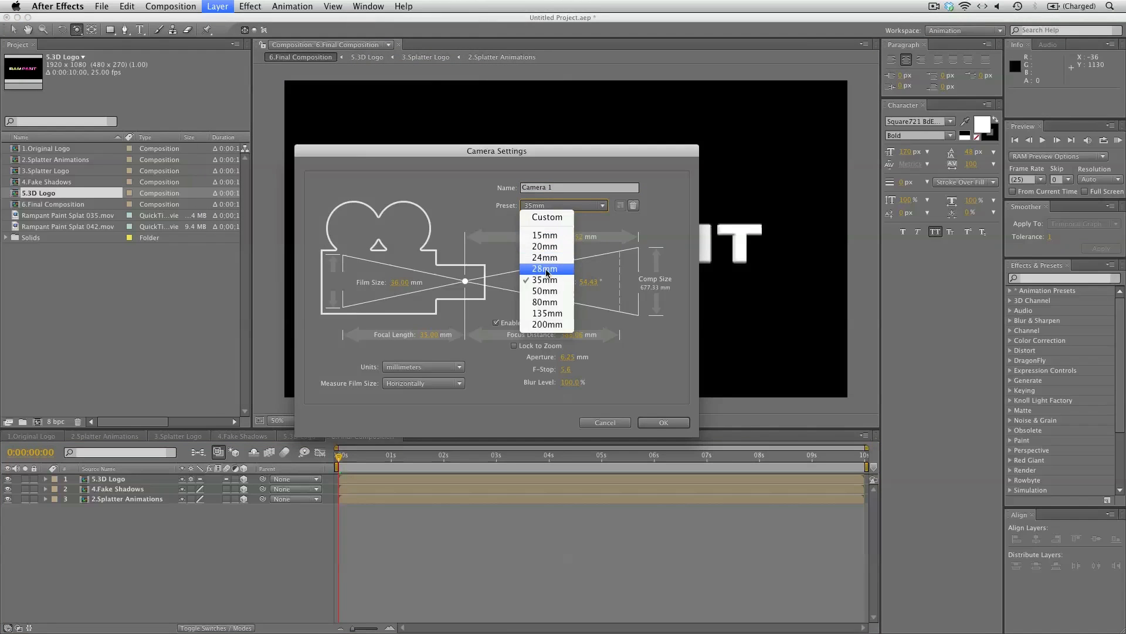
click(662, 422)
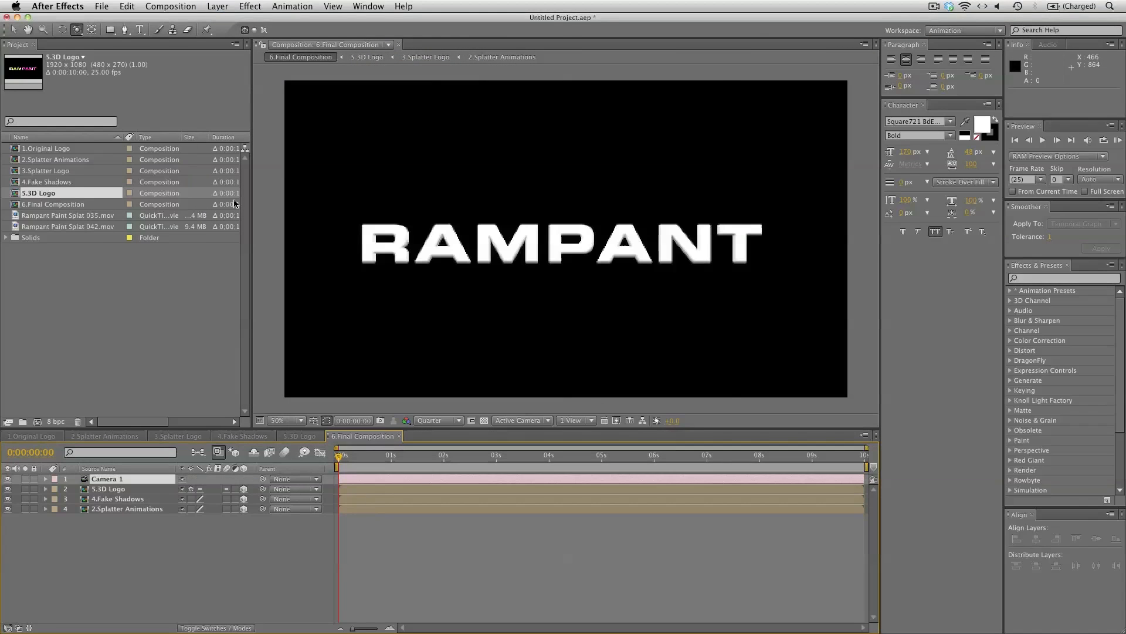
click(217, 5)
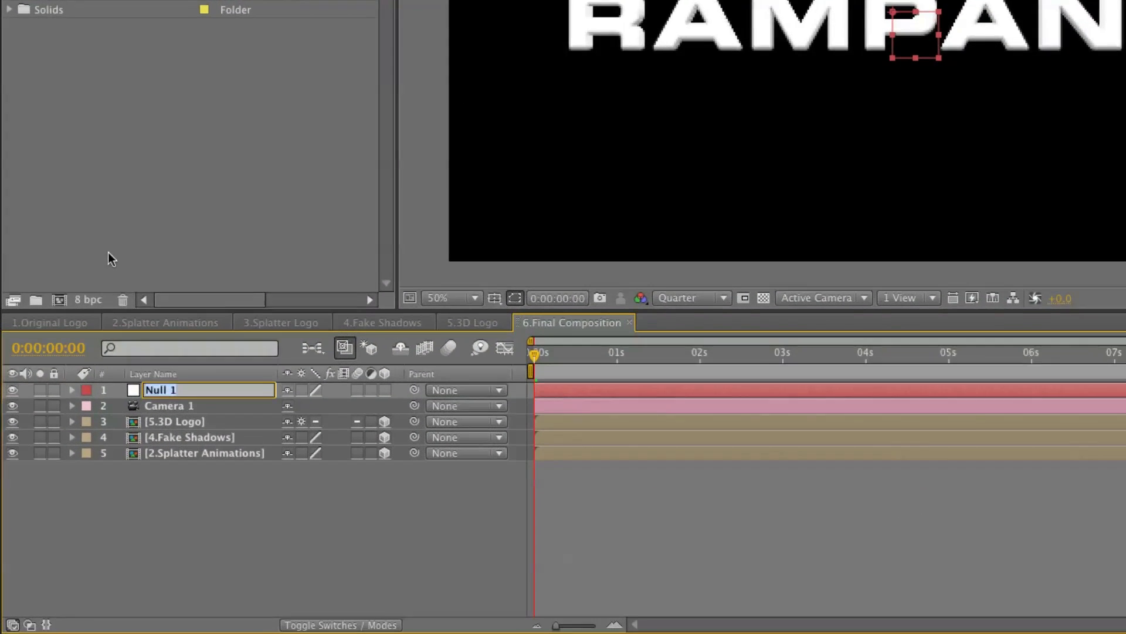
text(CameraControl)
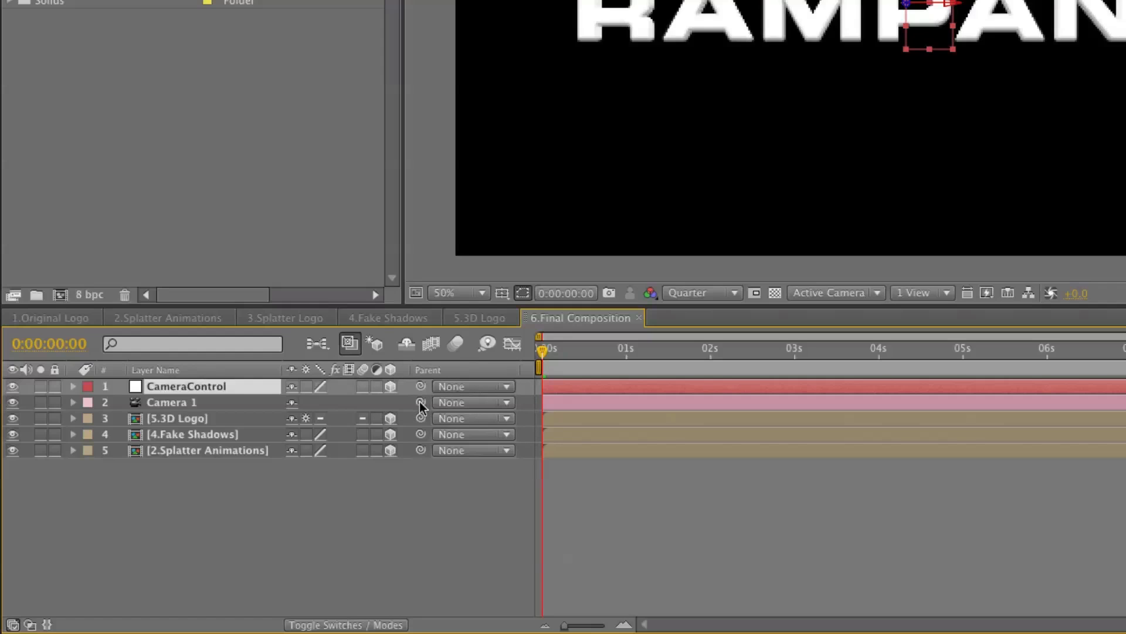
click(502, 402)
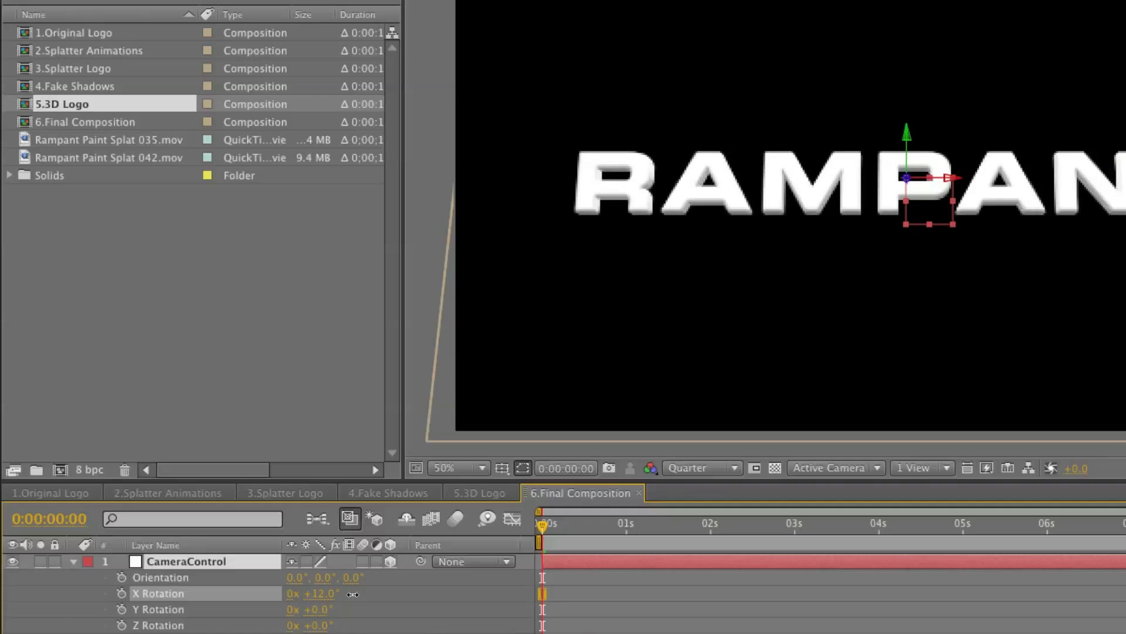
- Rotate the CameraControl rig on X and Y, then preview later in time
drag(324, 593, 359, 592)
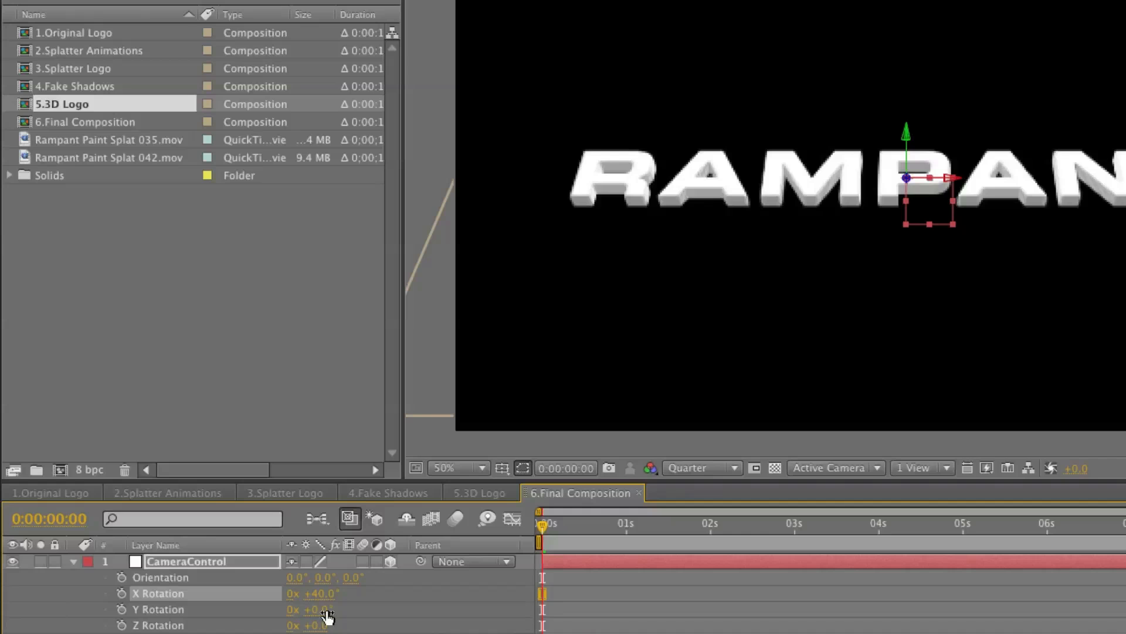
drag(316, 609, 310, 609)
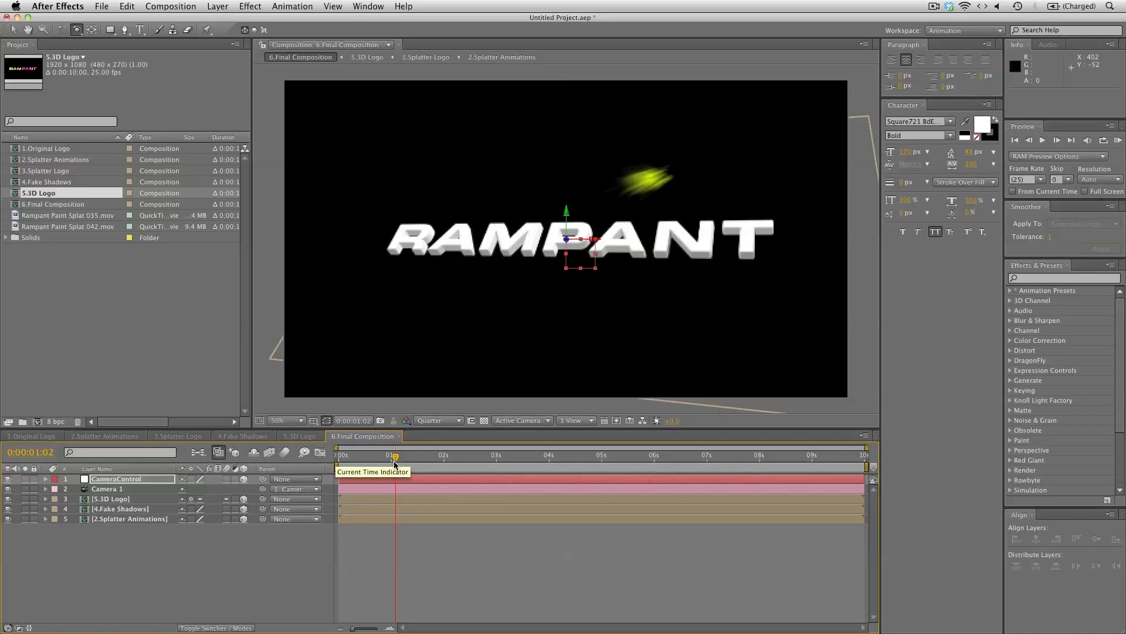
drag(394, 455, 406, 455)
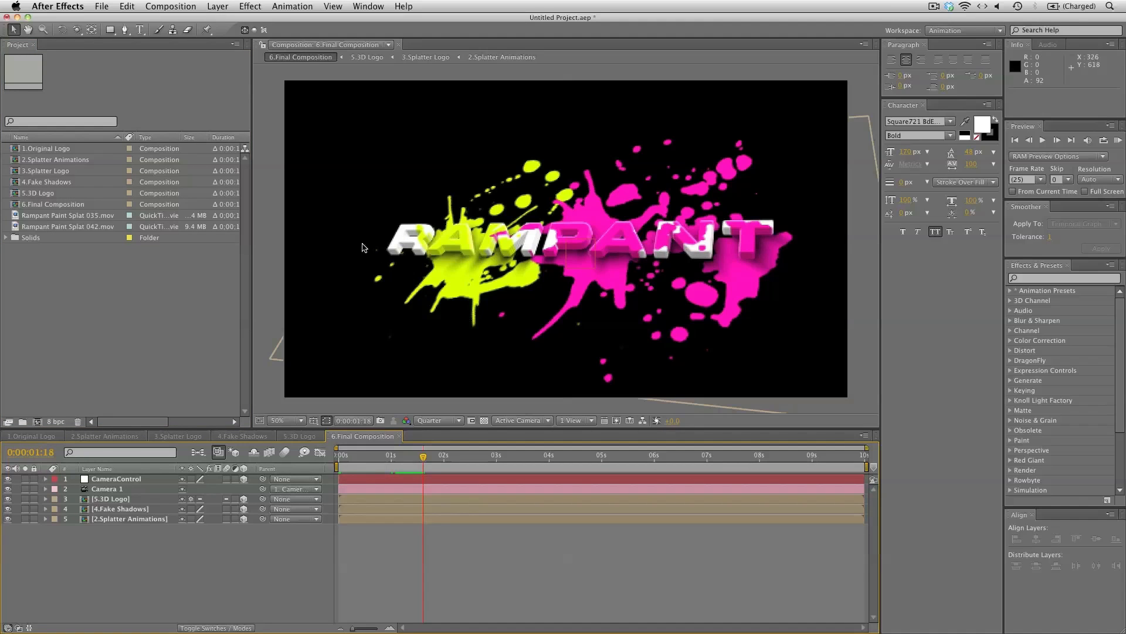
- Add a Background solid with a radial Ramp effect
click(217, 6)
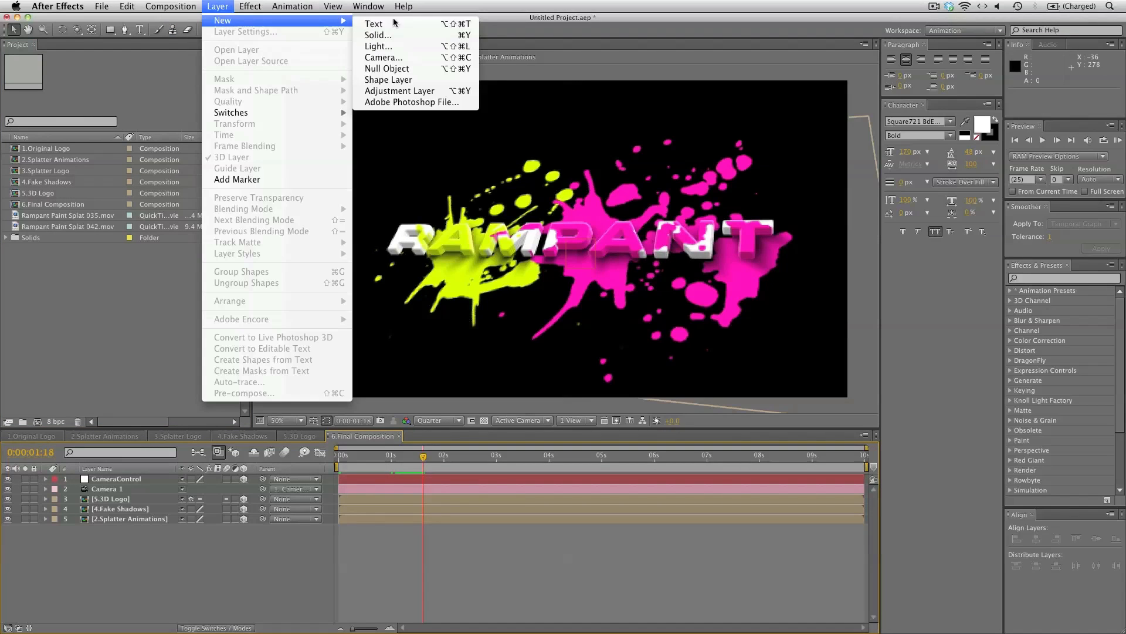
click(378, 35)
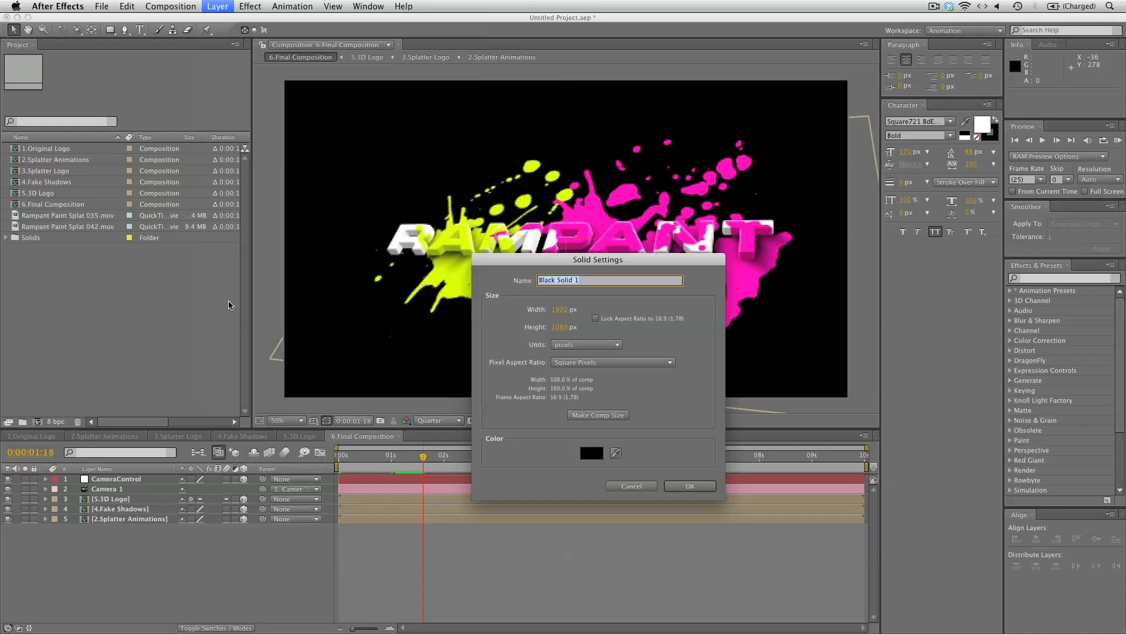
click(688, 486)
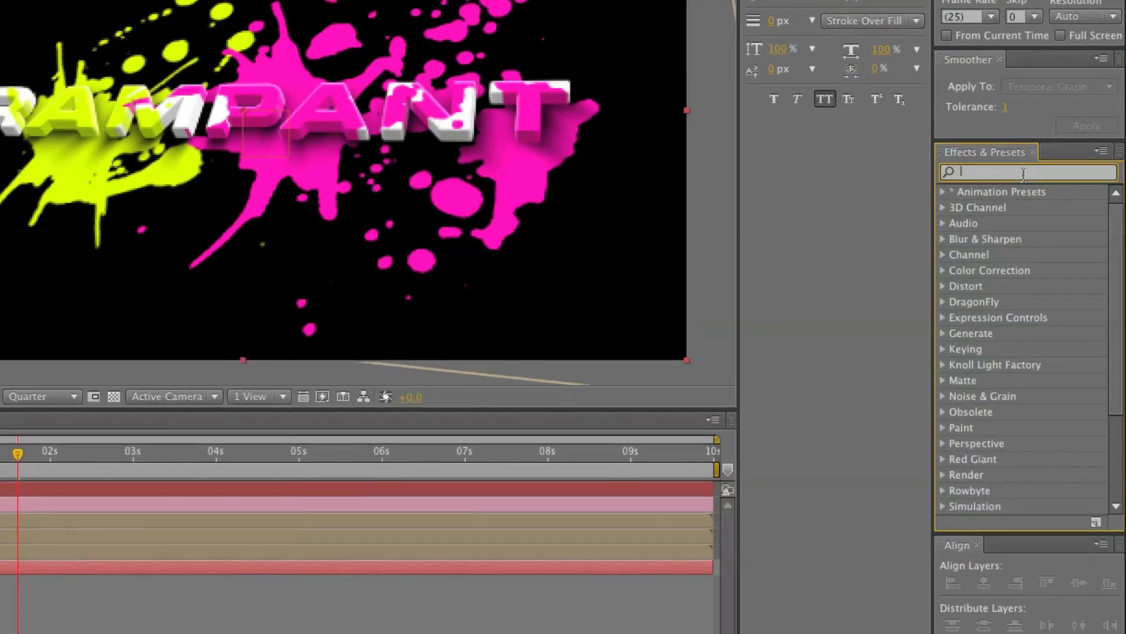
text(ramp)
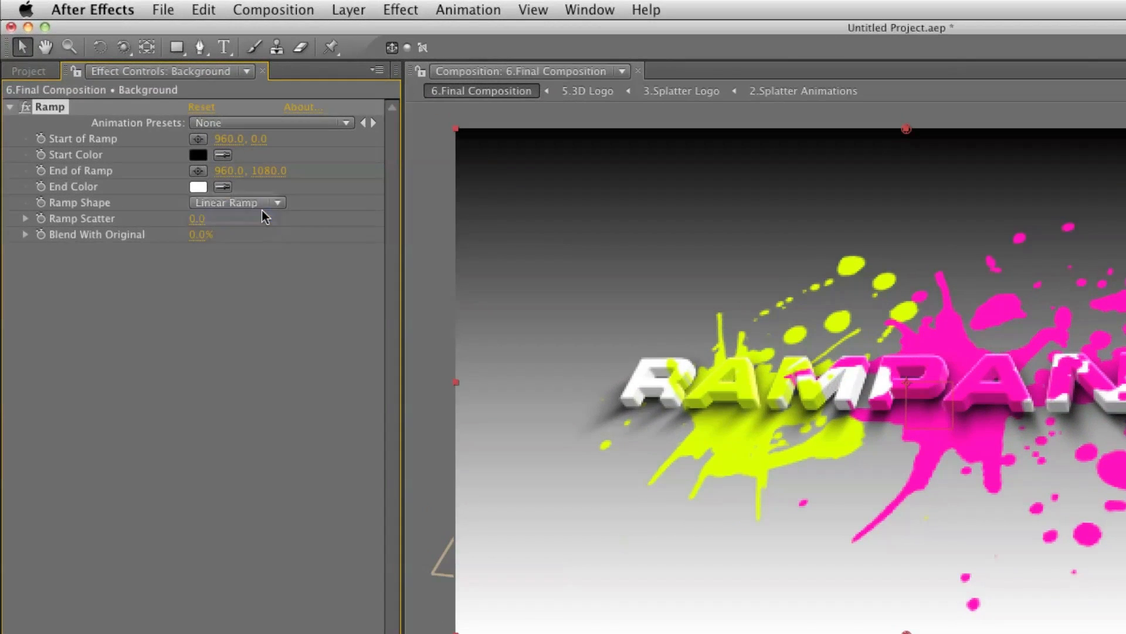
click(231, 202)
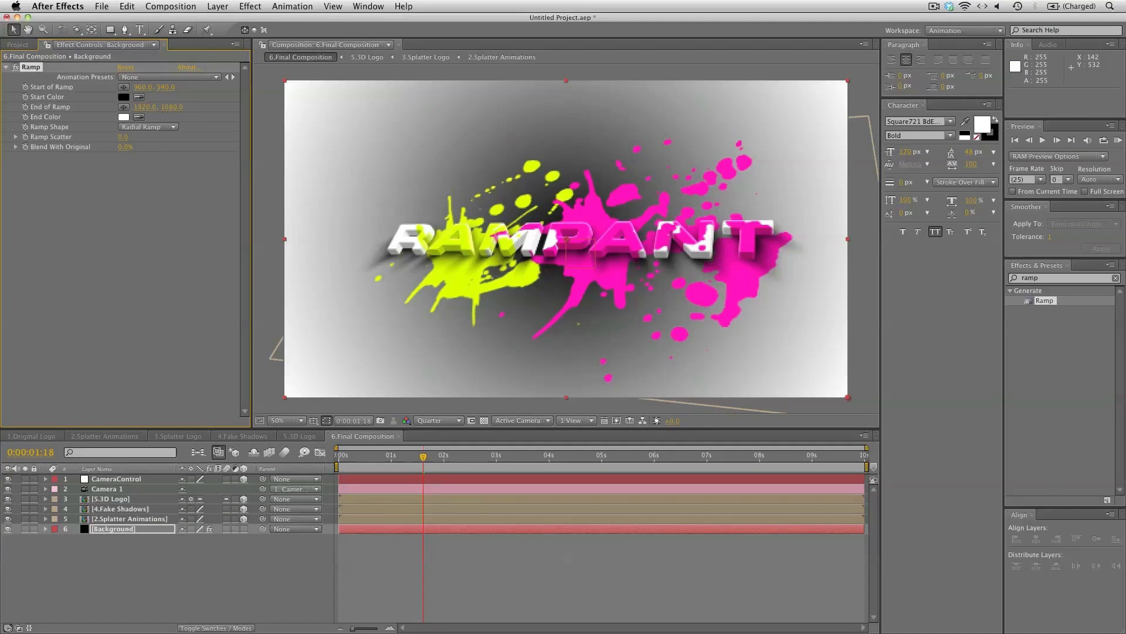
- Set the ramp start color to light gray E0E0E0 and end color to 858C99
click(122, 97)
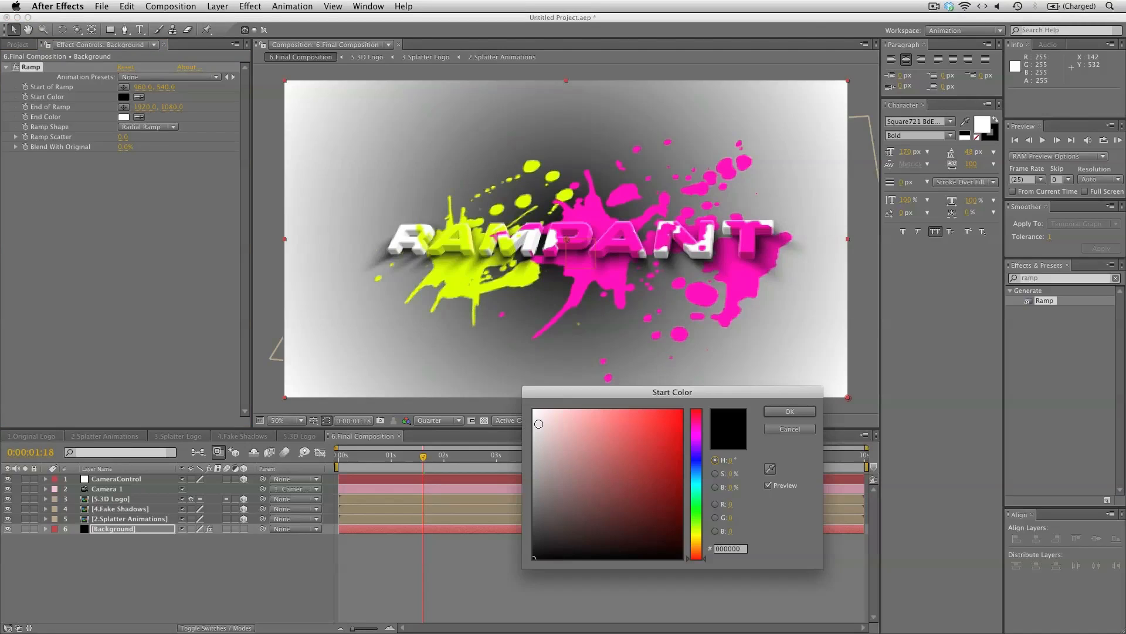
drag(538, 423, 523, 426)
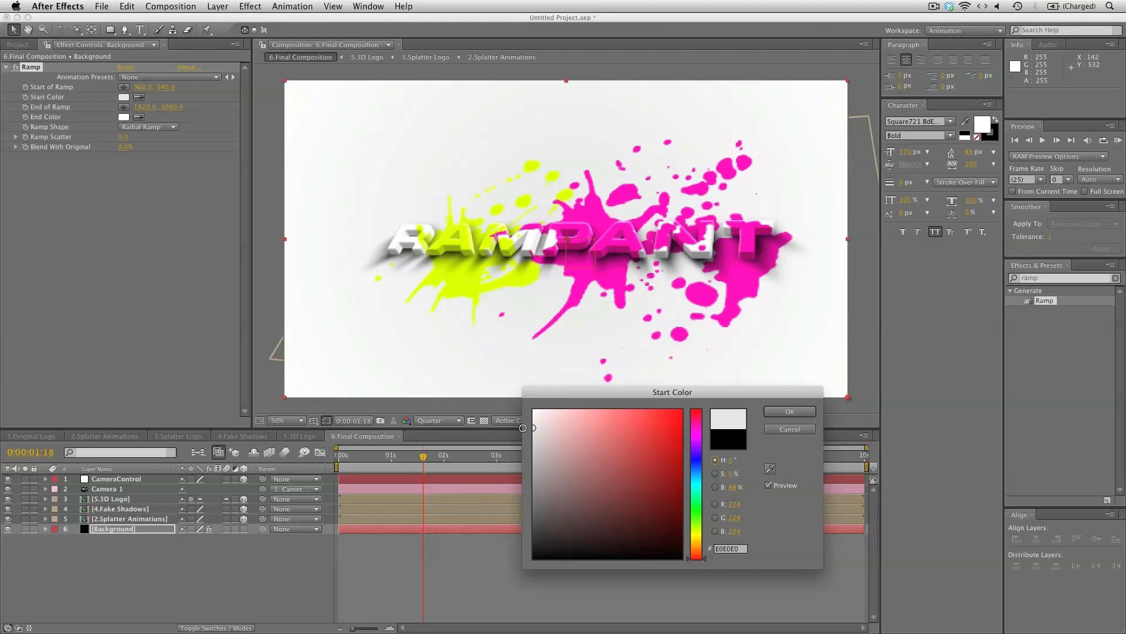
click(788, 411)
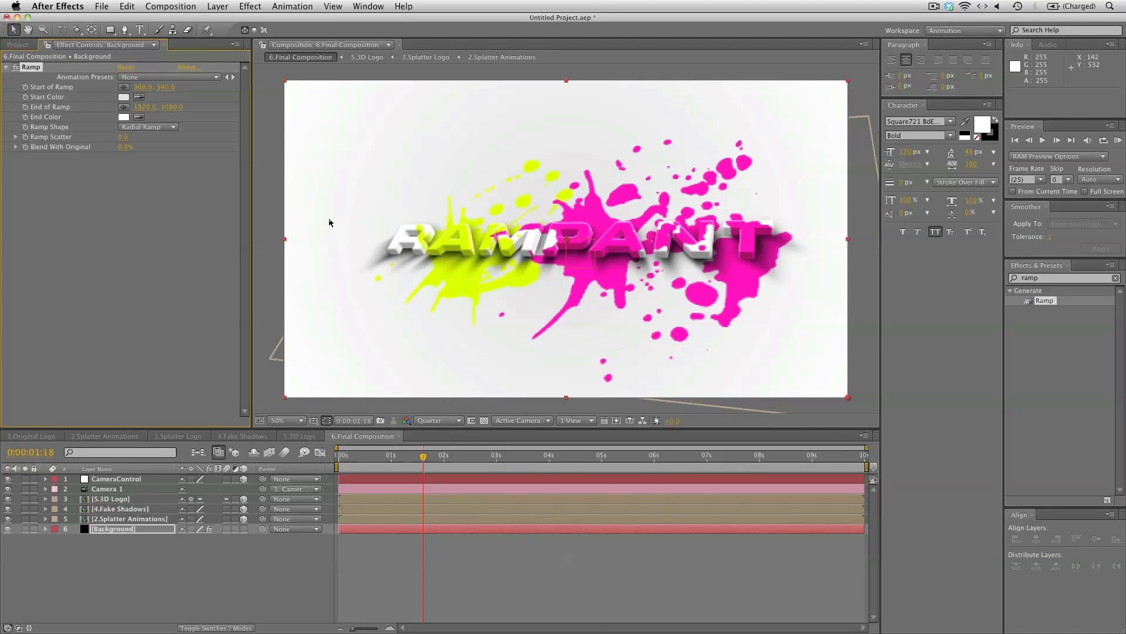
click(124, 116)
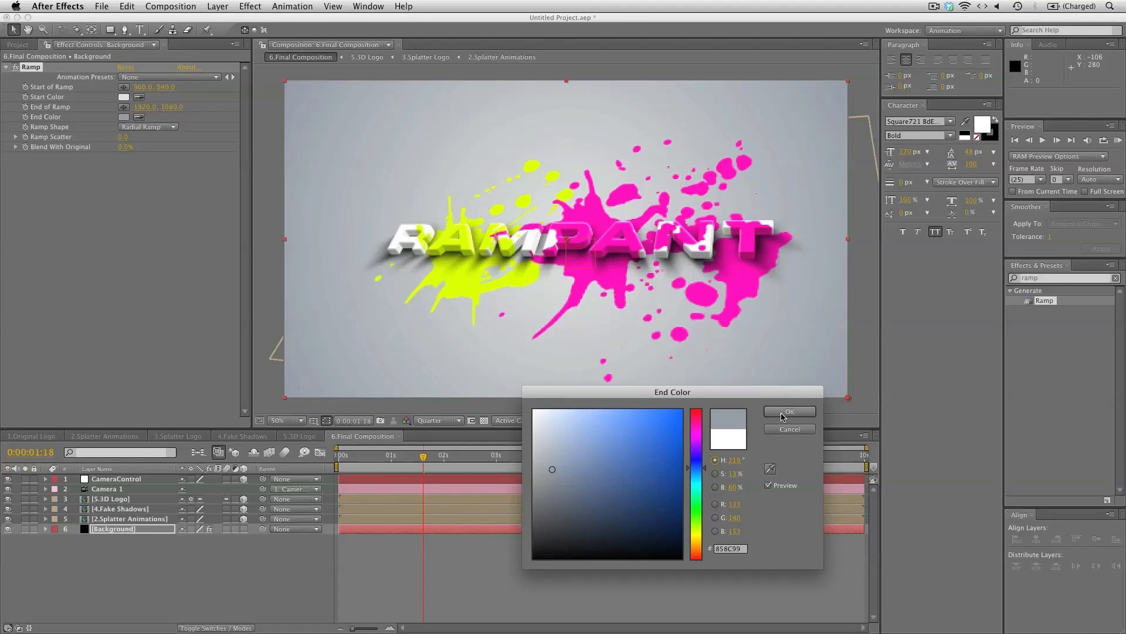
click(789, 411)
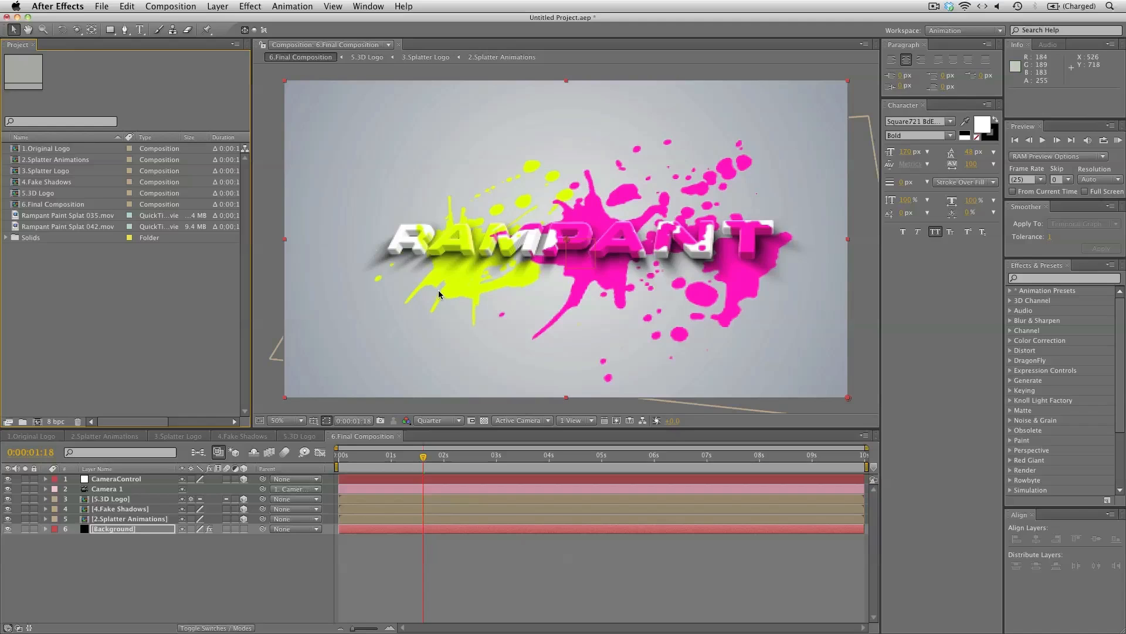
mouse_move(201, 513)
text(UNIQUE)
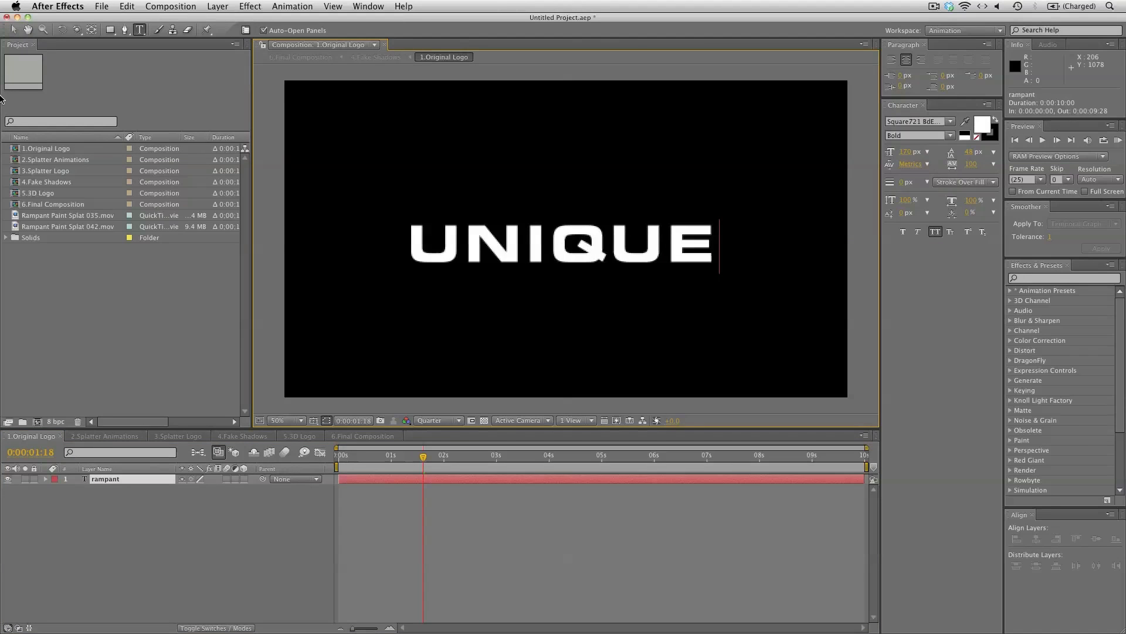
- Nudge the UNIQUE text down below RAMPANT and check both lines in 6.Final Composition
click(363, 435)
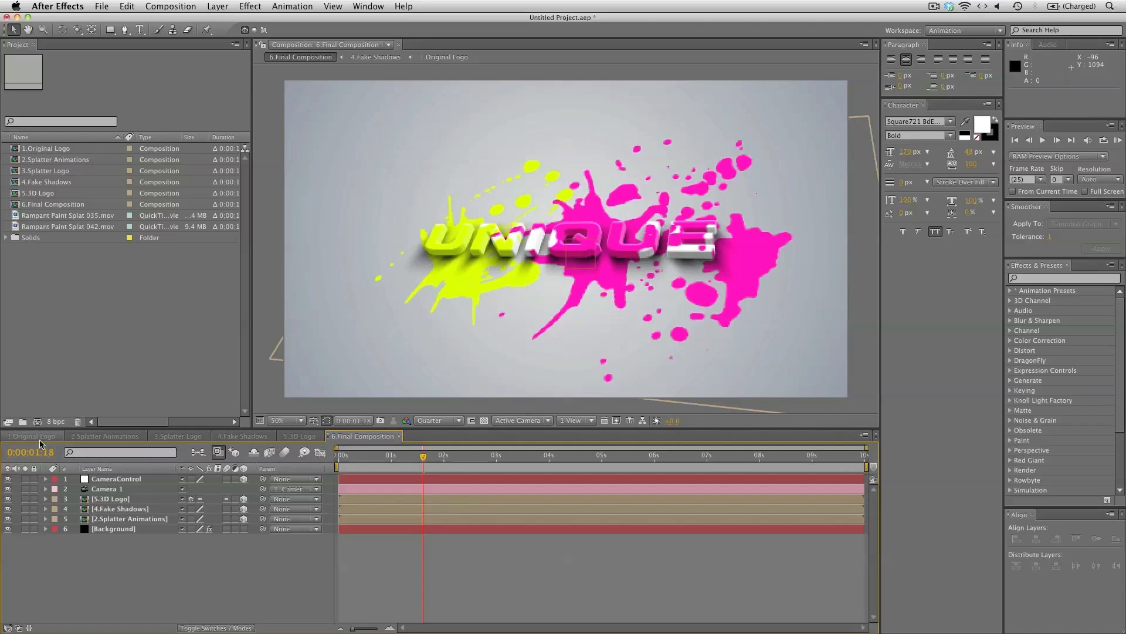
click(30, 435)
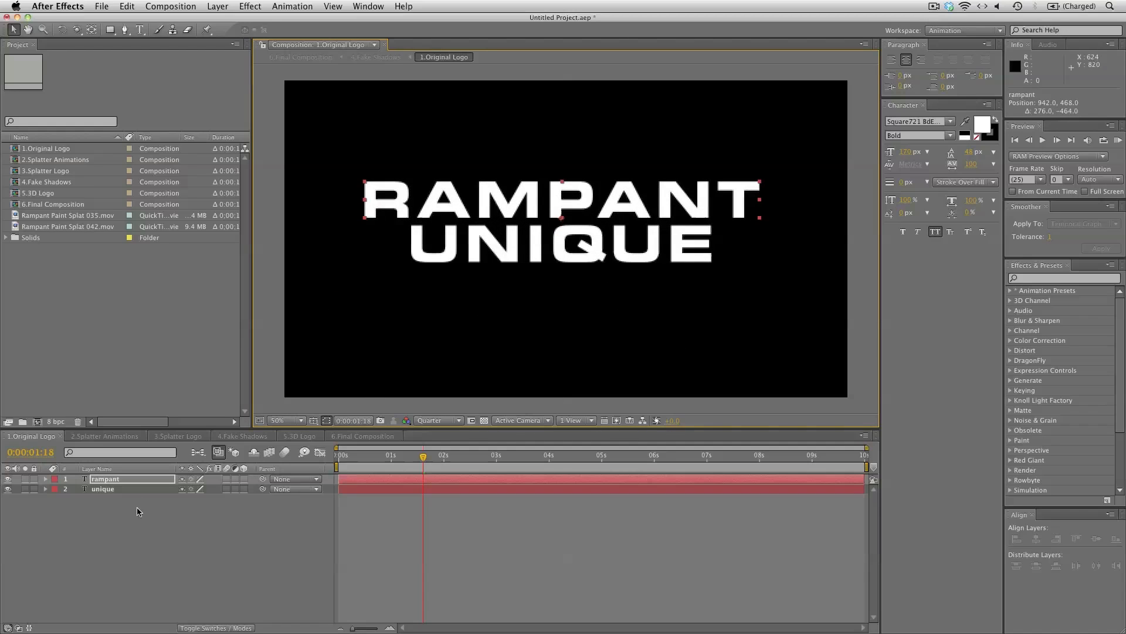
key(Down)
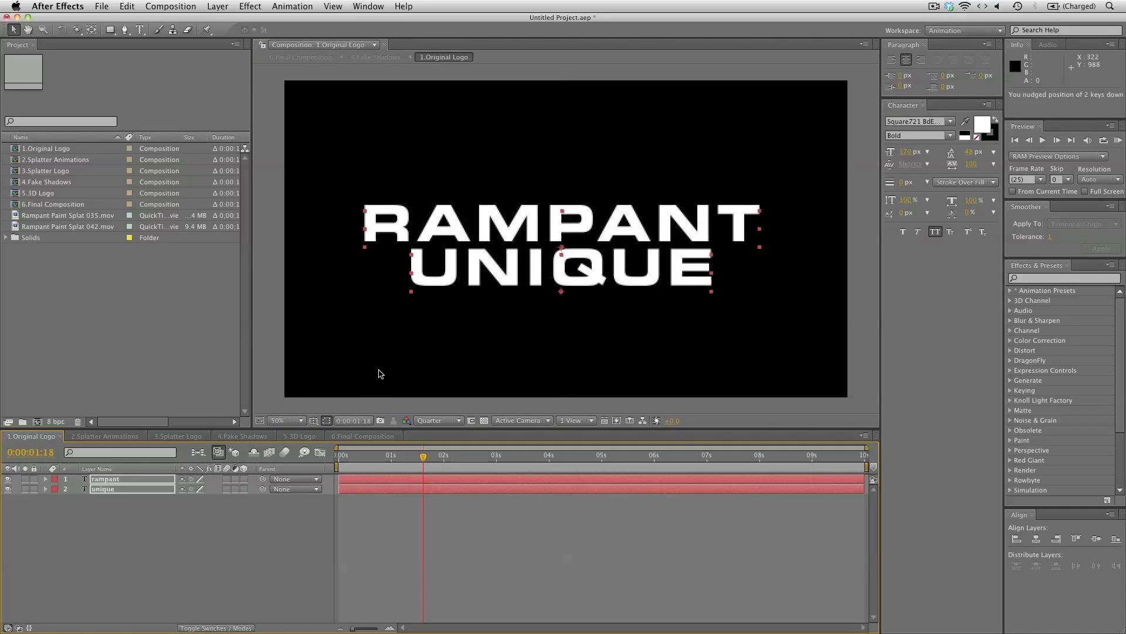
click(362, 435)
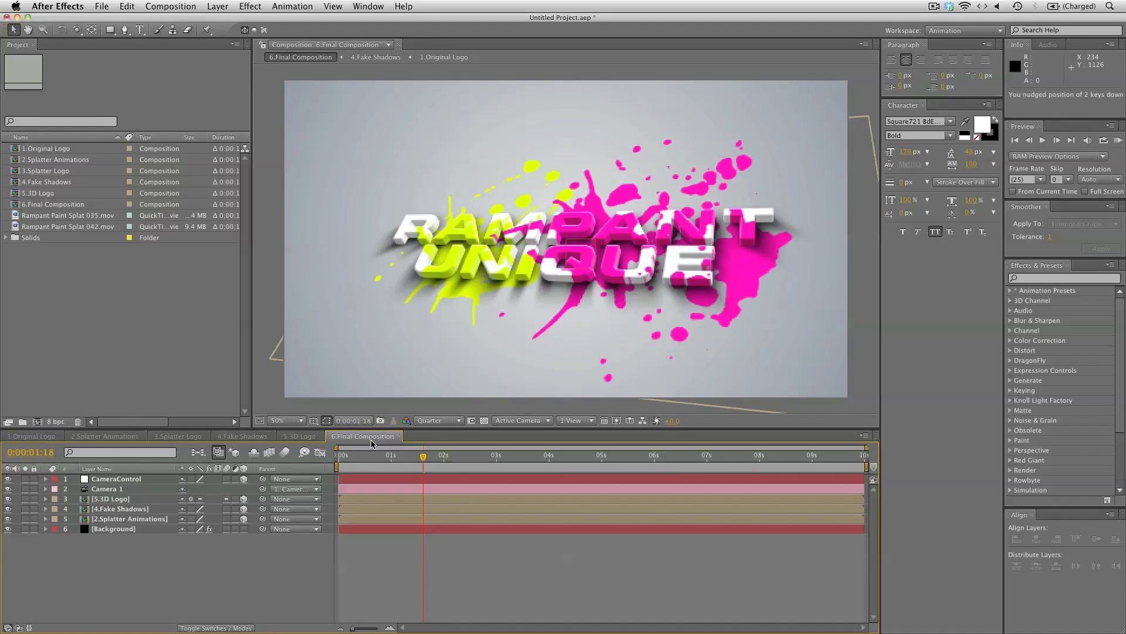
mouse_move(673, 266)
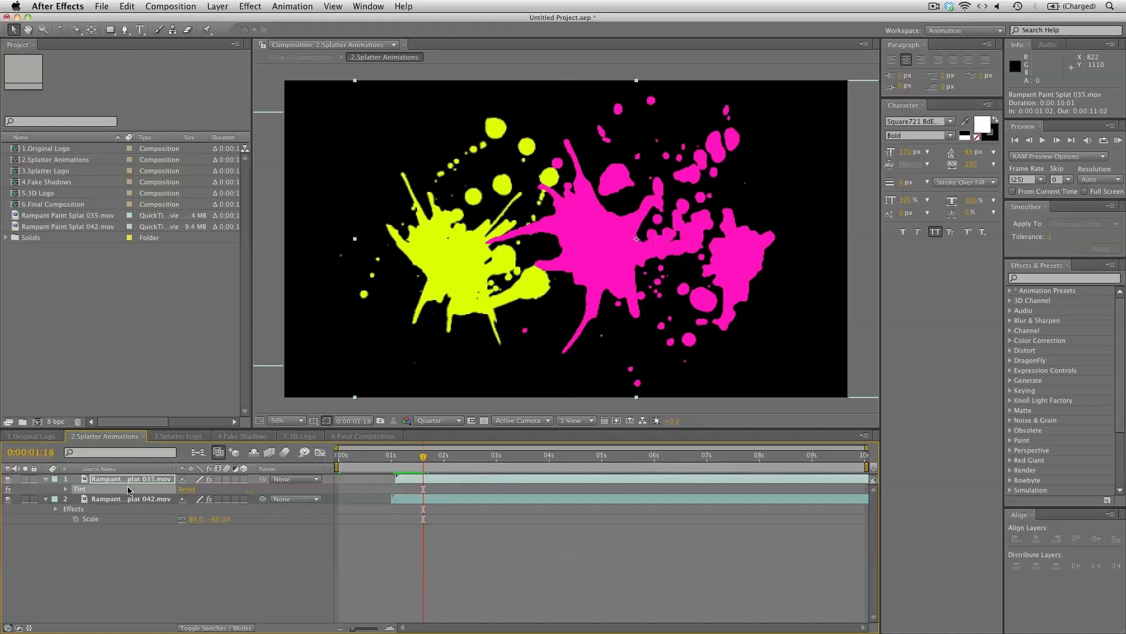
- Tint splatter 035 blue and 042 red, hide 042, and view 6.Final Composition
click(123, 96)
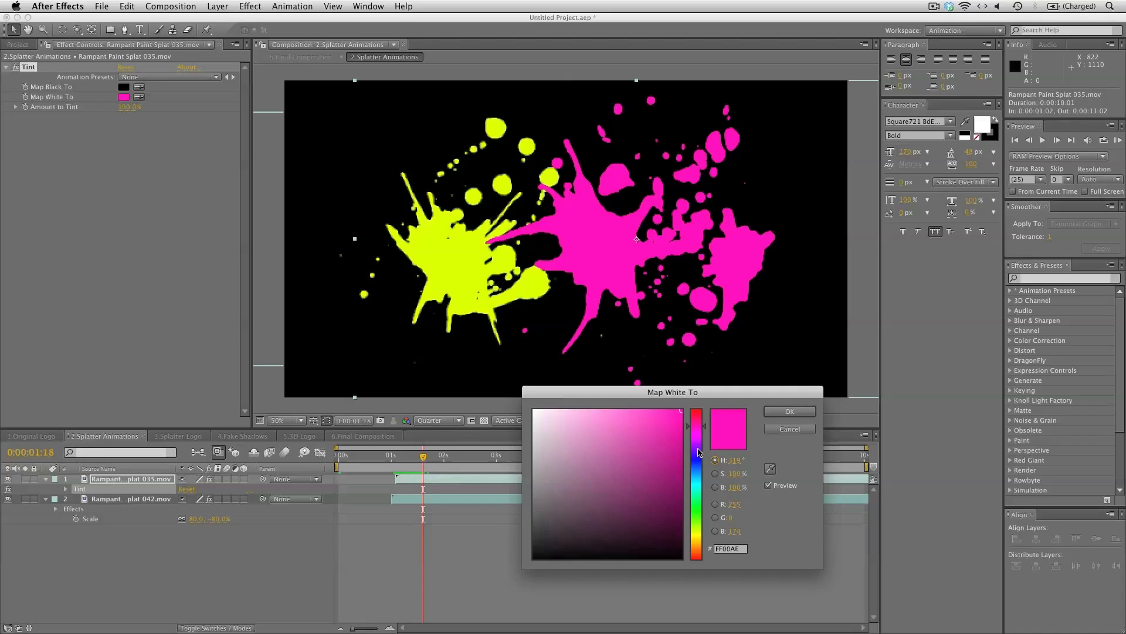
click(789, 411)
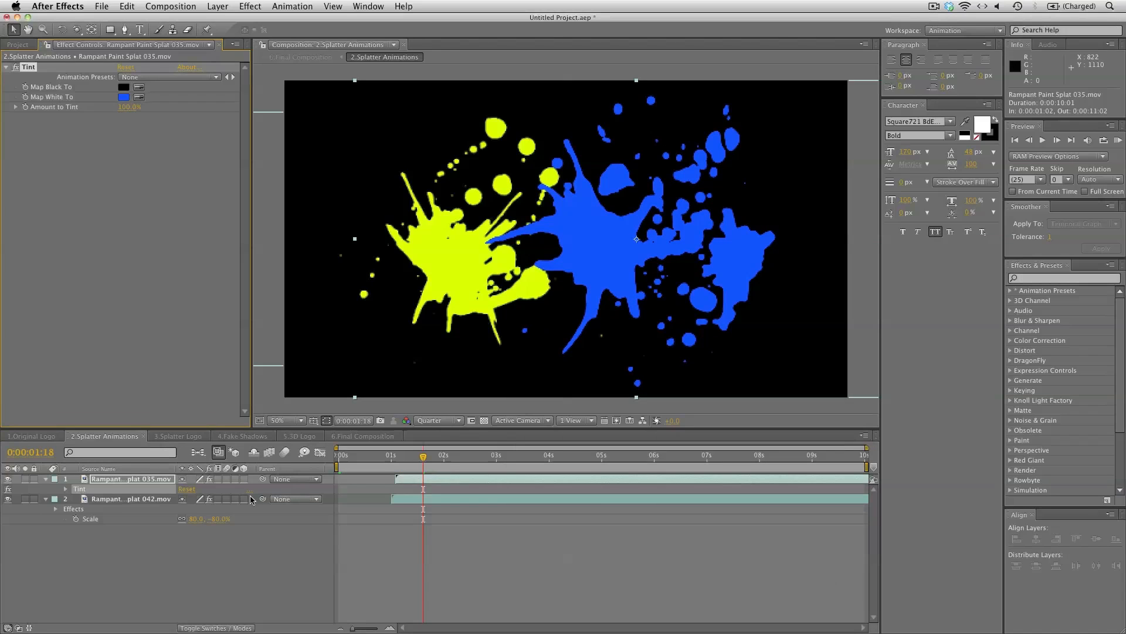
click(131, 498)
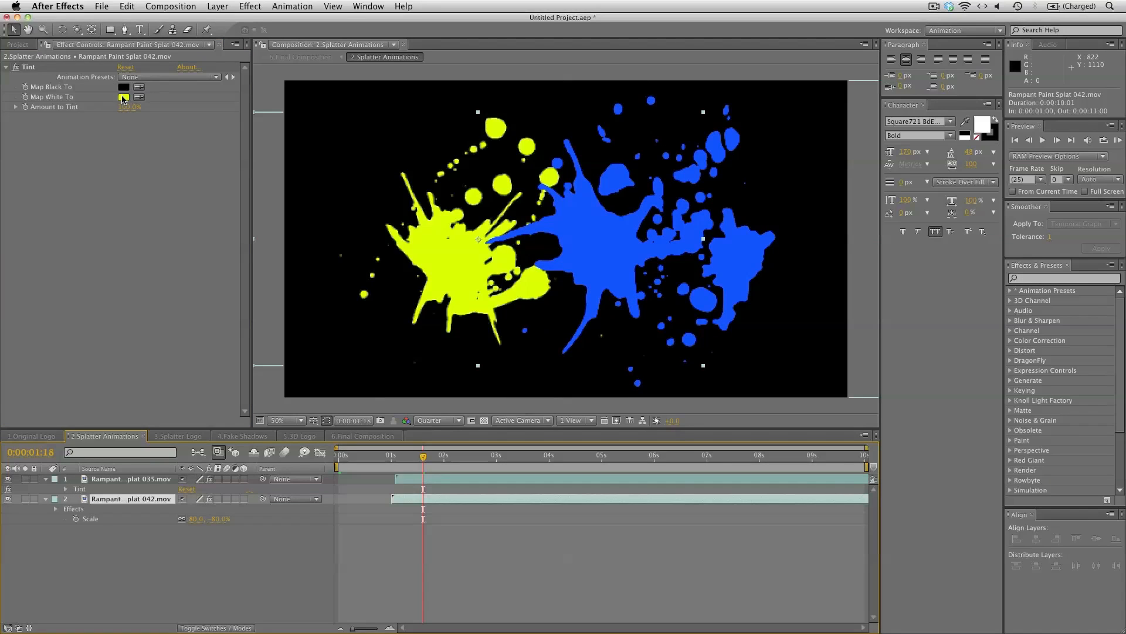
click(124, 97)
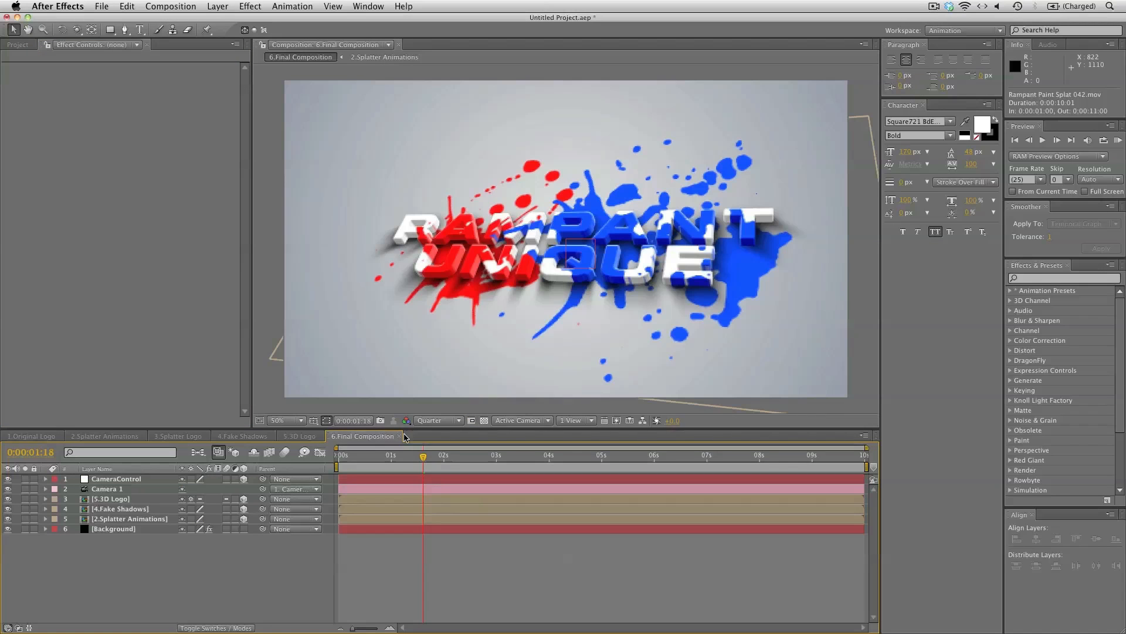
mouse_move(458, 254)
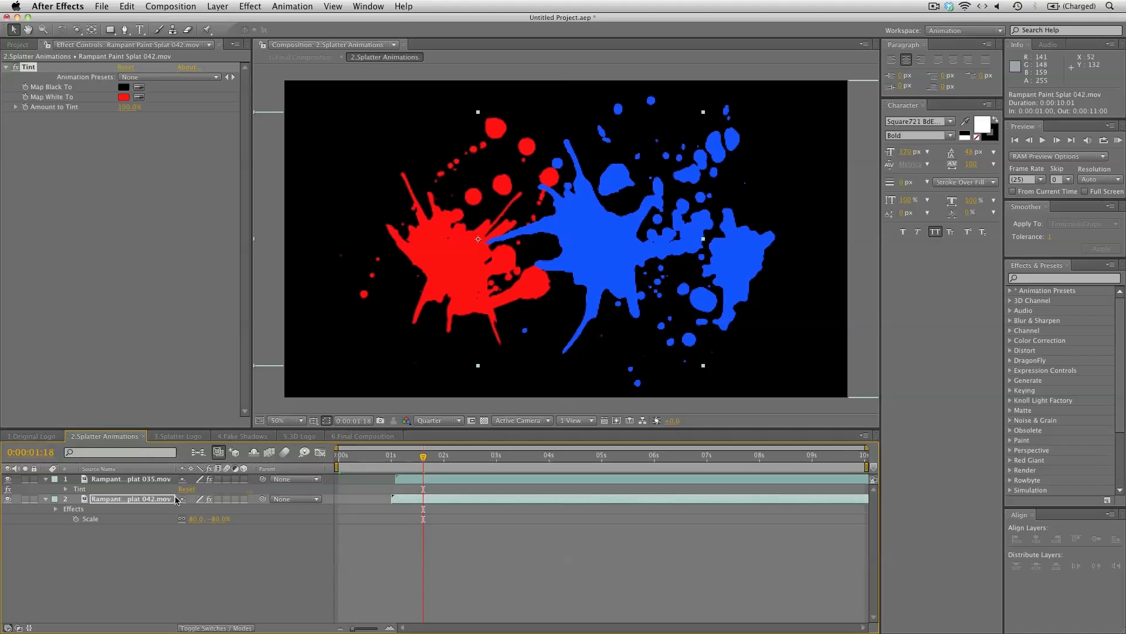
mouse_move(429, 282)
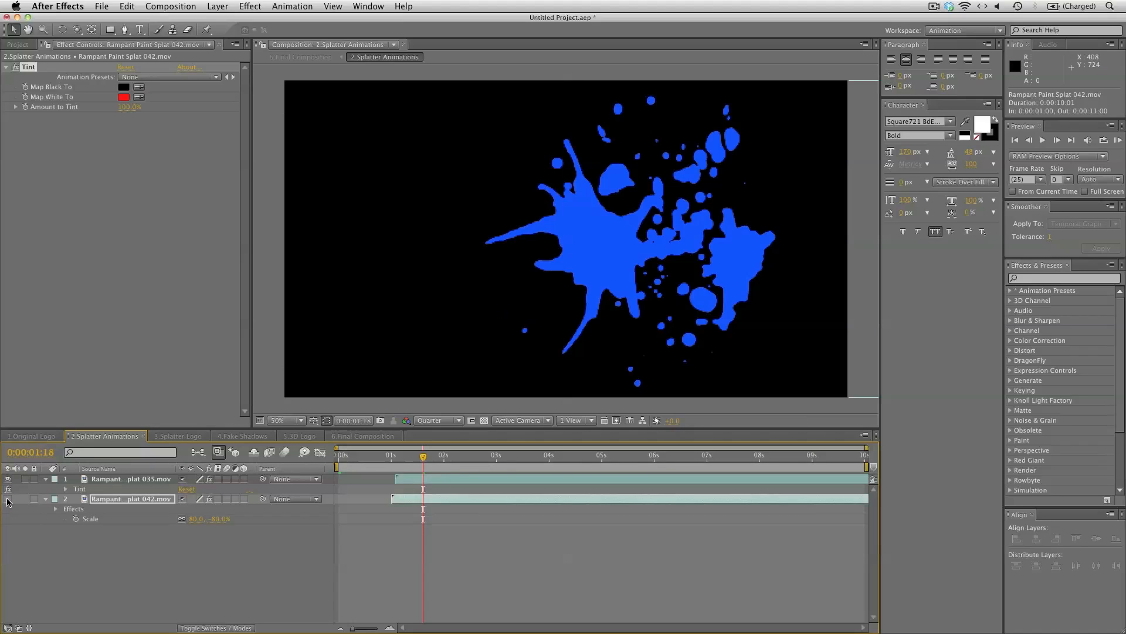
click(363, 435)
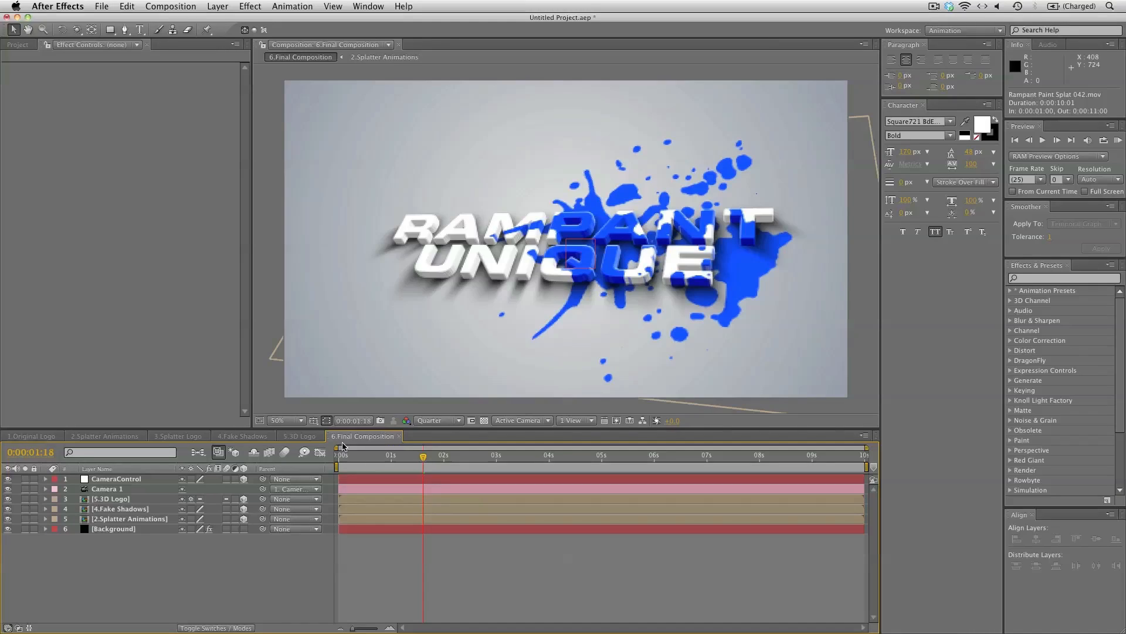
mouse_move(437, 358)
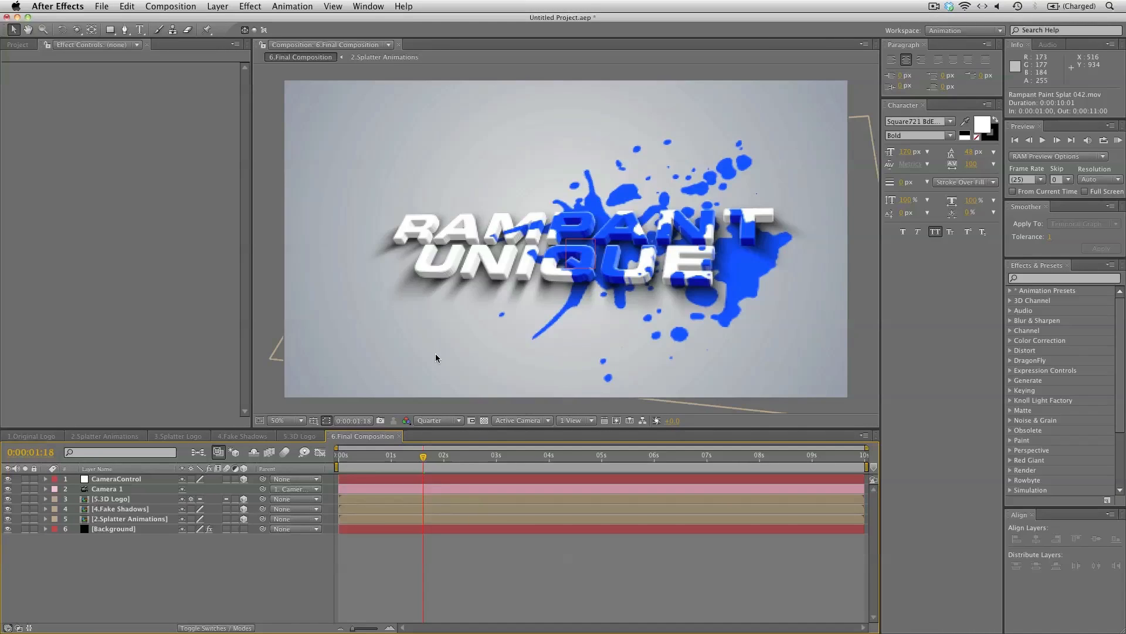
mouse_move(689, 356)
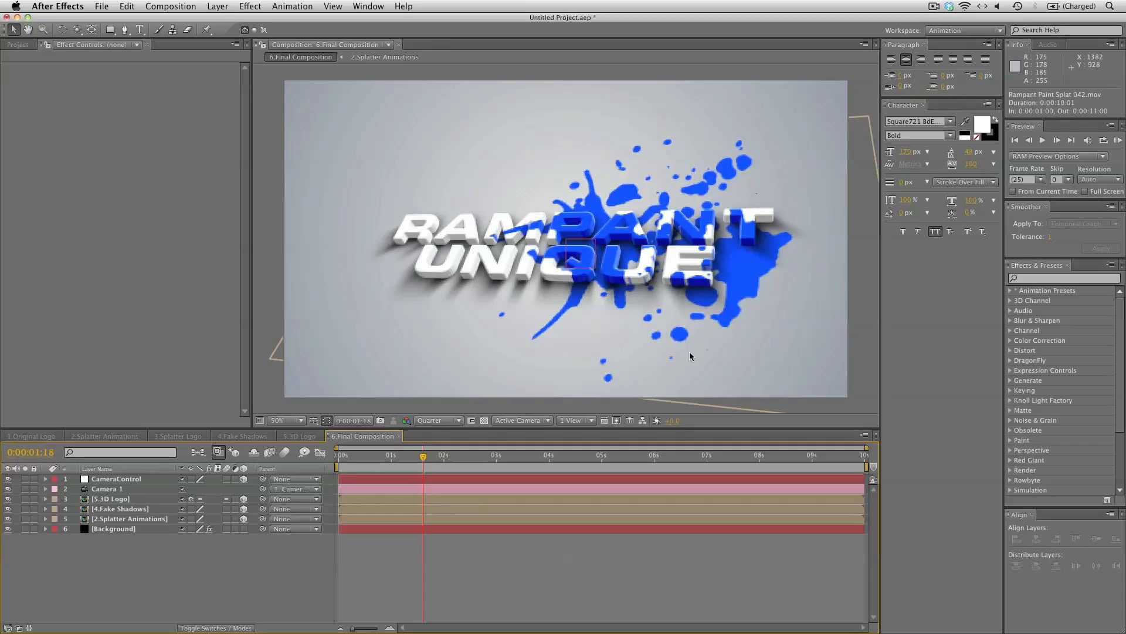
mouse_move(782, 275)
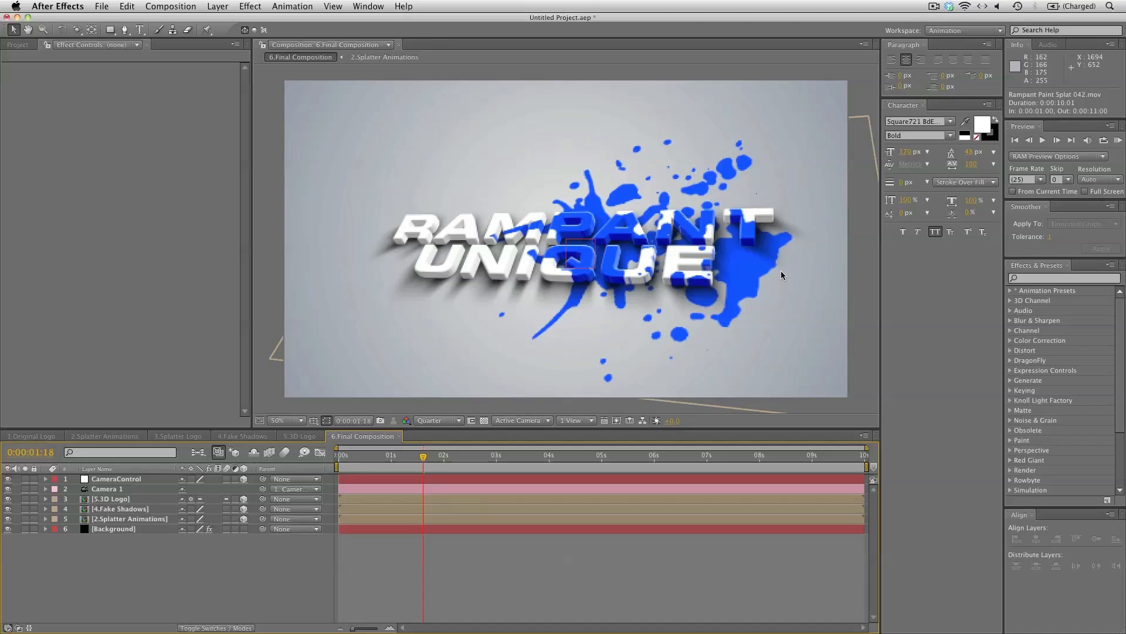
mouse_move(782, 275)
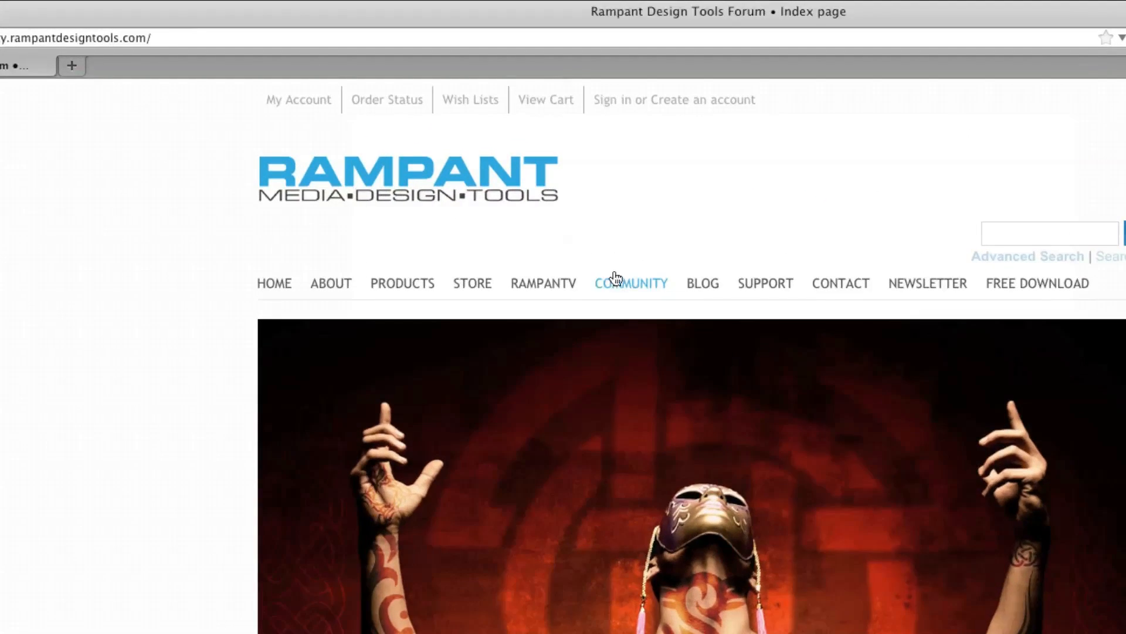
- Go to the RampanTV page via the Rampant STORE and scroll to its comments
click(631, 282)
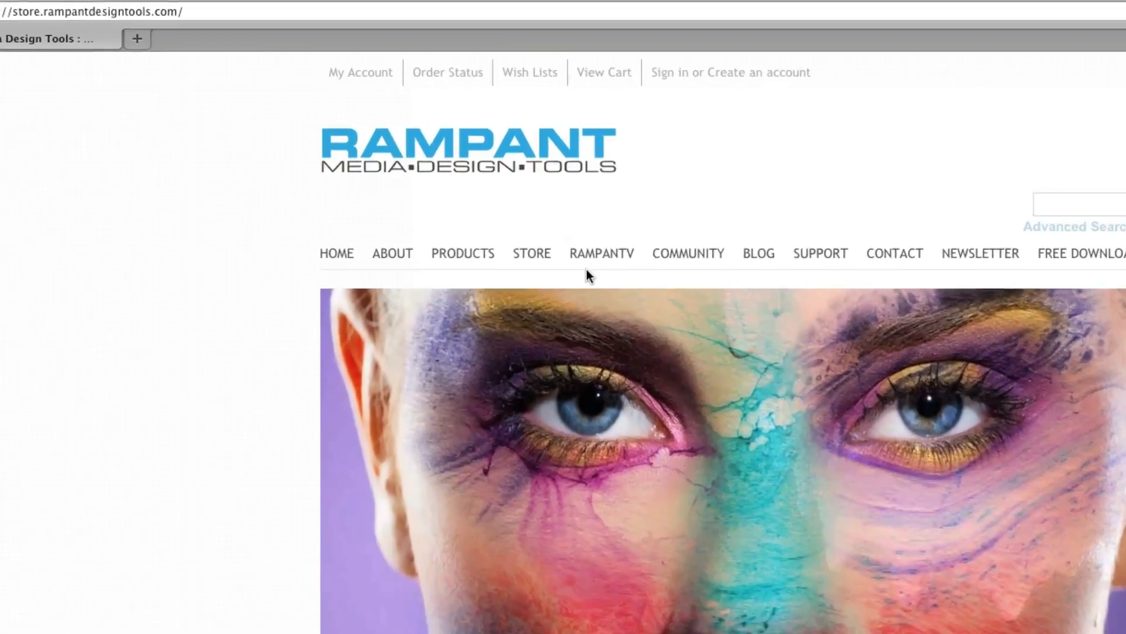
click(601, 252)
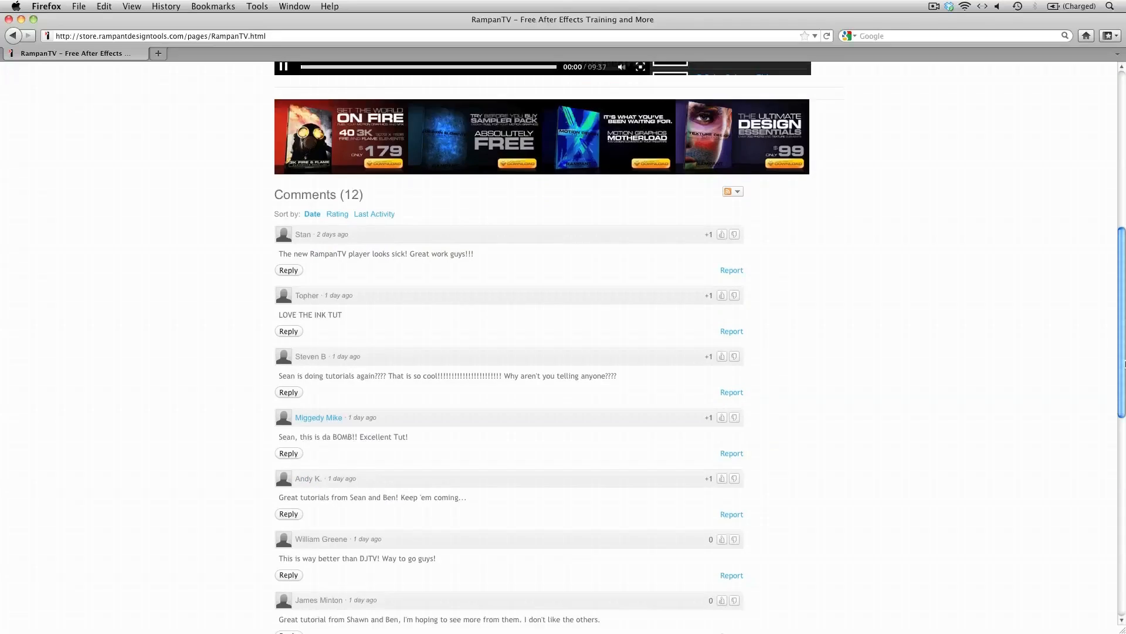
scroll(down, 3)
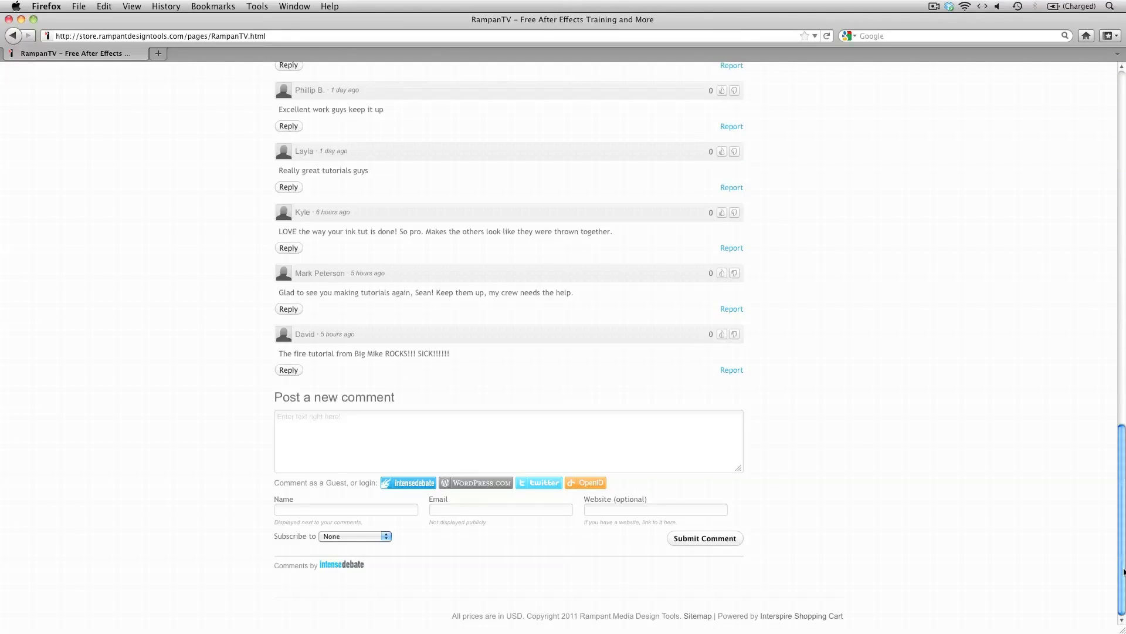